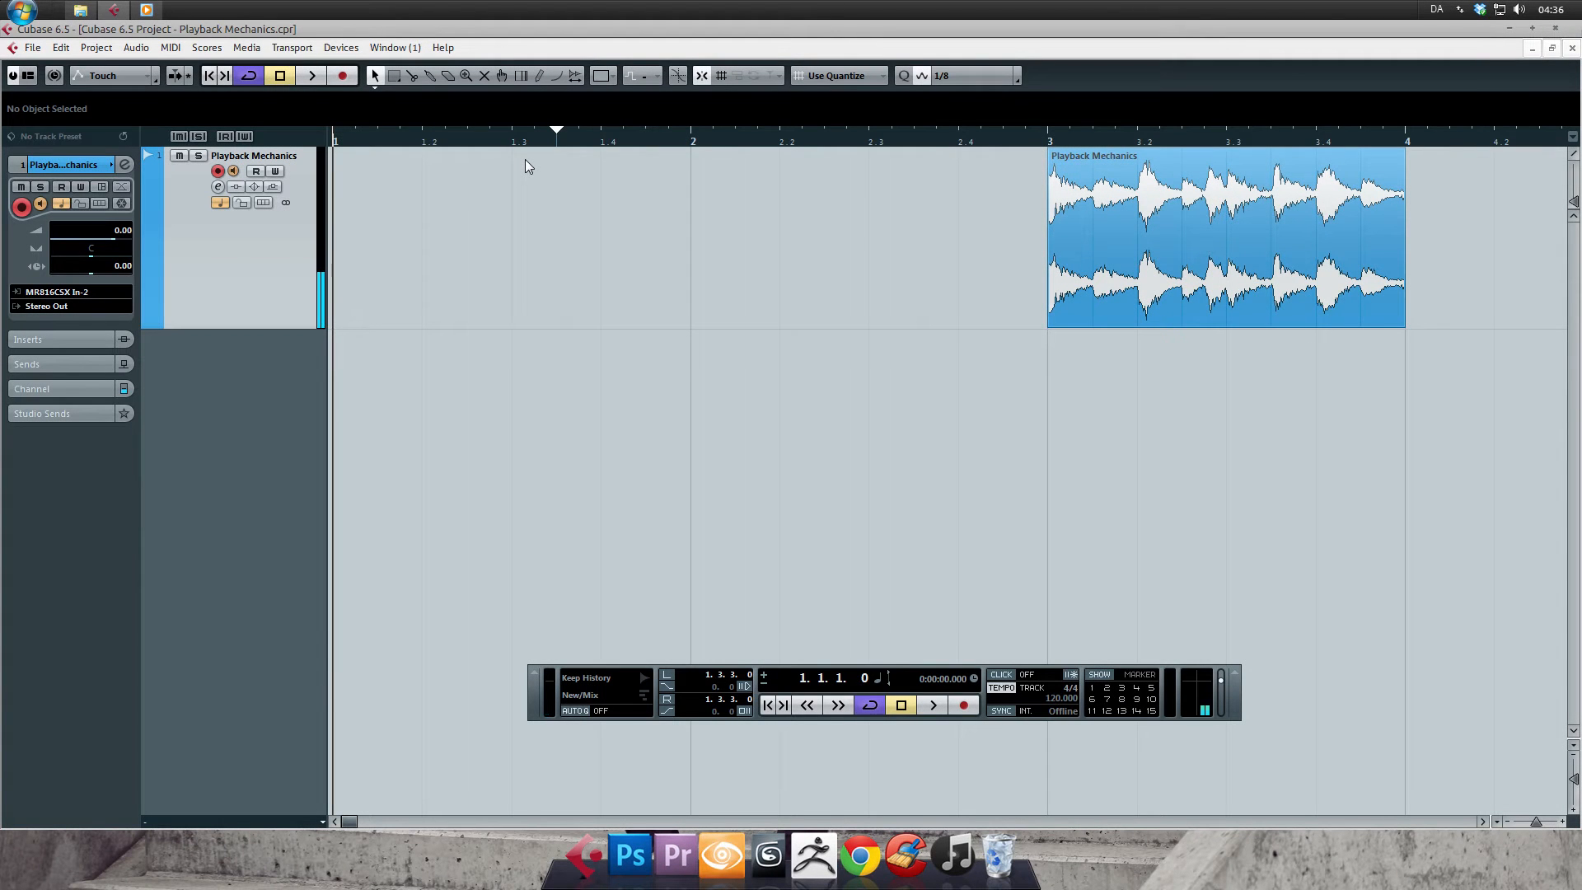
Switch looped playback off and deselect the Playback Mechanics event
left_click(247, 74)
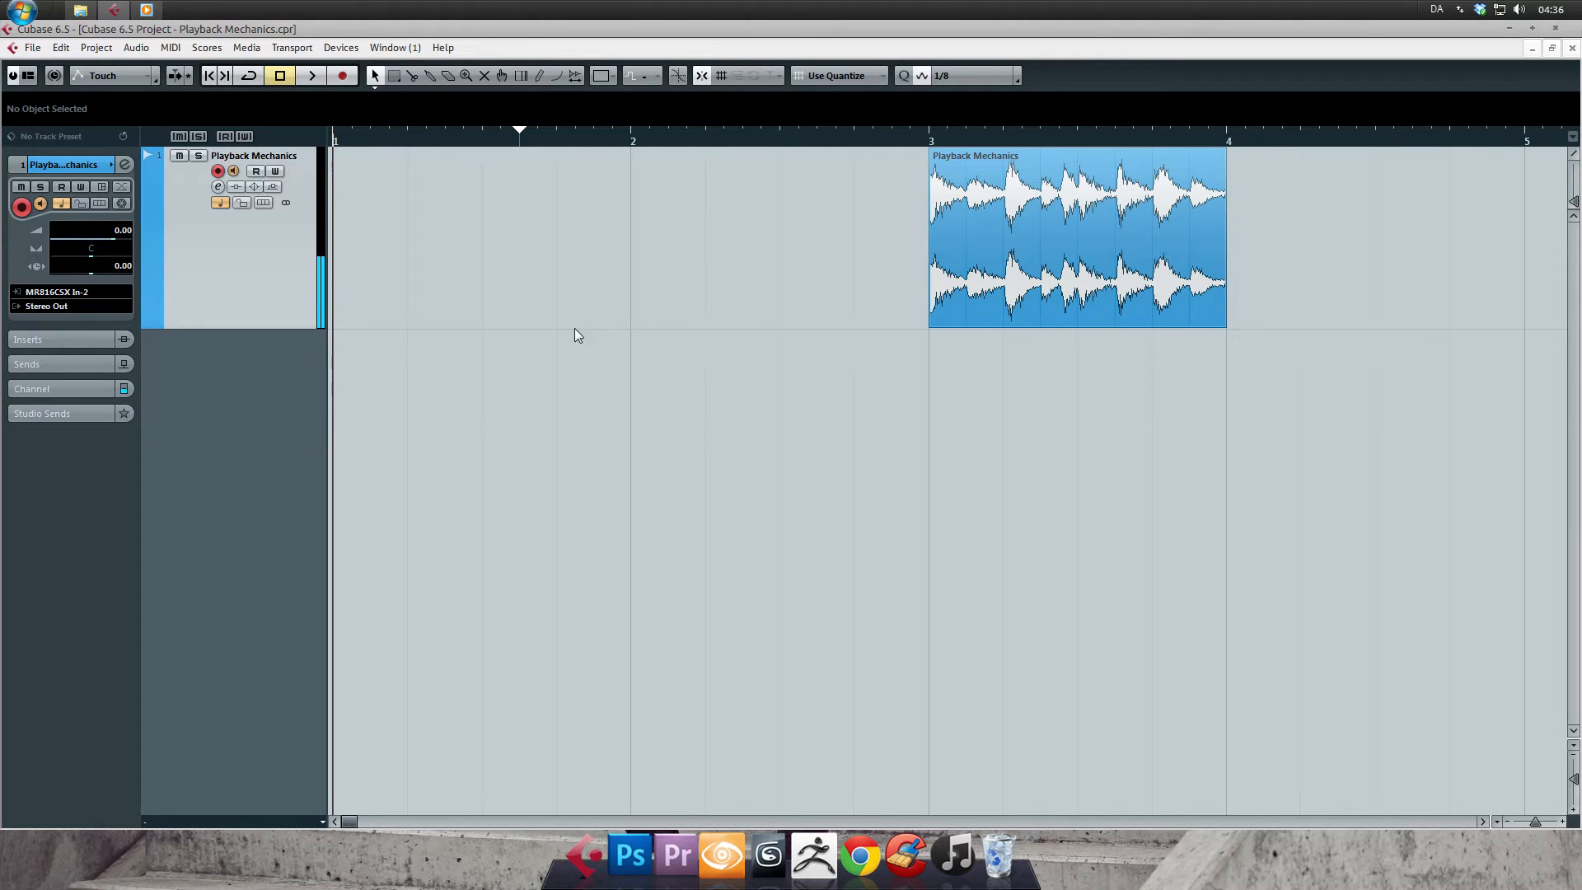
mouse_move(878, 340)
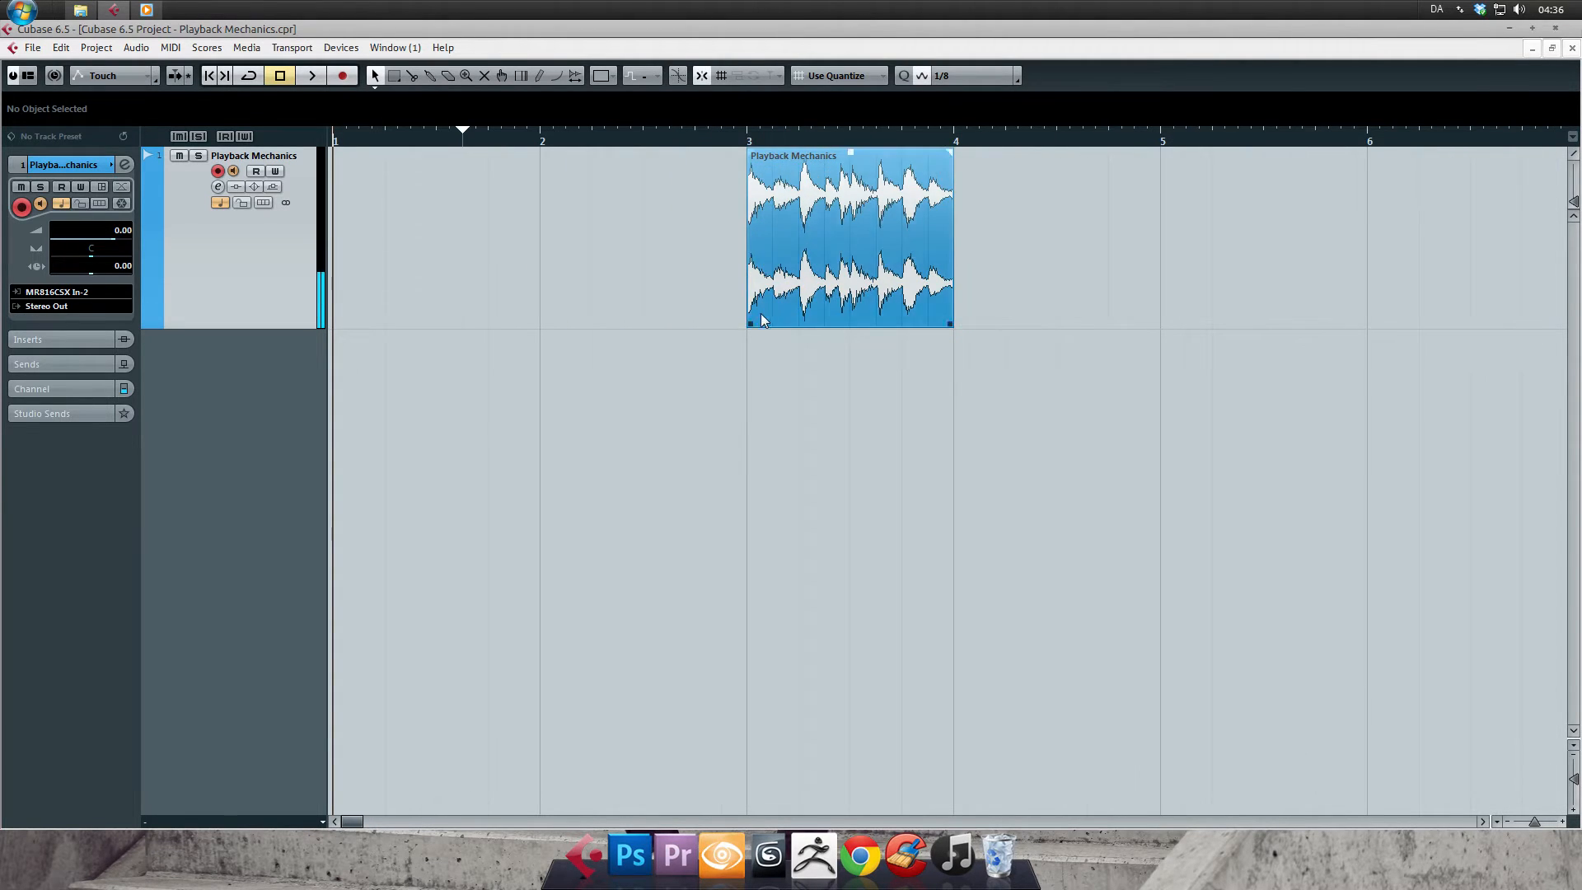
left_click(704, 342)
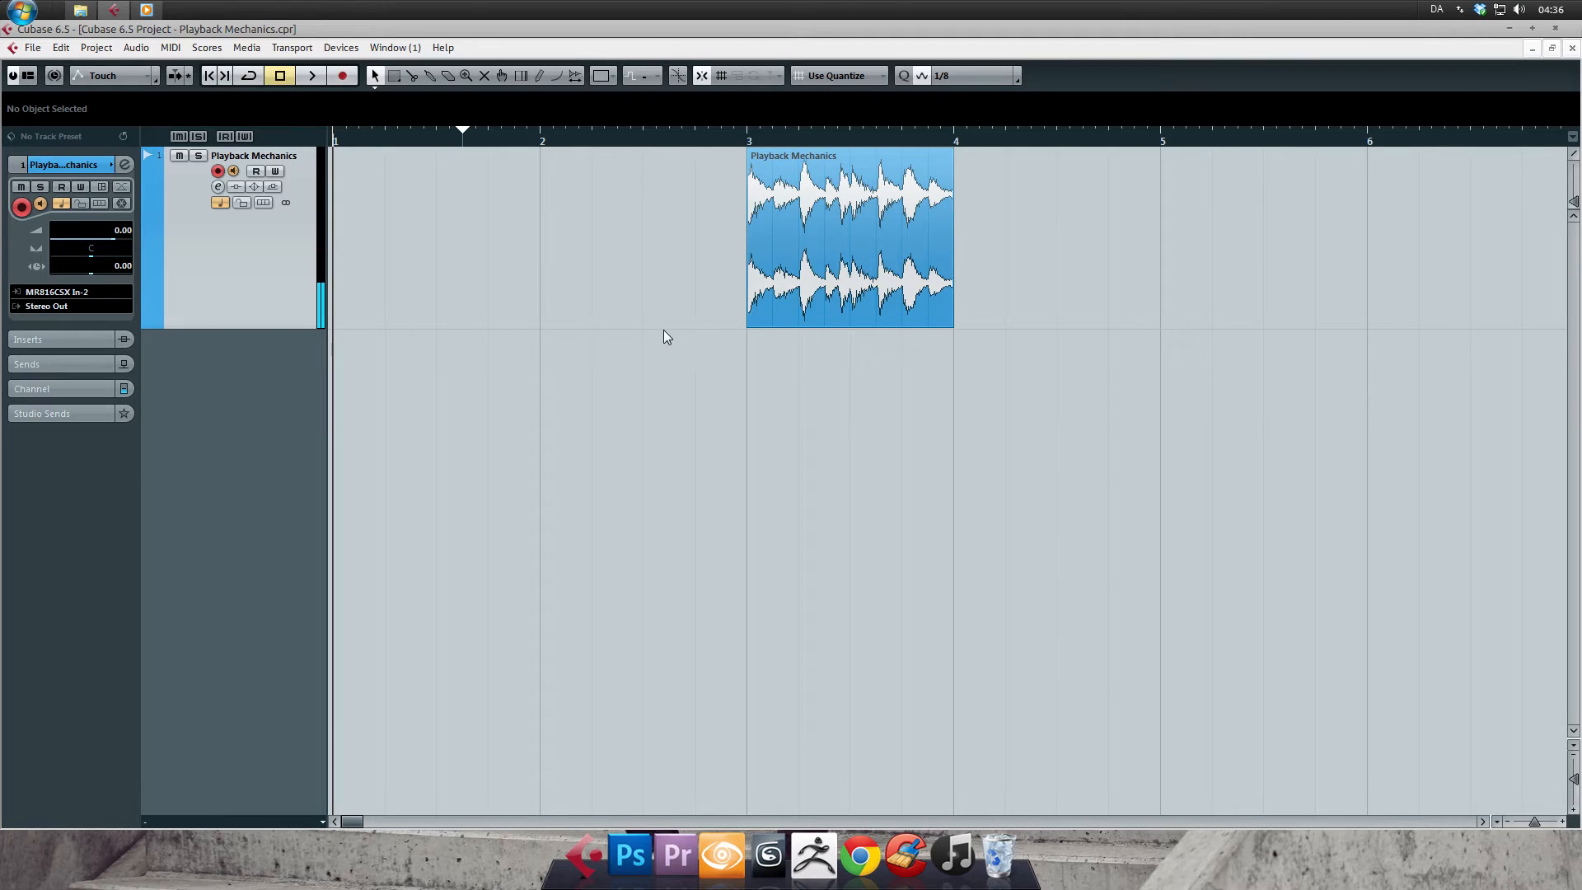
mouse_move(664, 330)
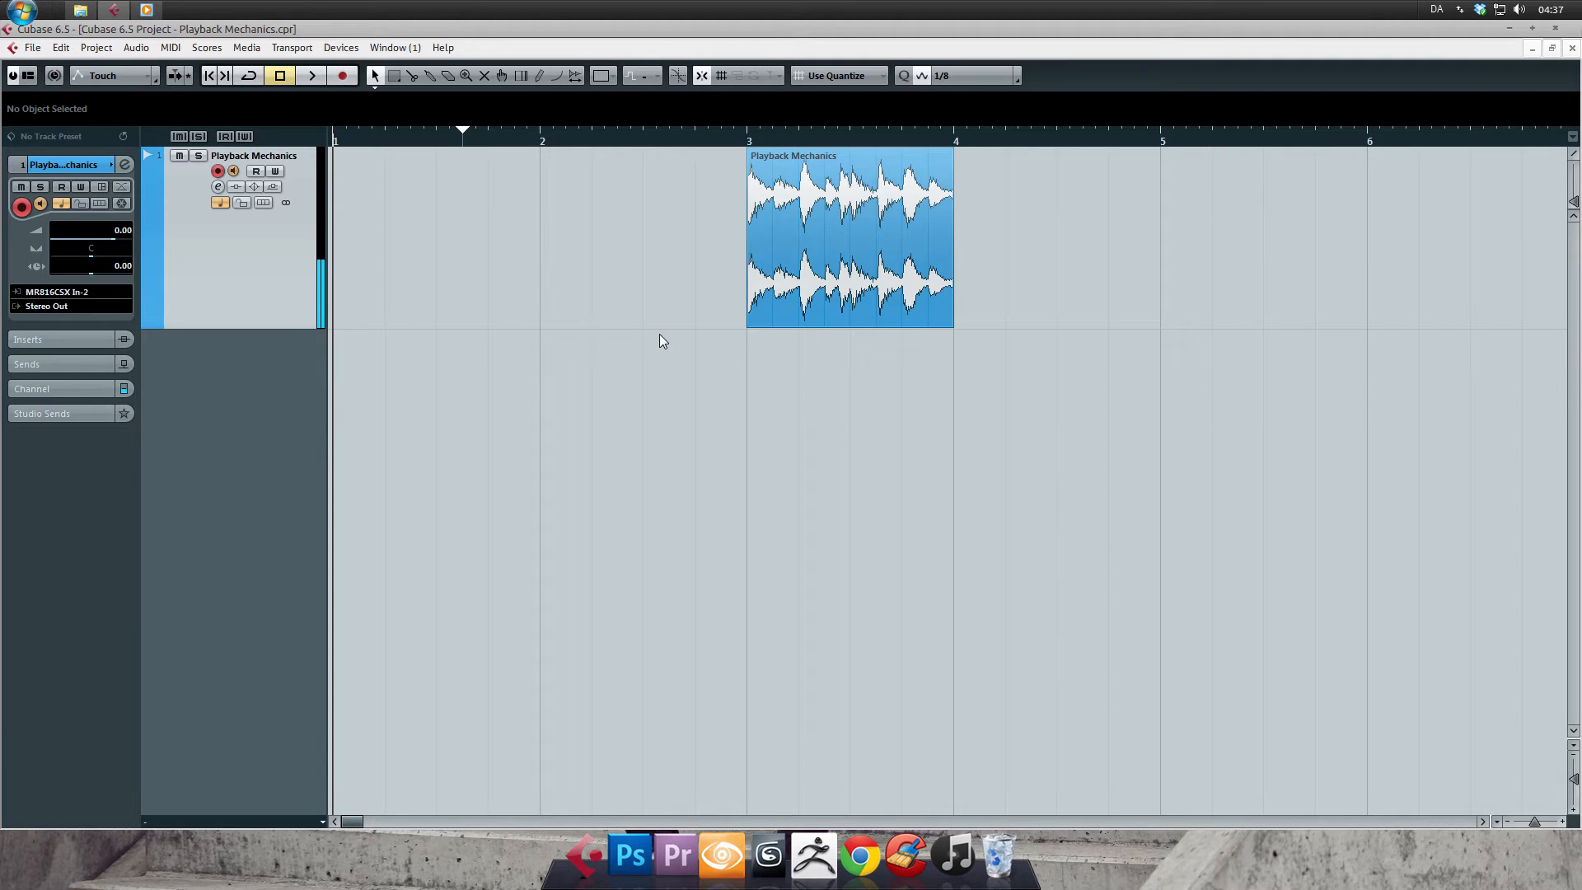
mouse_move(628, 229)
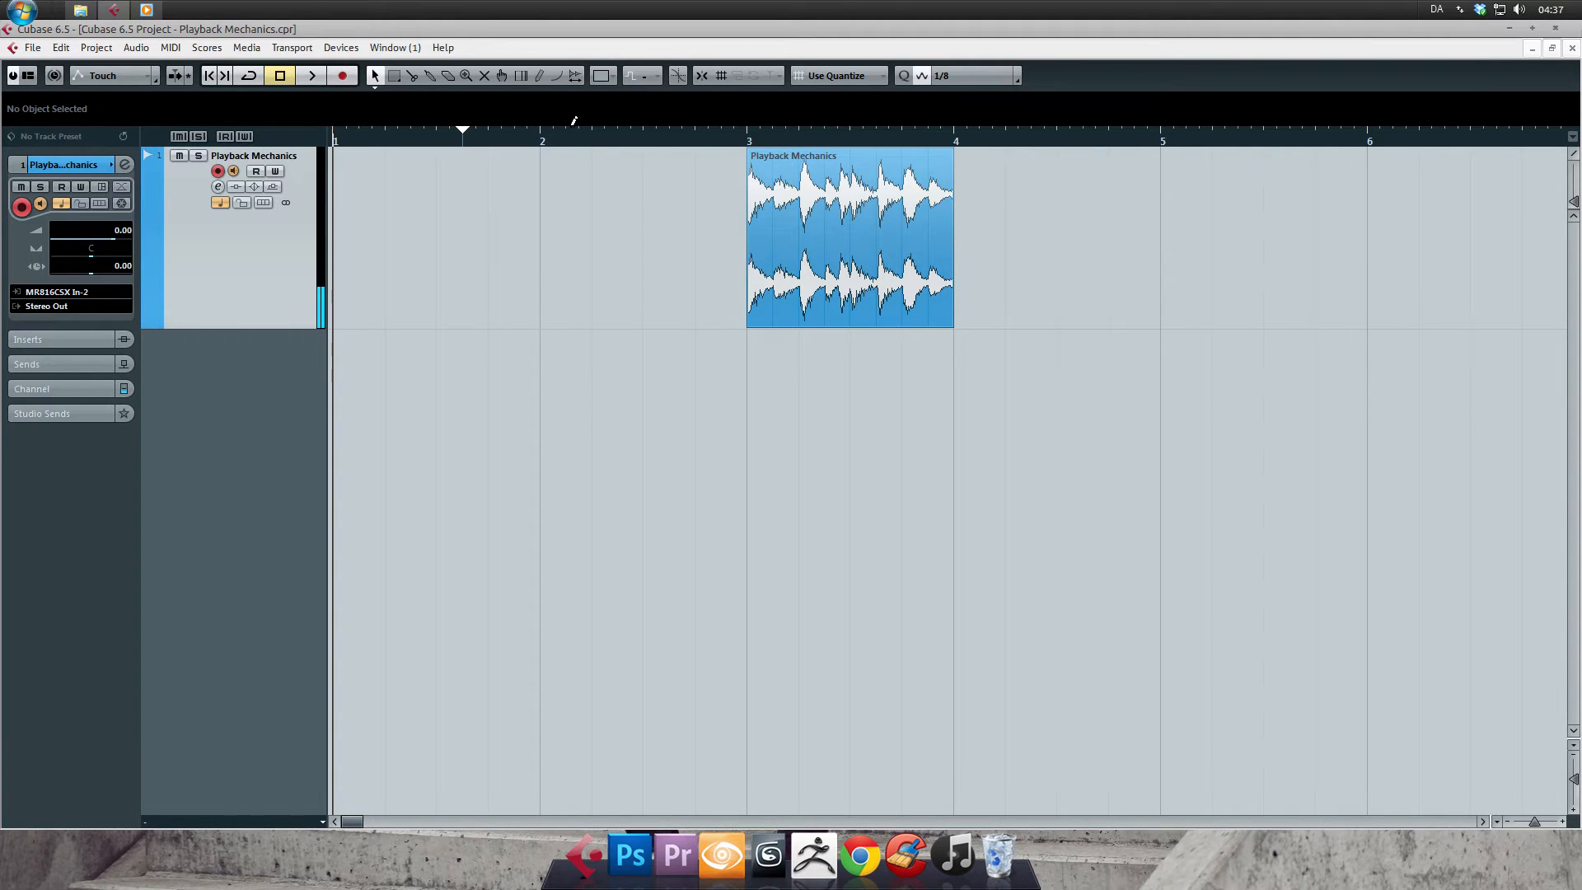
mouse_move(556, 142)
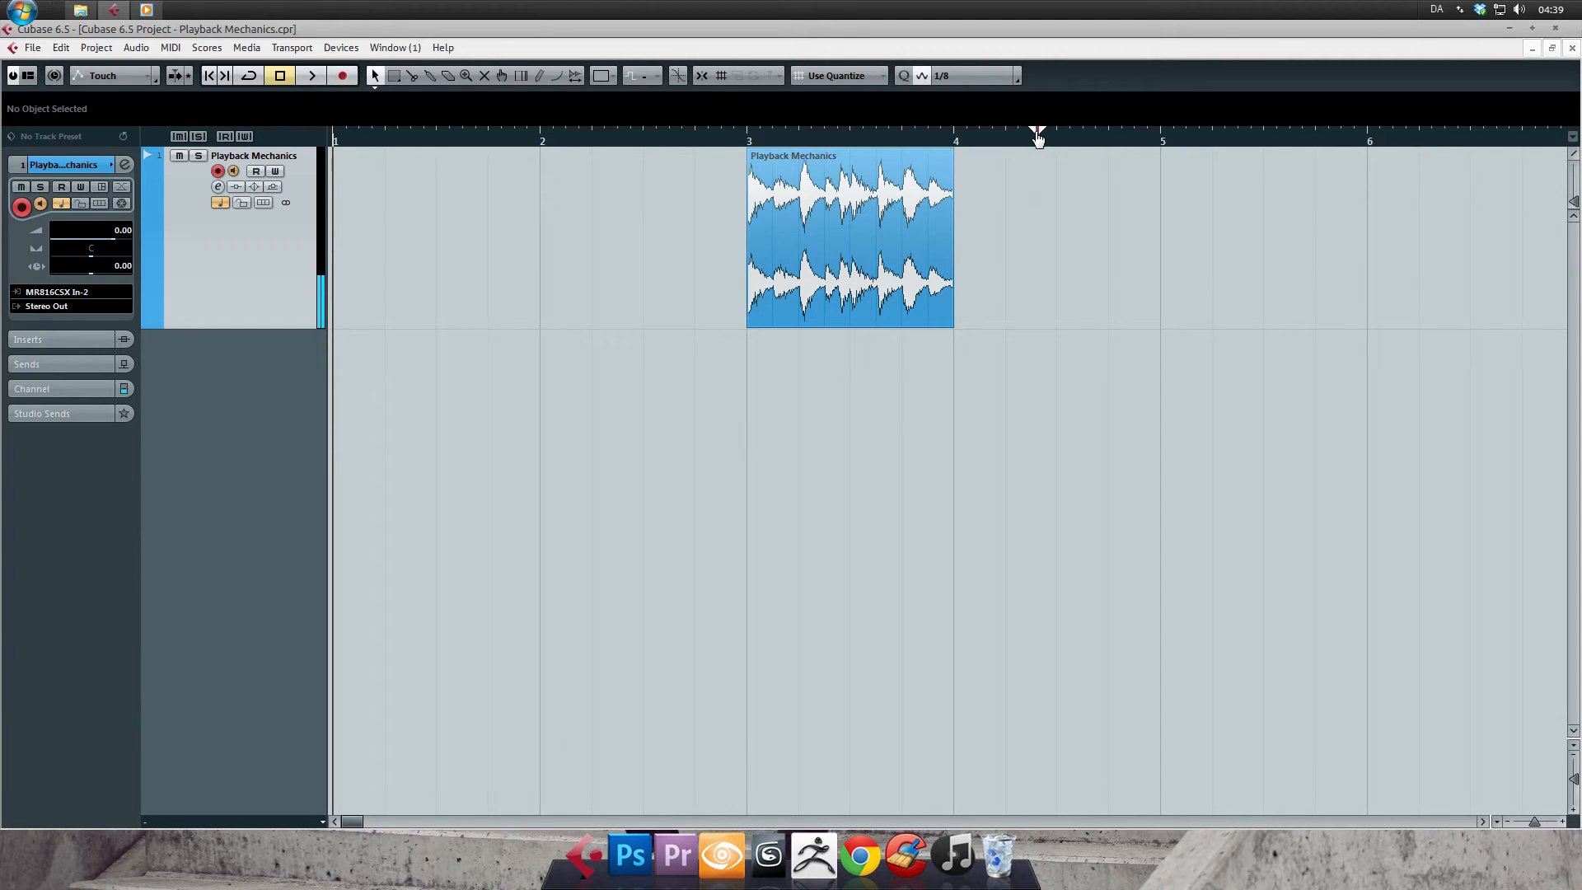
Mark a new loop range in the ruler around bar 4
left_click_drag(956, 139, 1040, 138)
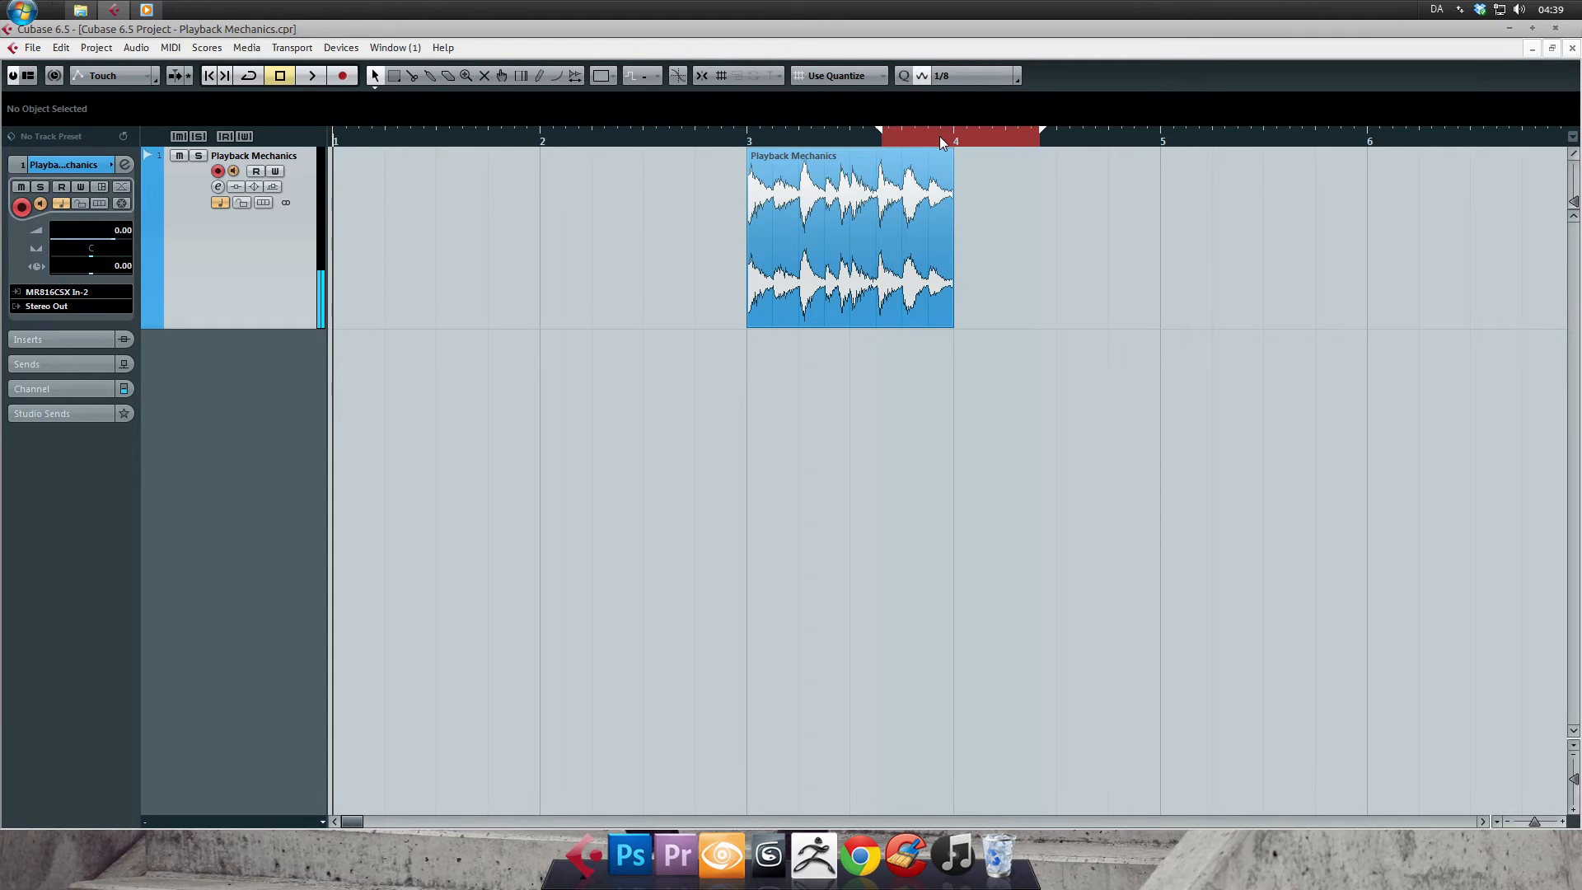
mouse_move(956, 145)
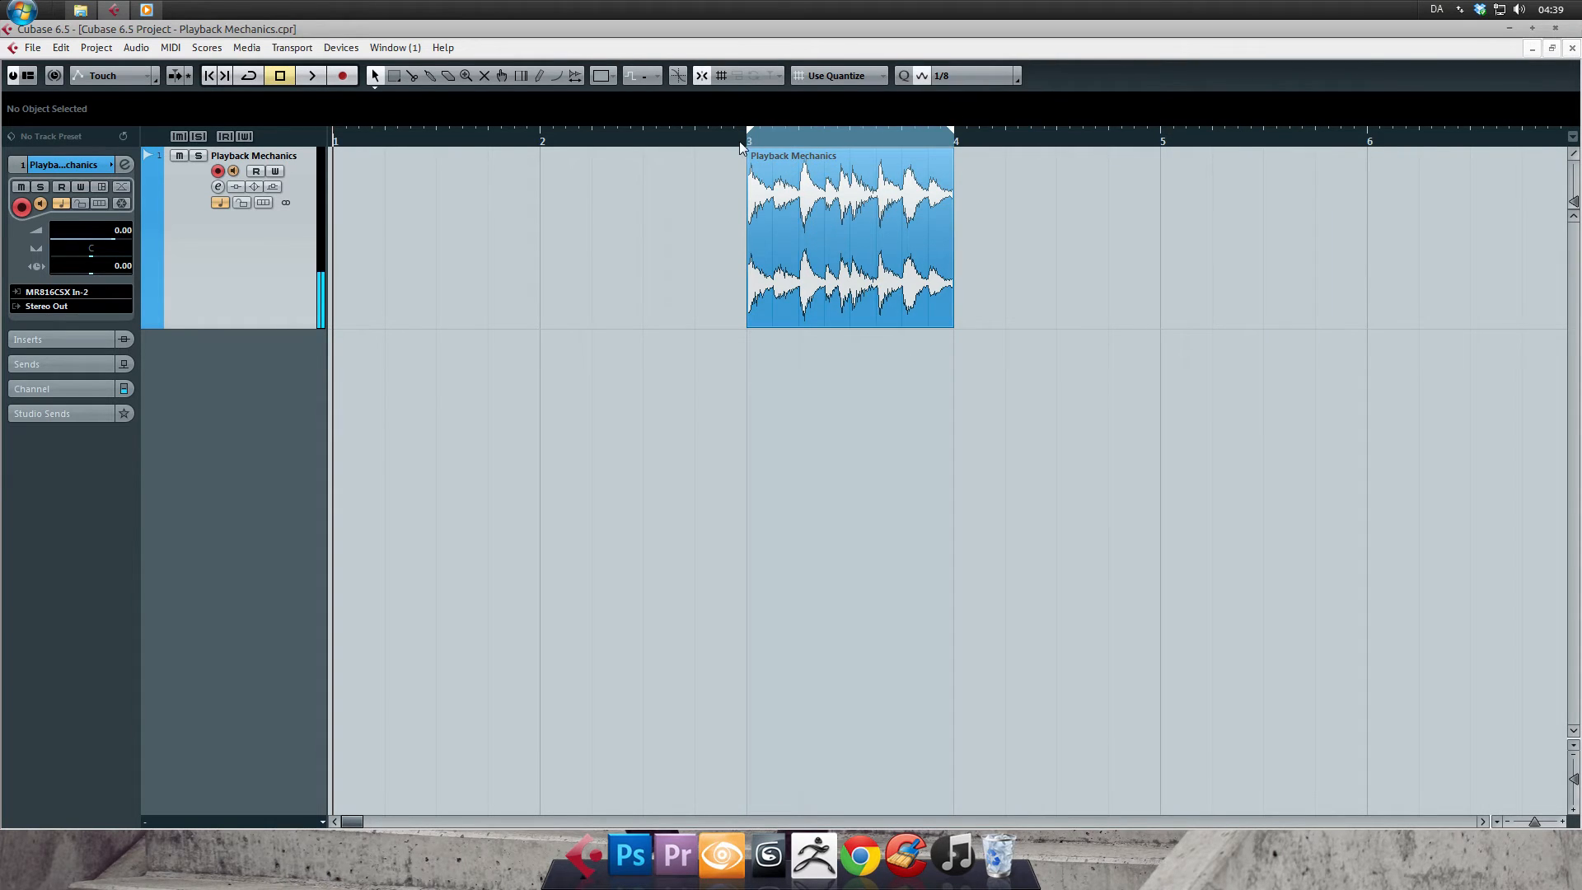
mouse_move(1047, 363)
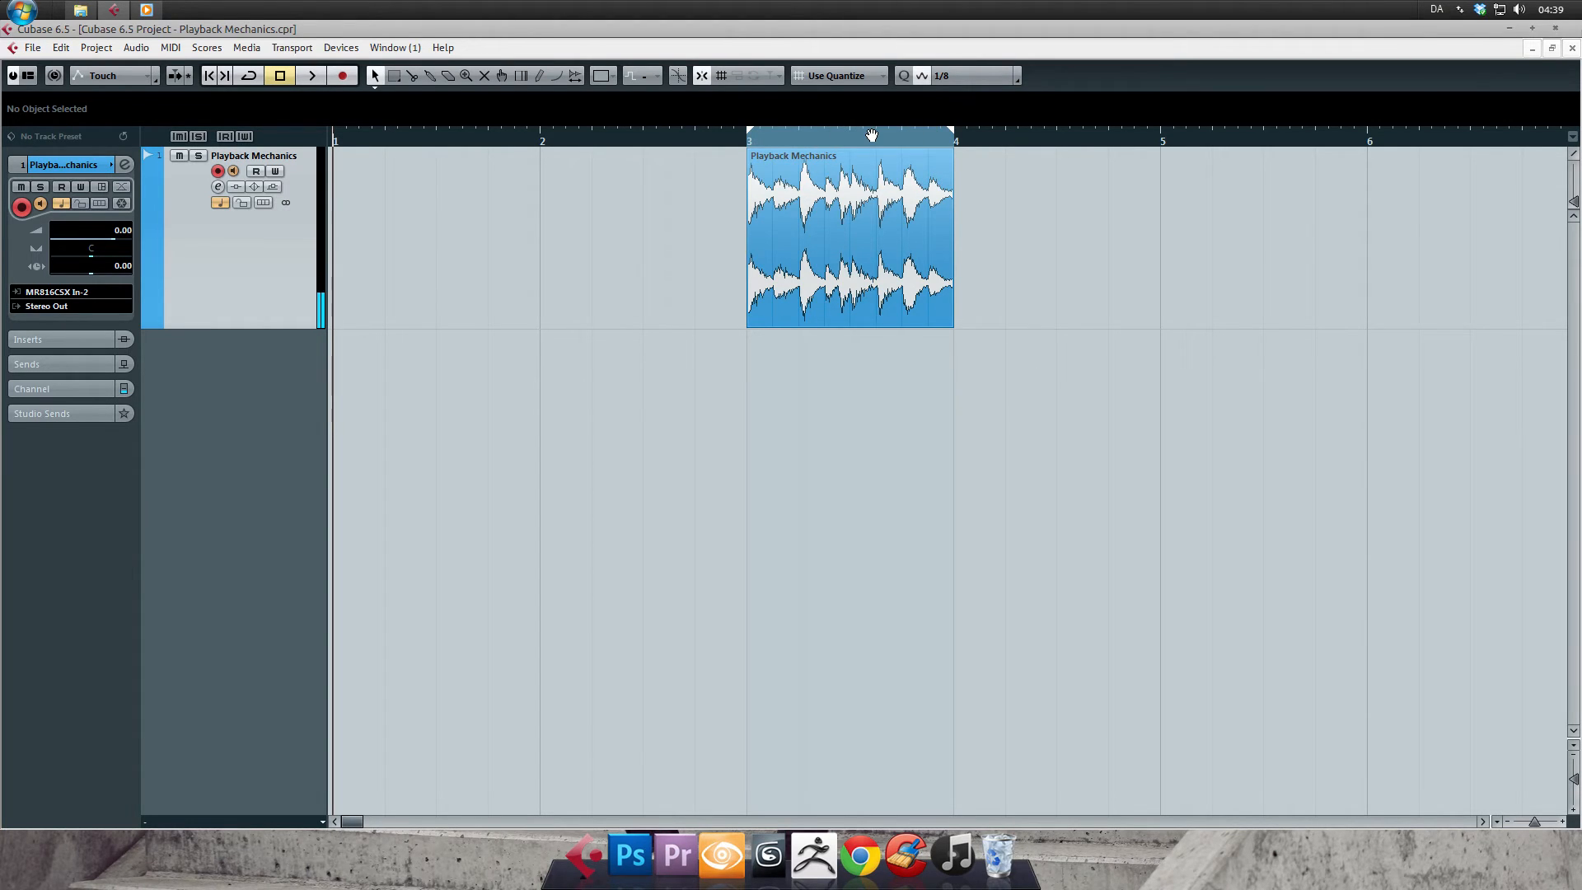
Browse the File menu's project and preferences commands
left_click(33, 47)
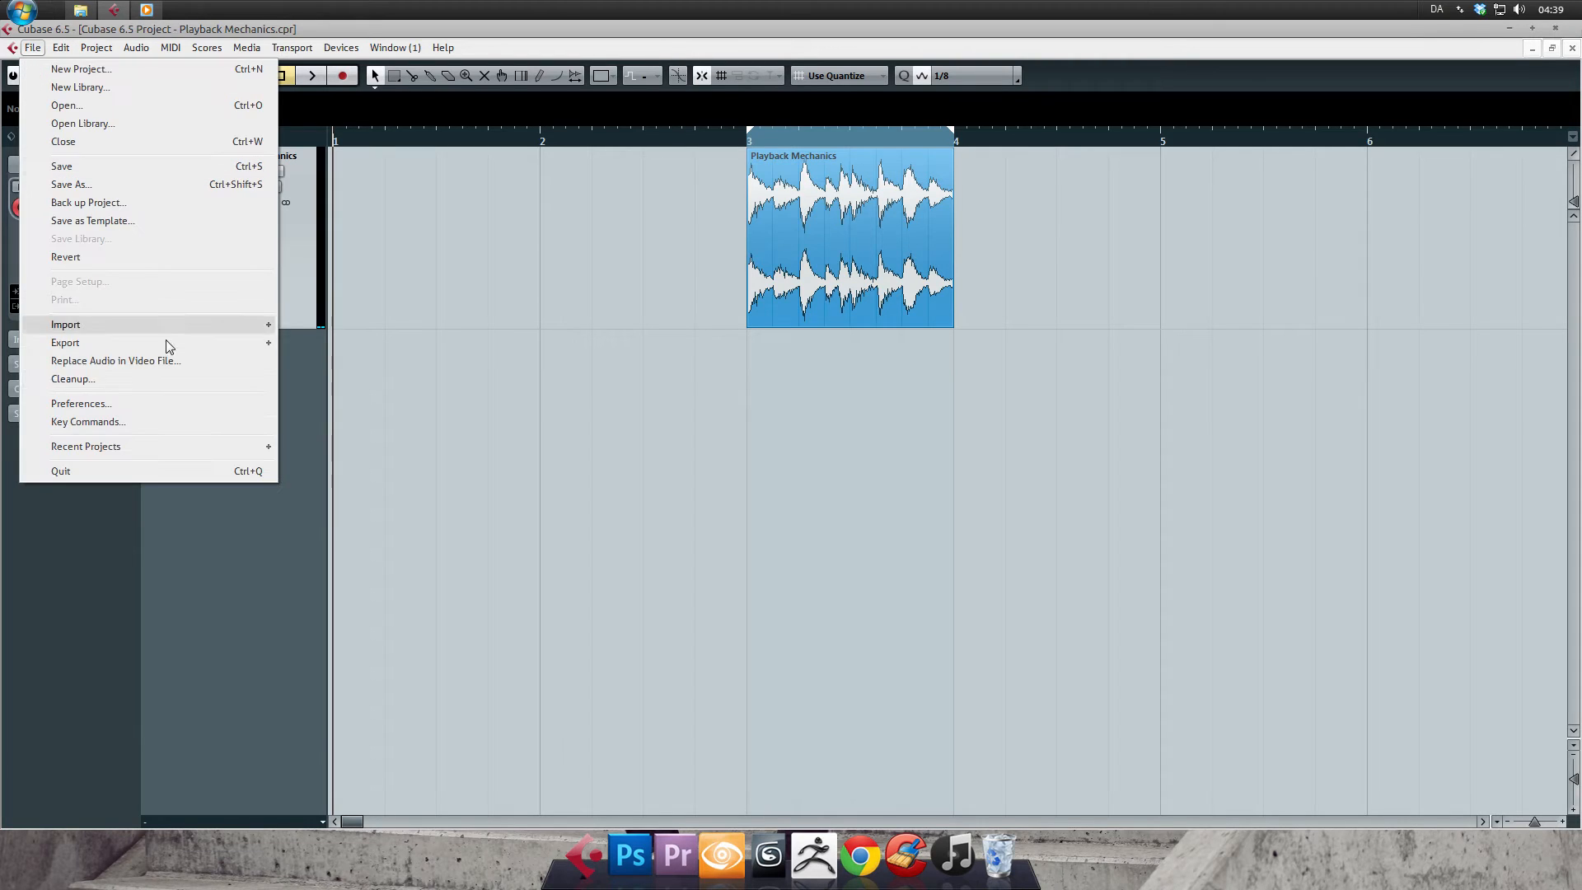
mouse_move(64, 343)
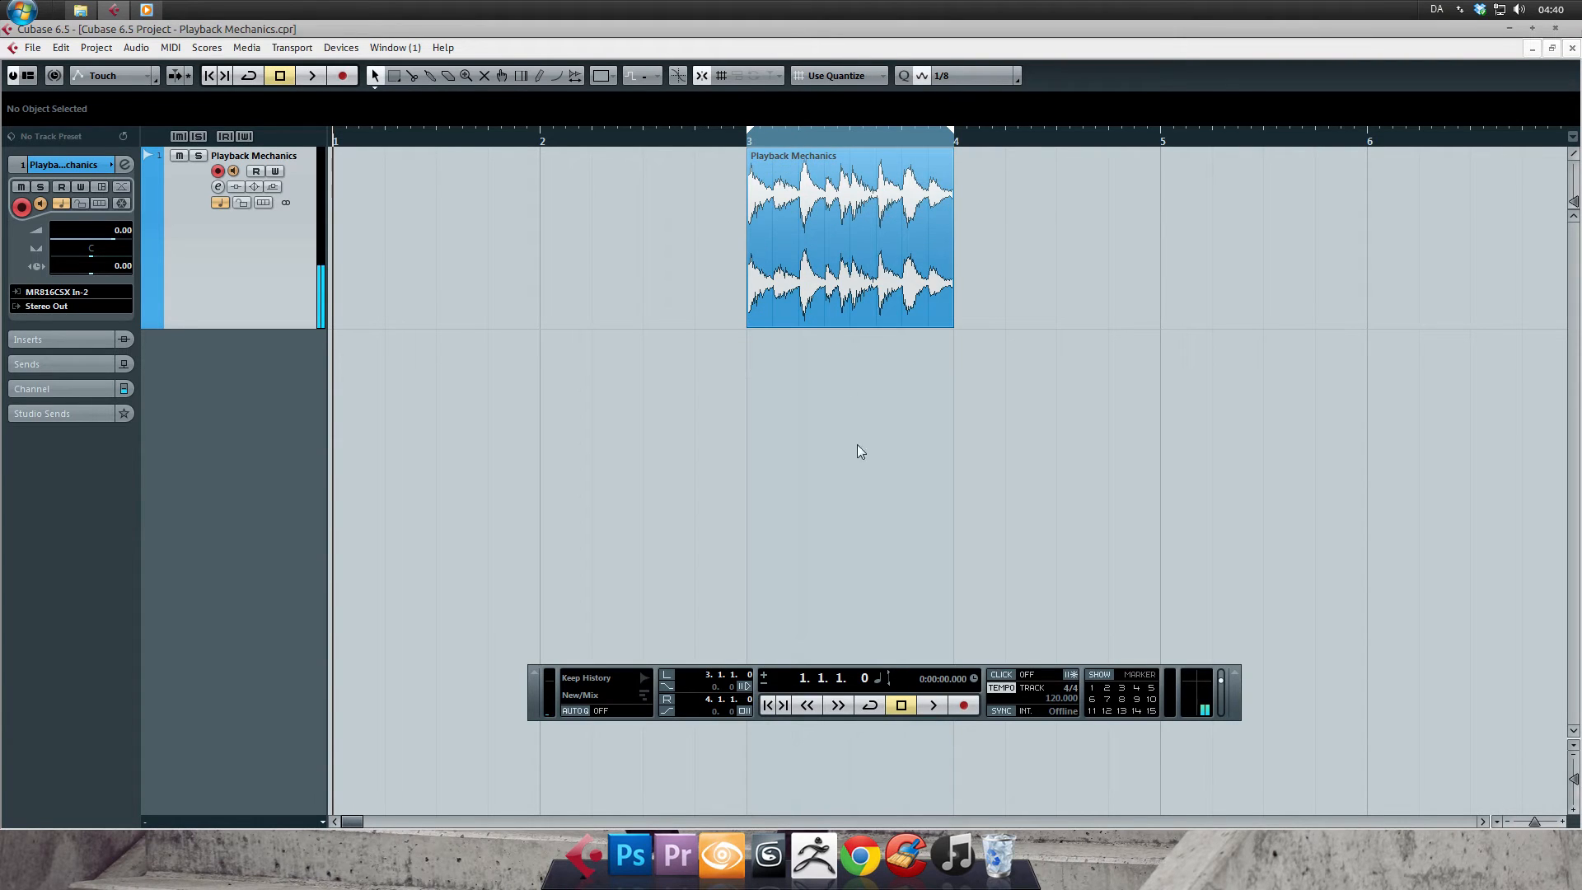
mouse_move(870, 704)
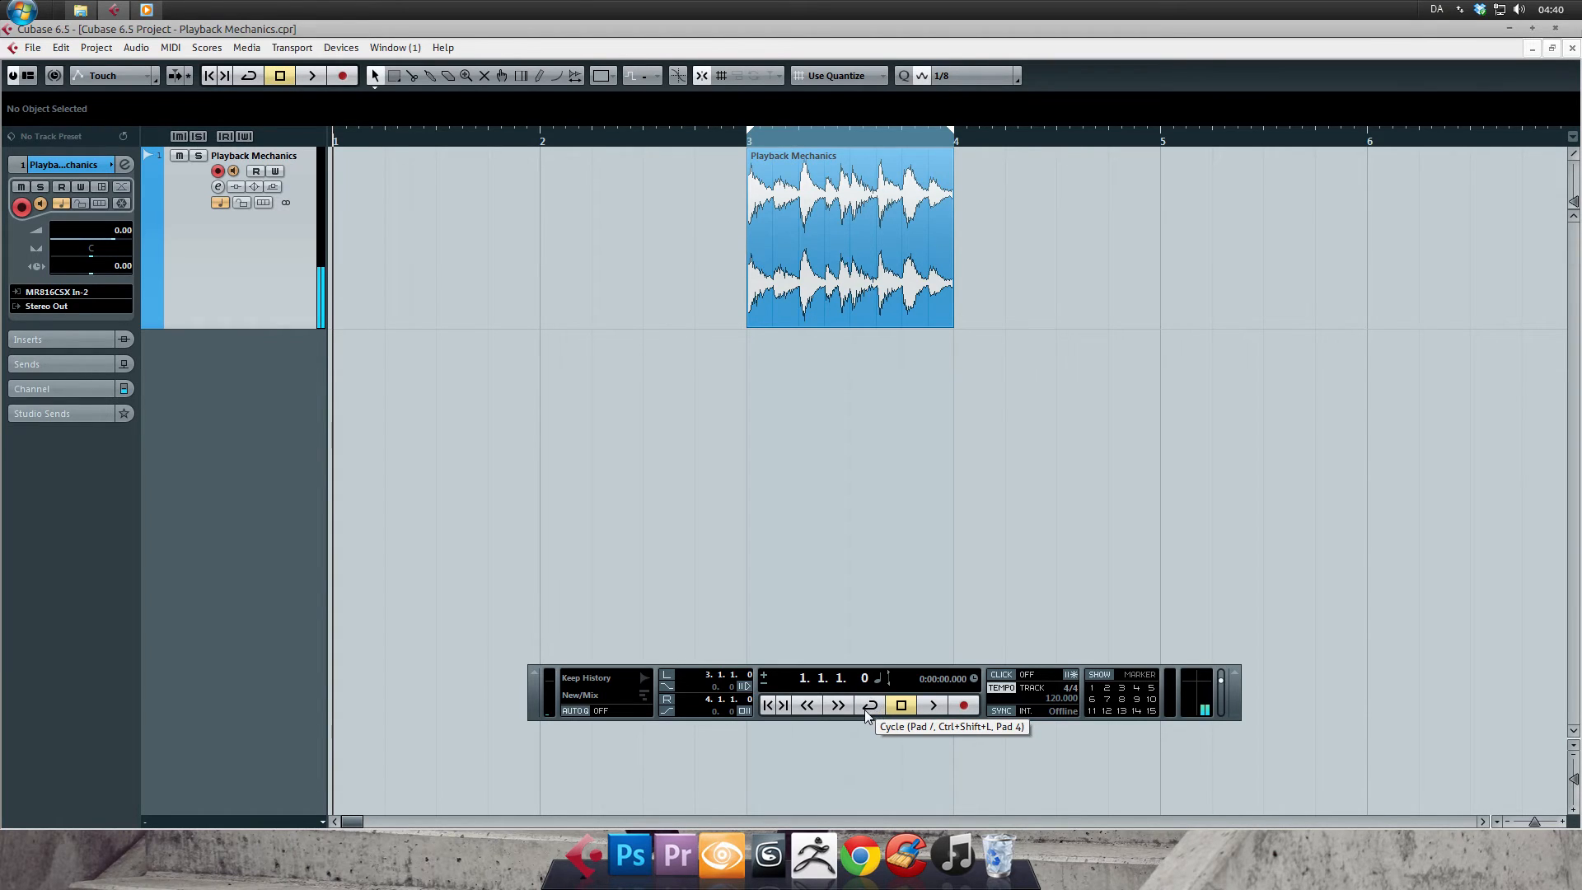
Switch looped playback on and position the playhead just before bar 5
left_click(869, 703)
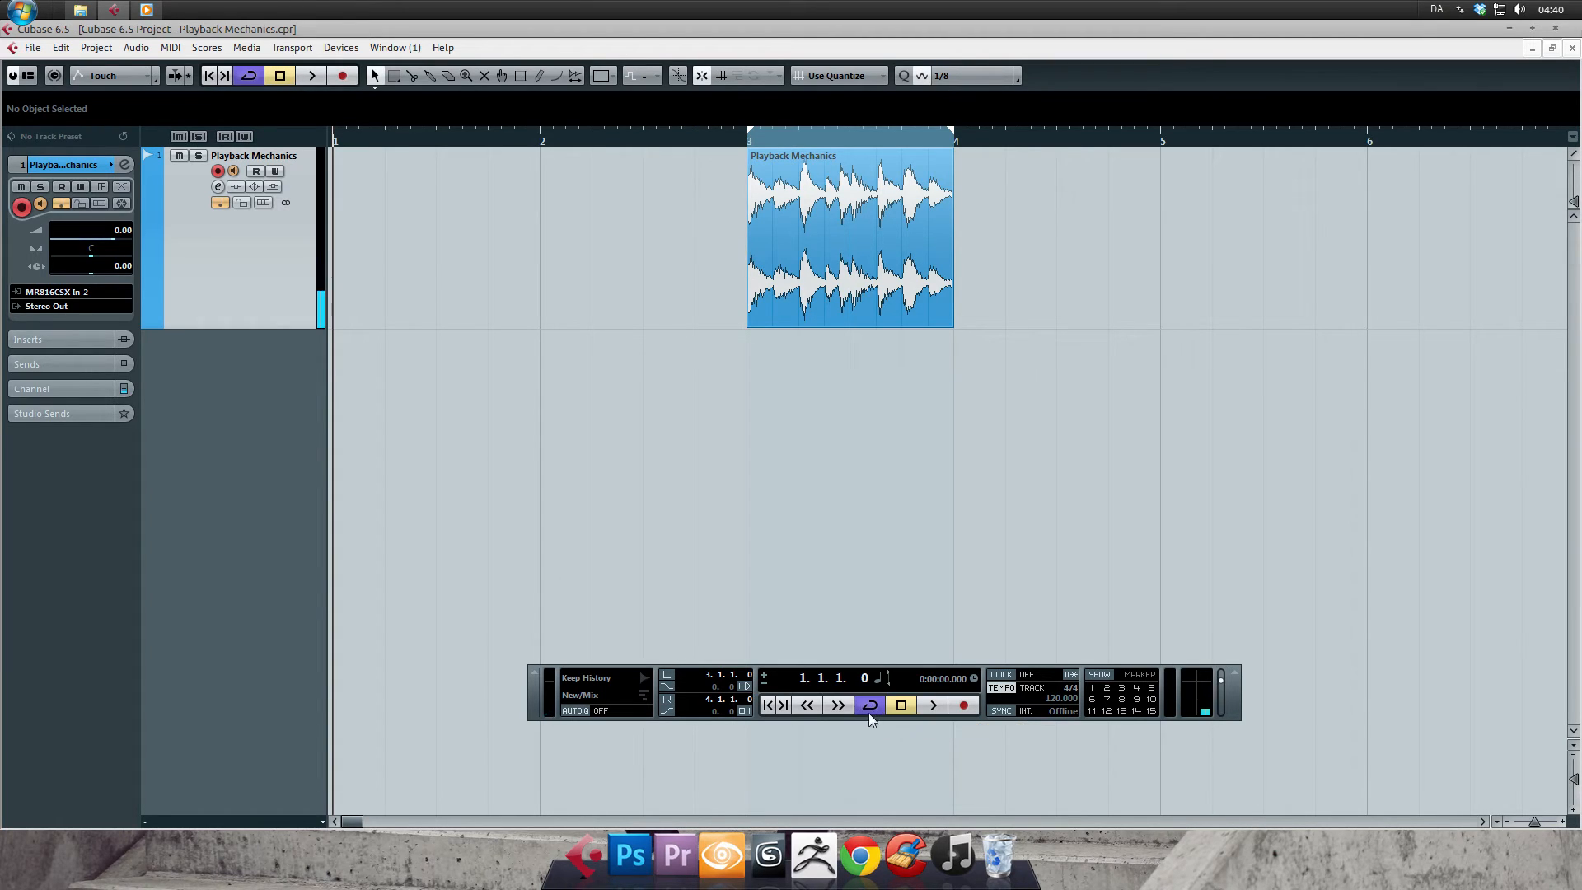
left_click(869, 704)
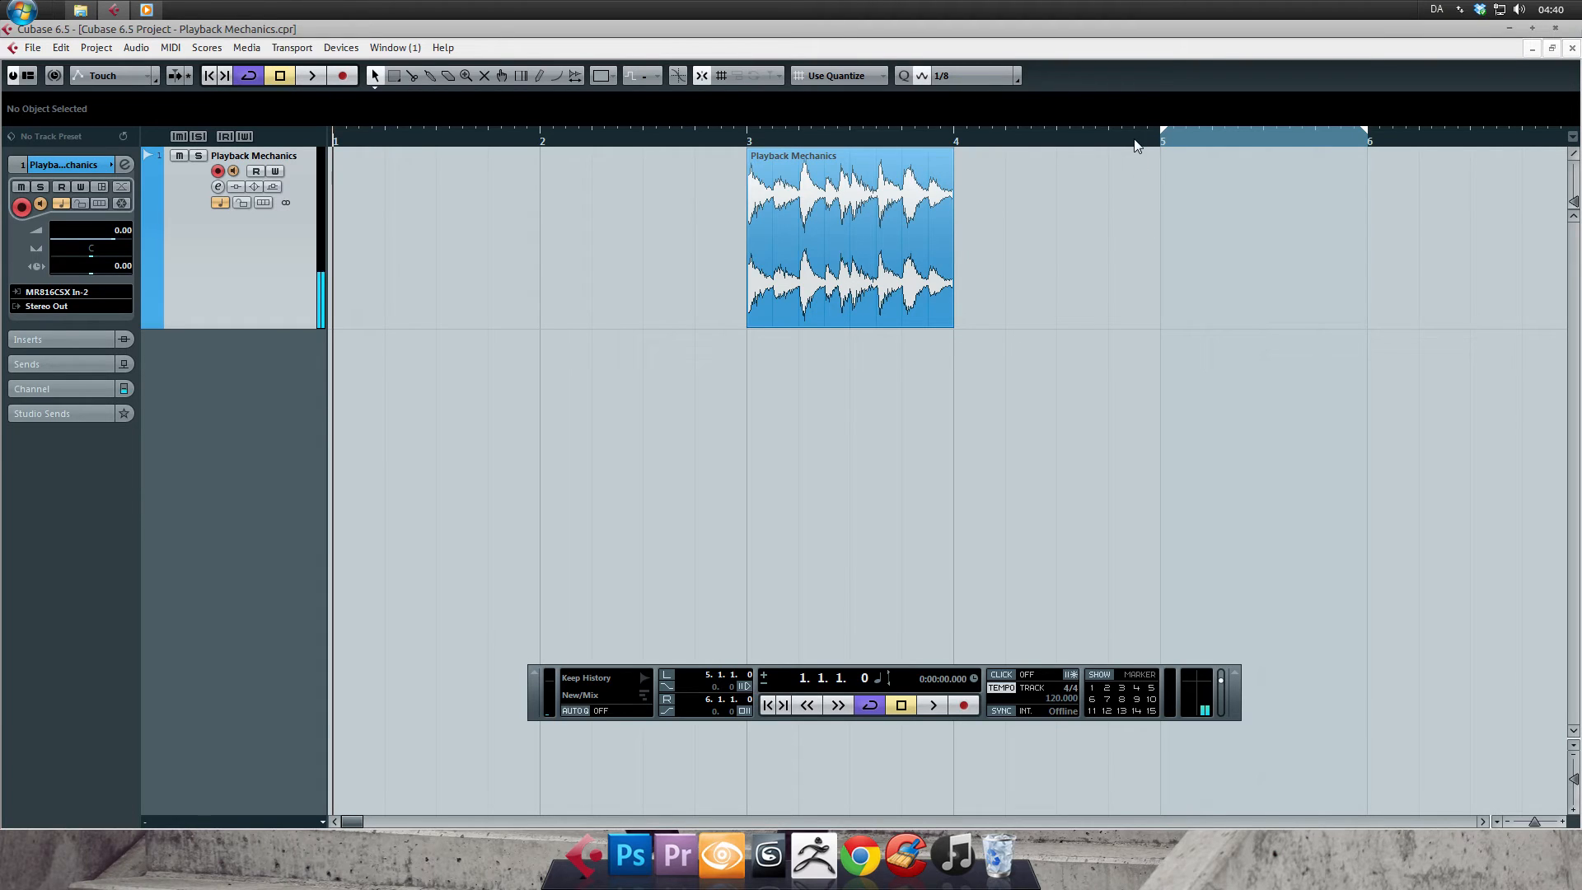
left_click(929, 706)
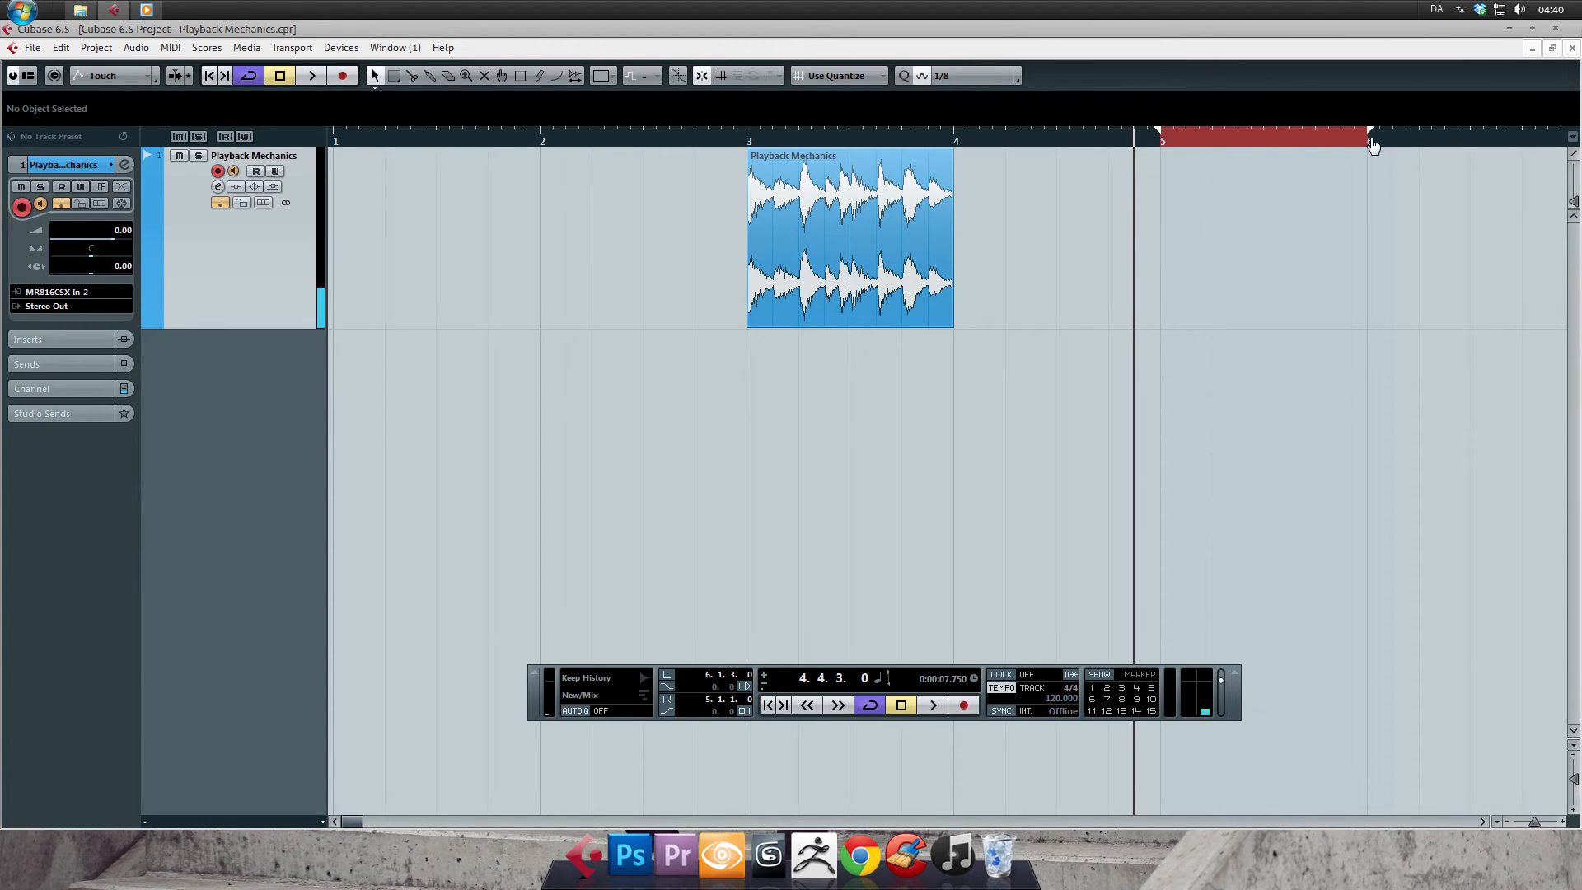
Bring the loop range back to bars 3–4 and select the Playback Mechanics event
left_click(1121, 140)
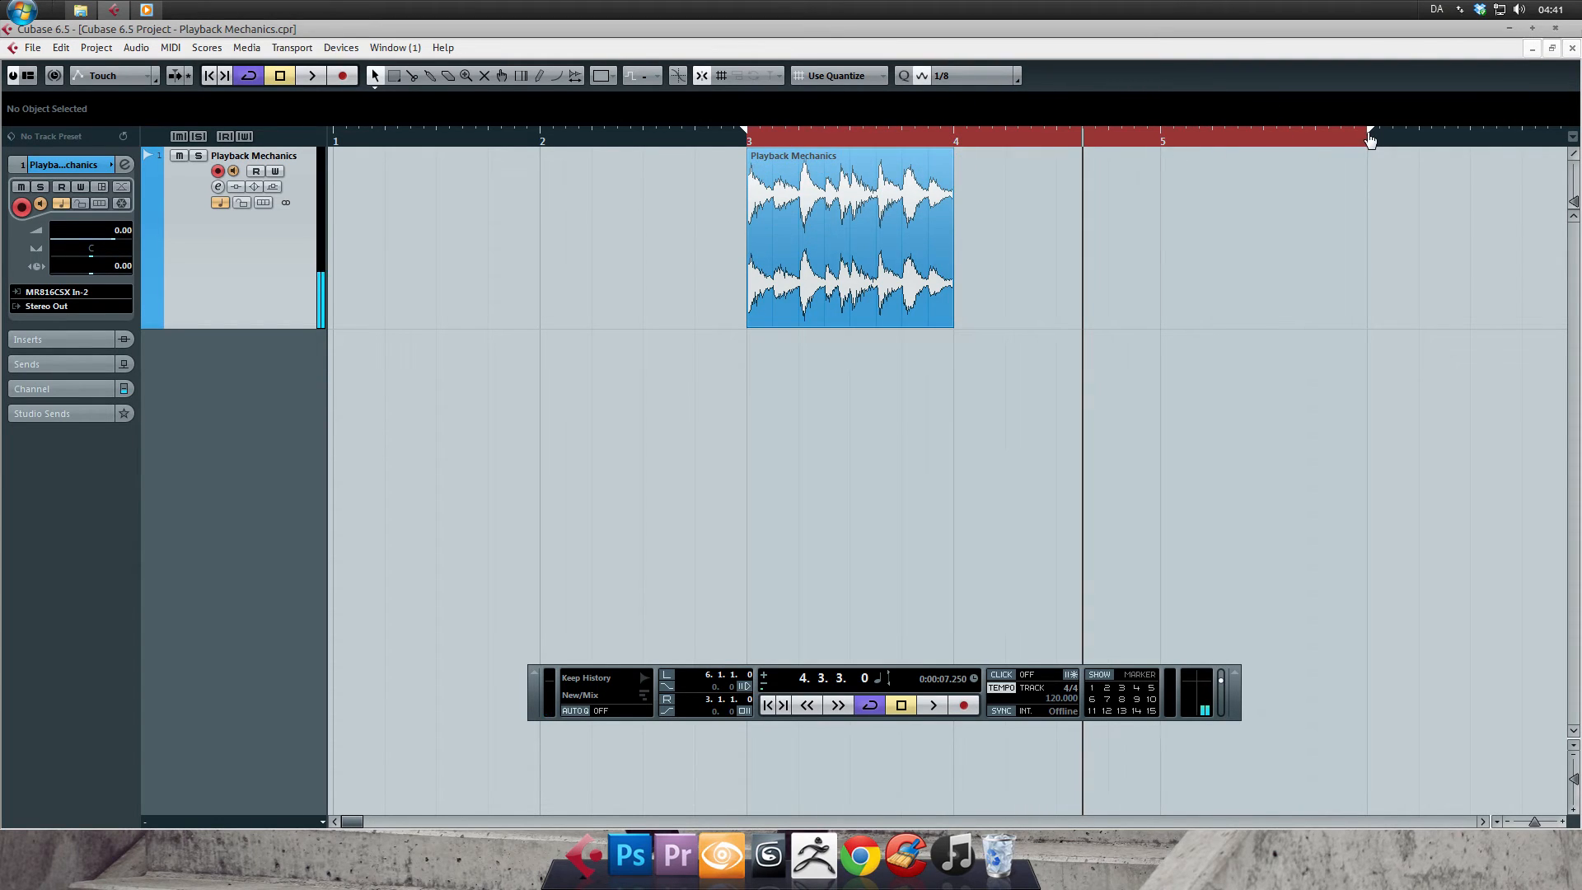
left_click(312, 74)
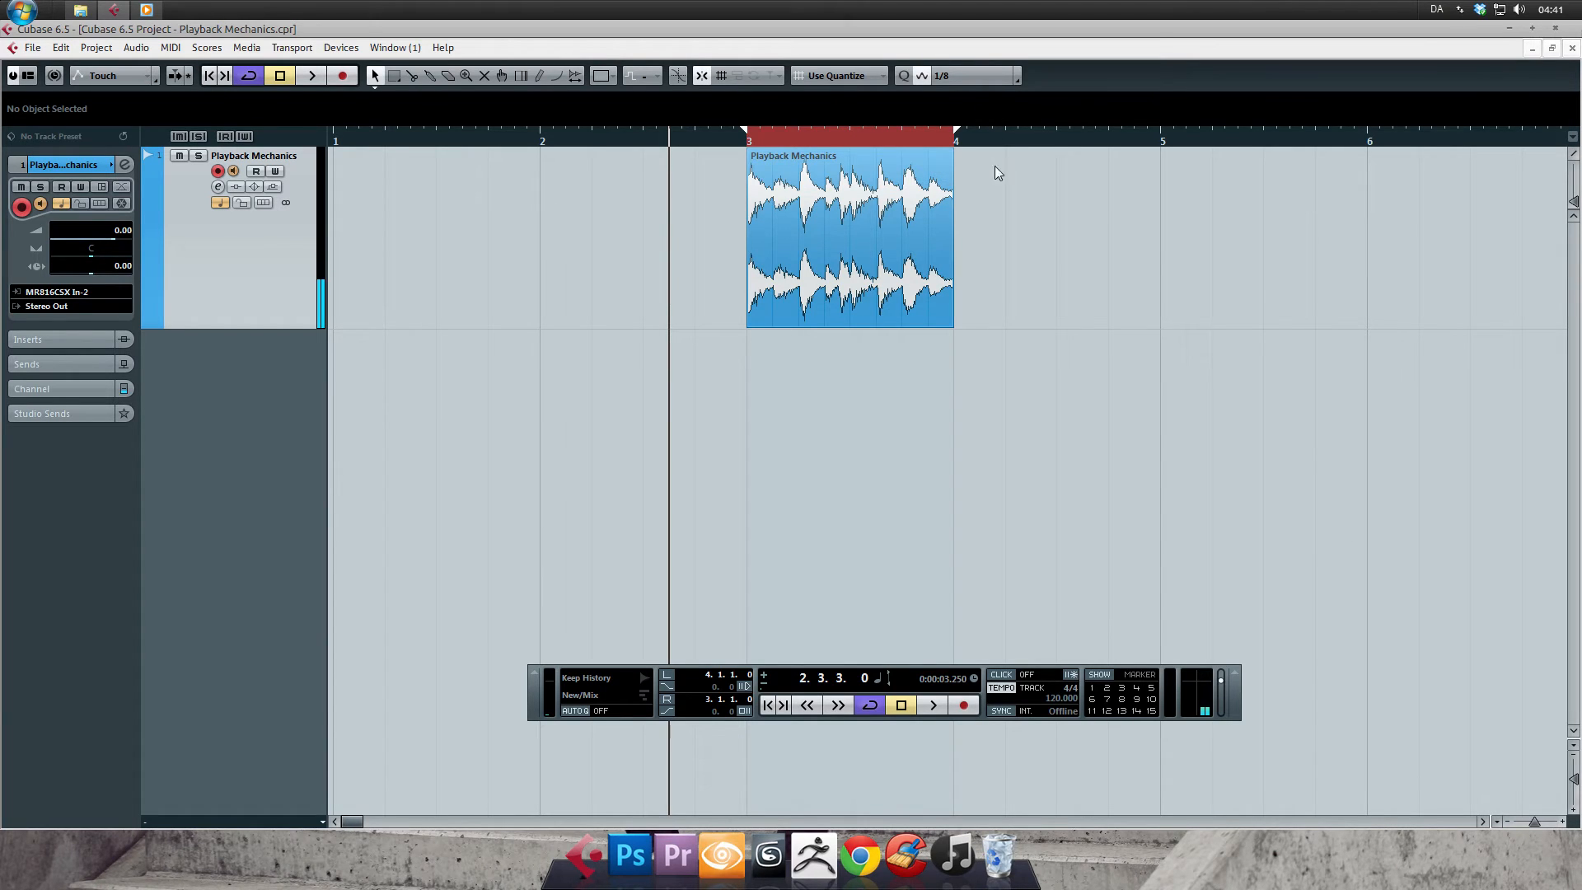
left_click(878, 237)
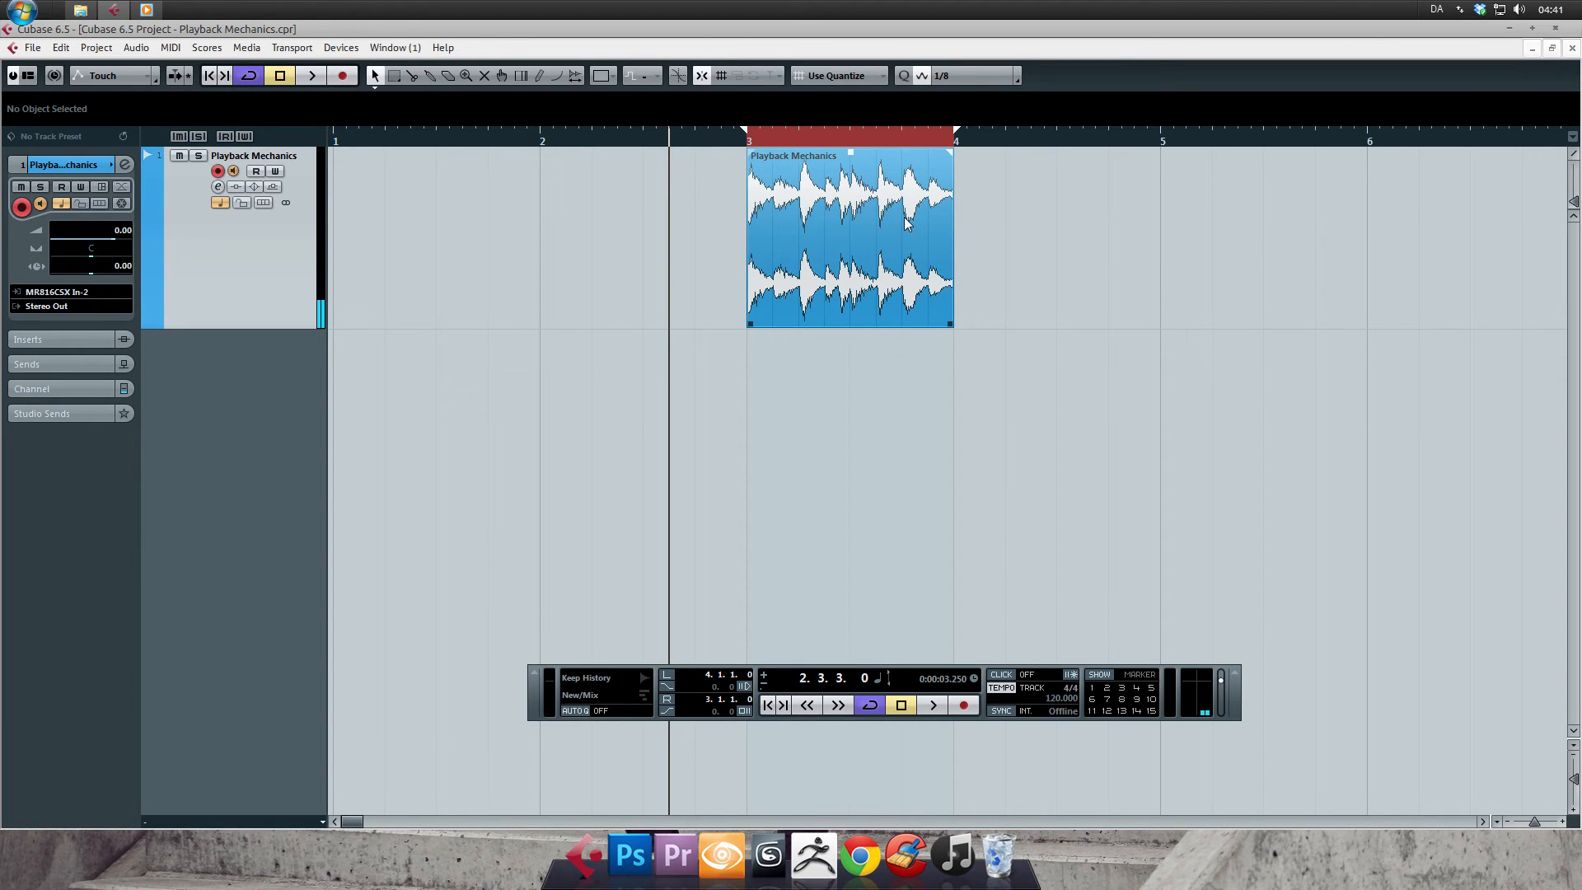
Show the Playback Mechanics event's start, end and length details in the Info Line
left_click(847, 238)
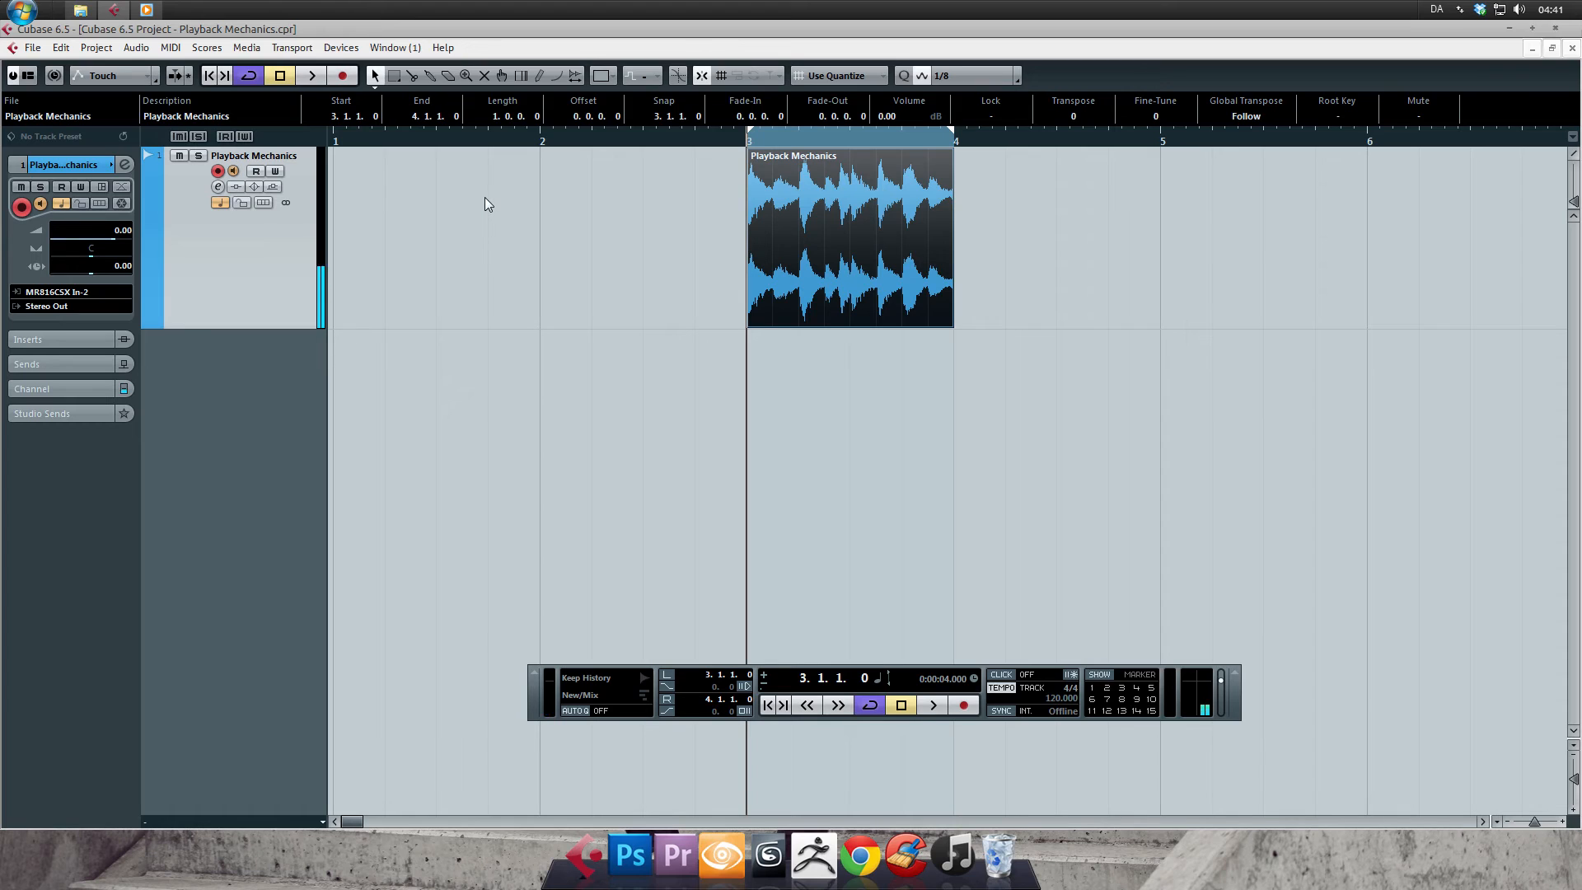
left_click(857, 238)
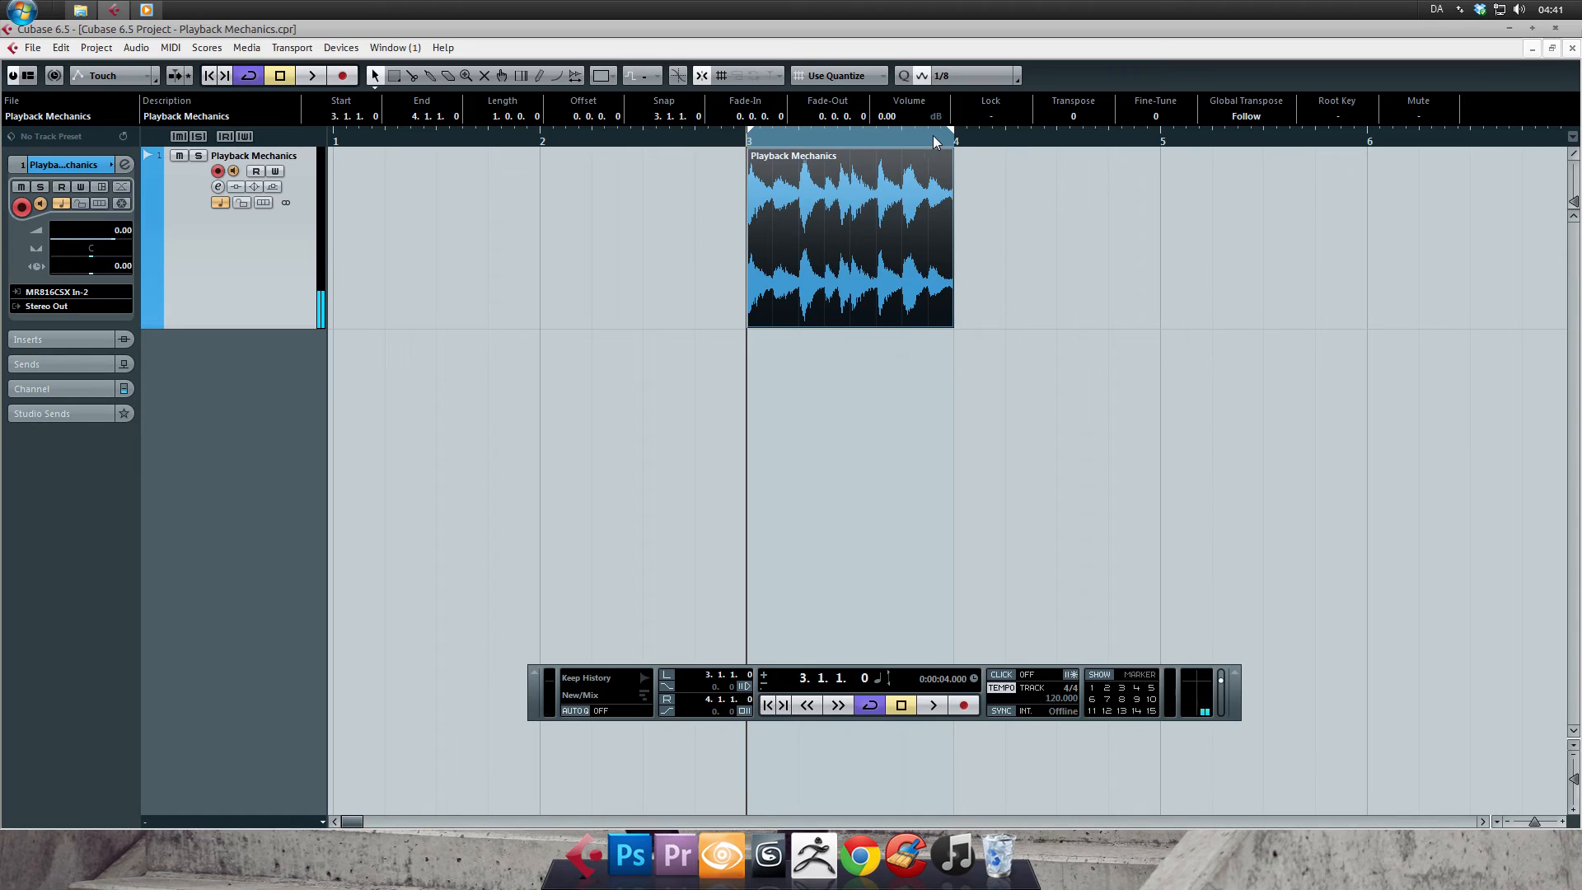
mouse_move(978, 165)
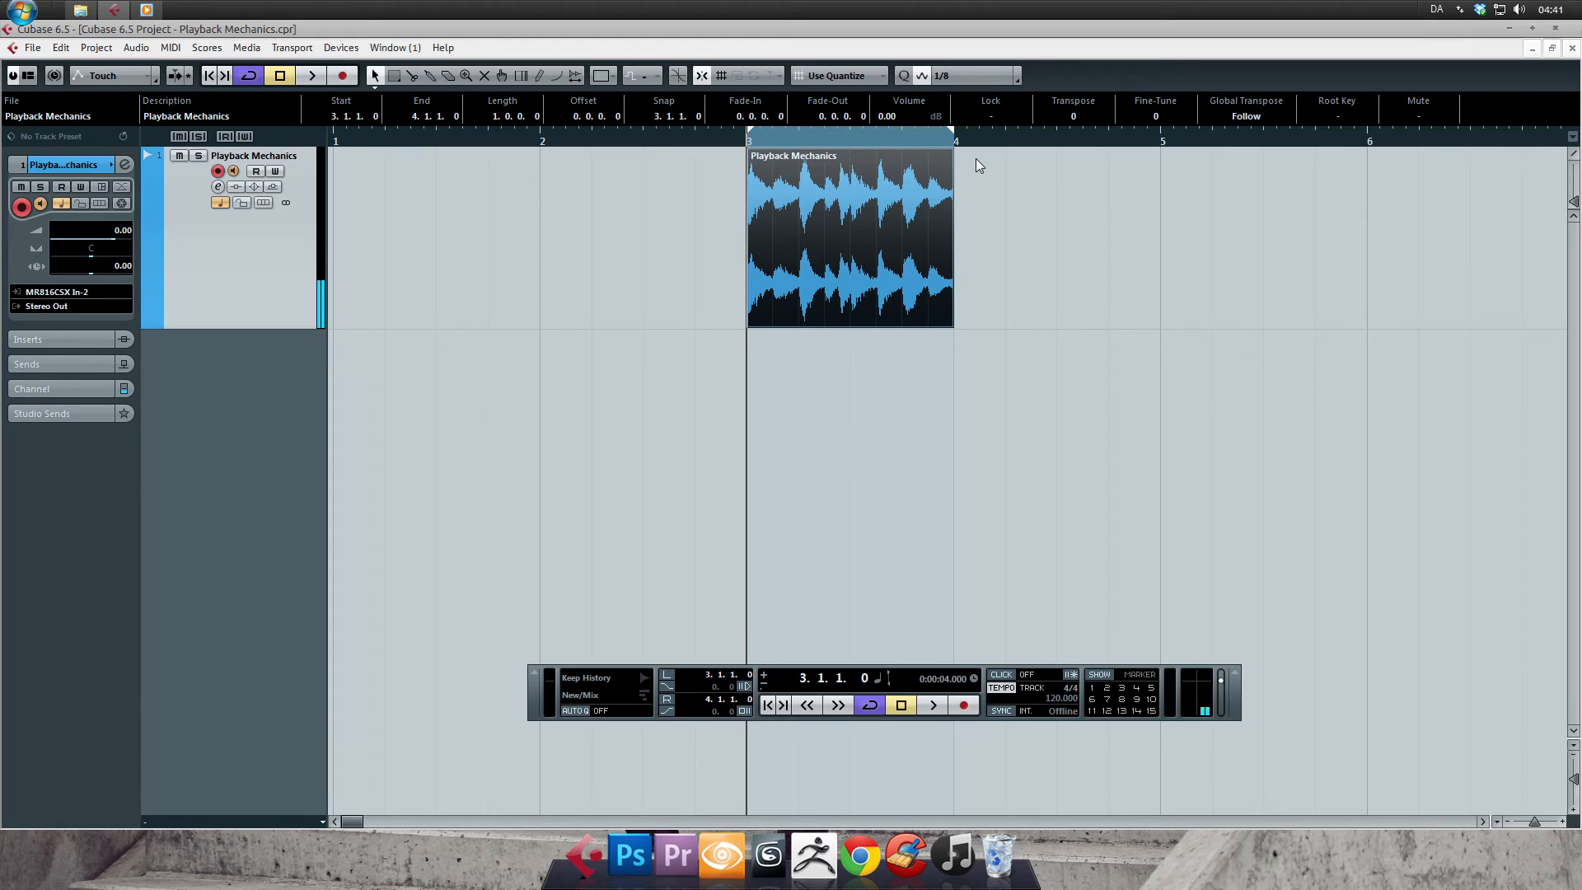
left_click(850, 237)
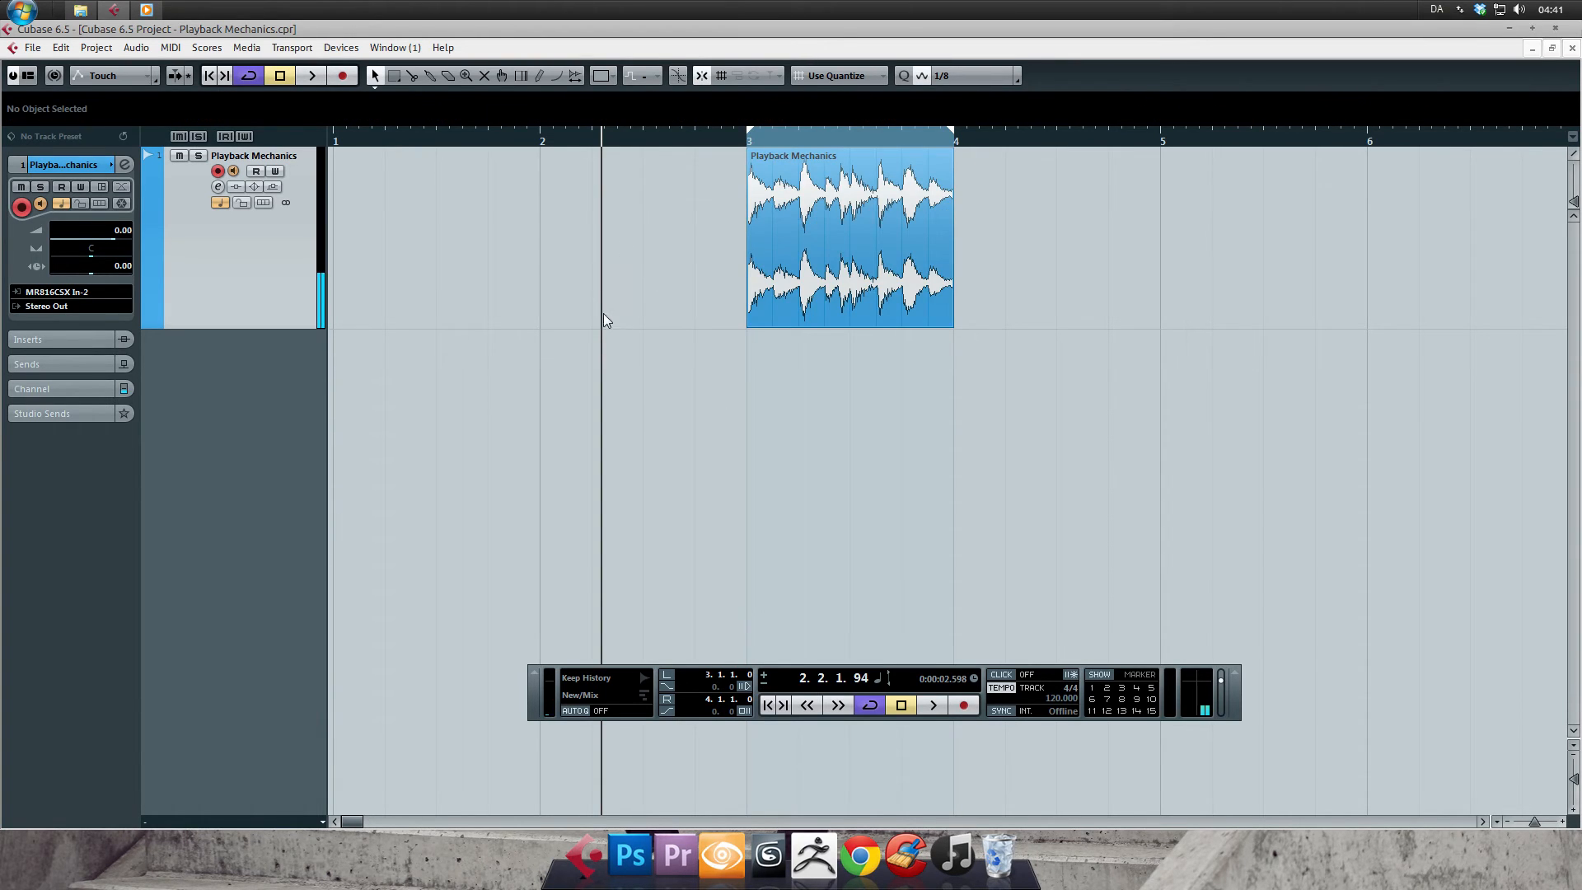
mouse_move(596, 381)
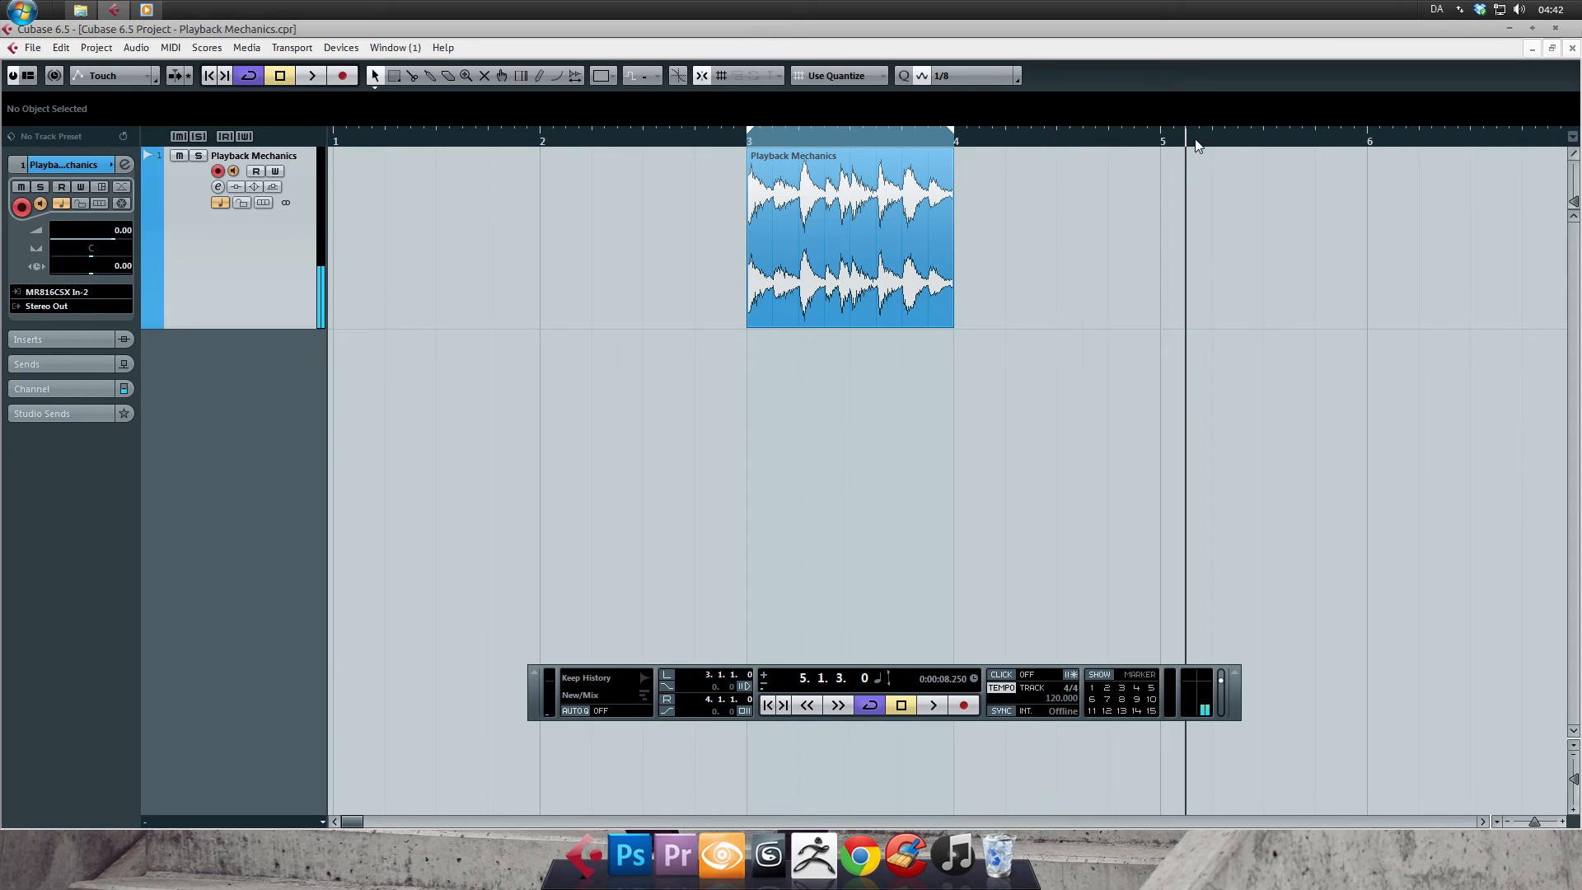
mouse_move(1178, 131)
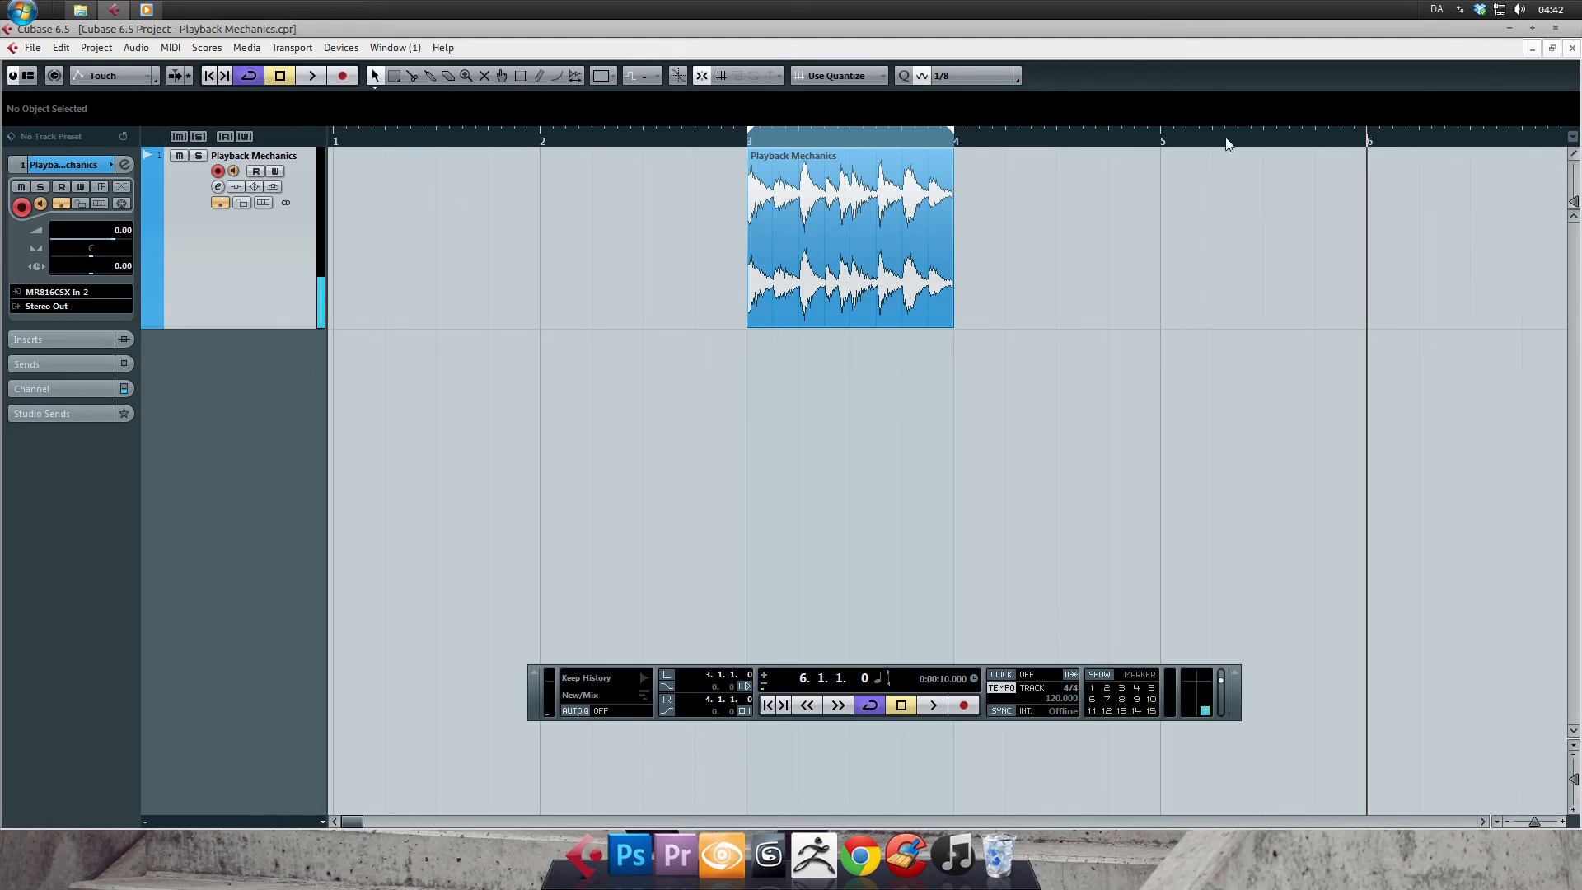
mouse_move(1462, 433)
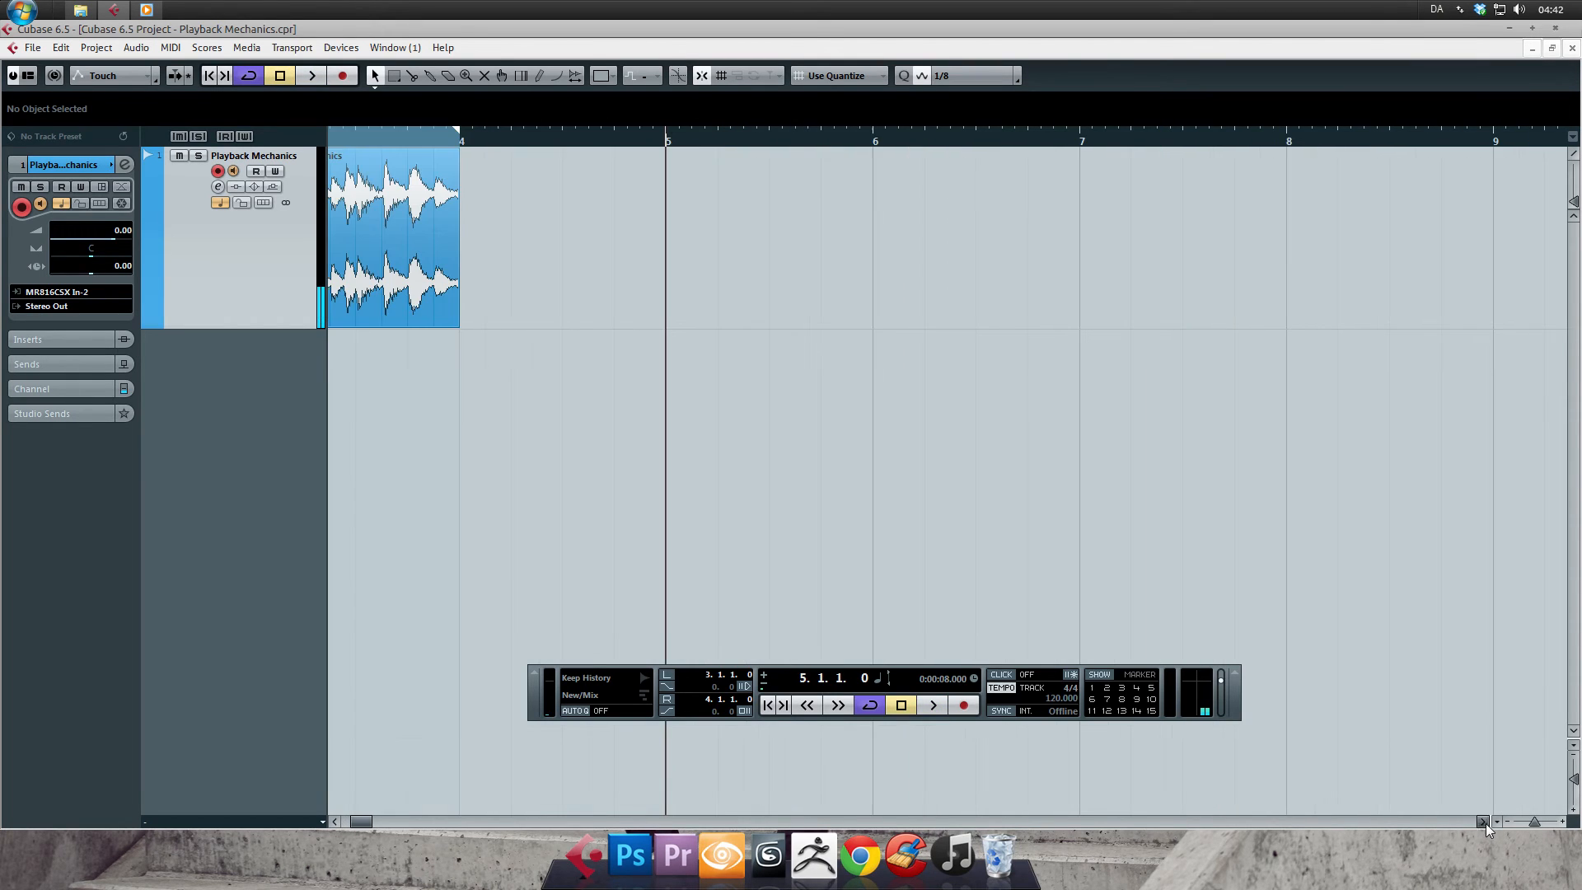
Locate the playhead mid-bar 5 in the ruler, then wind it back with the Transport buttons
left_click(829, 141)
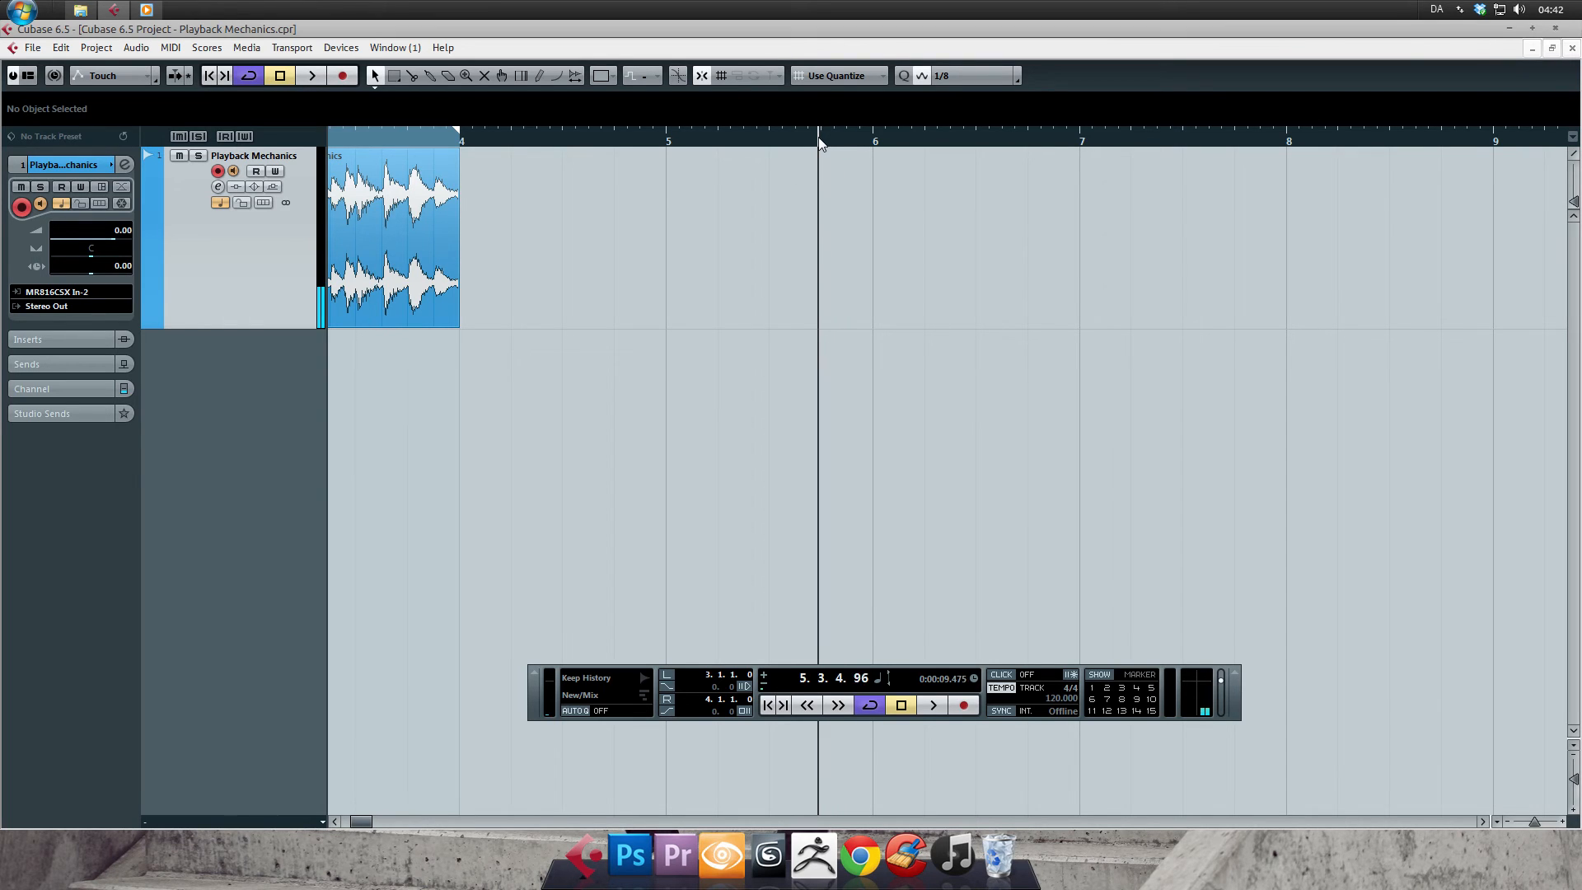
left_click(748, 138)
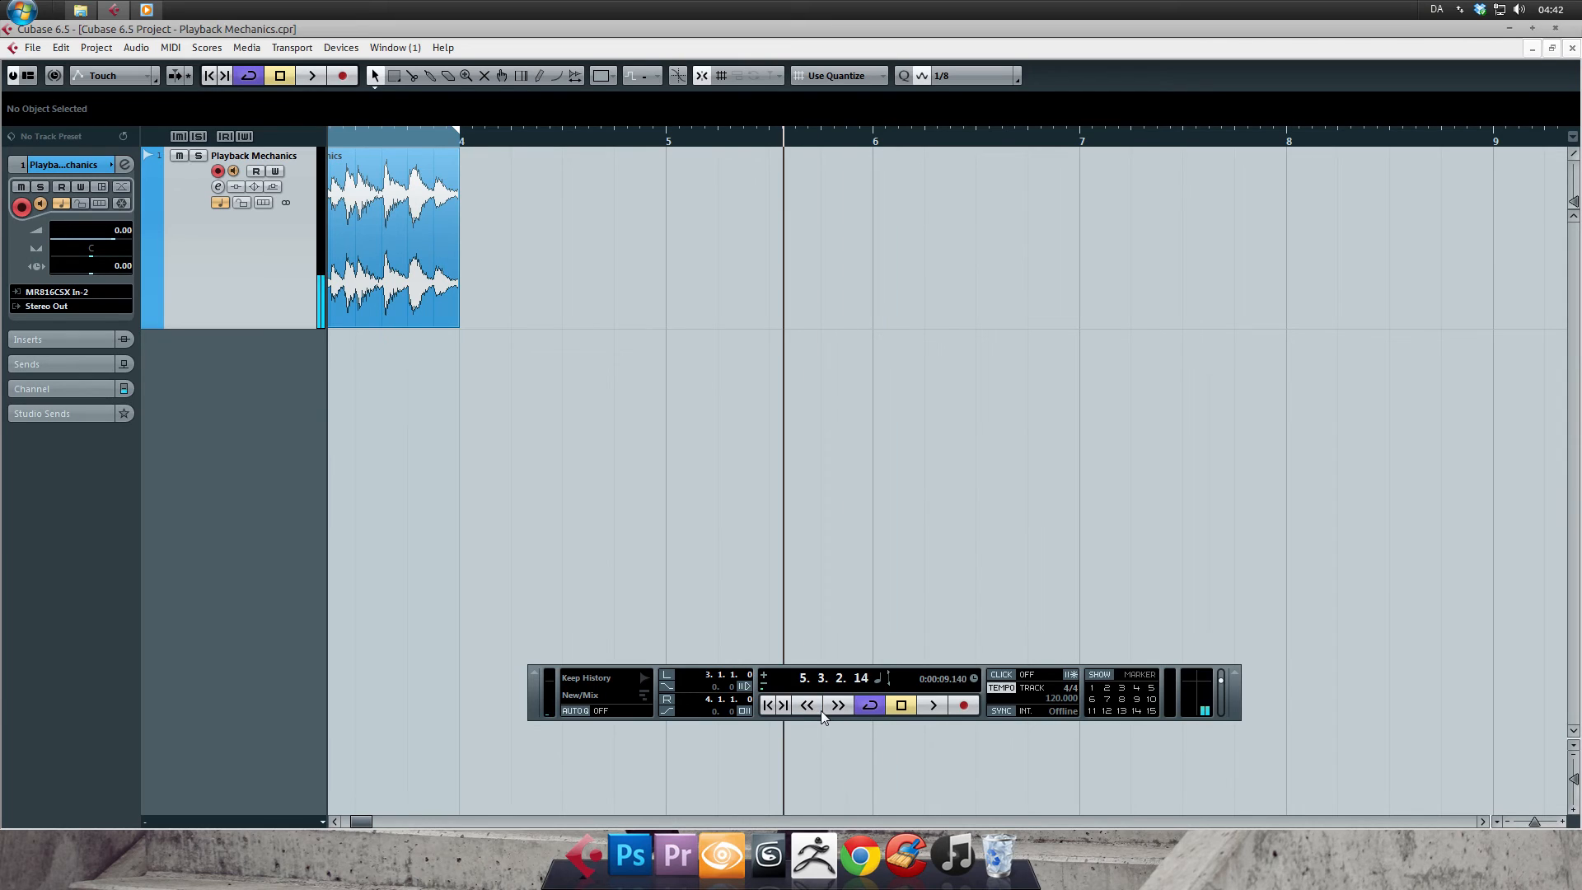
left_click(806, 704)
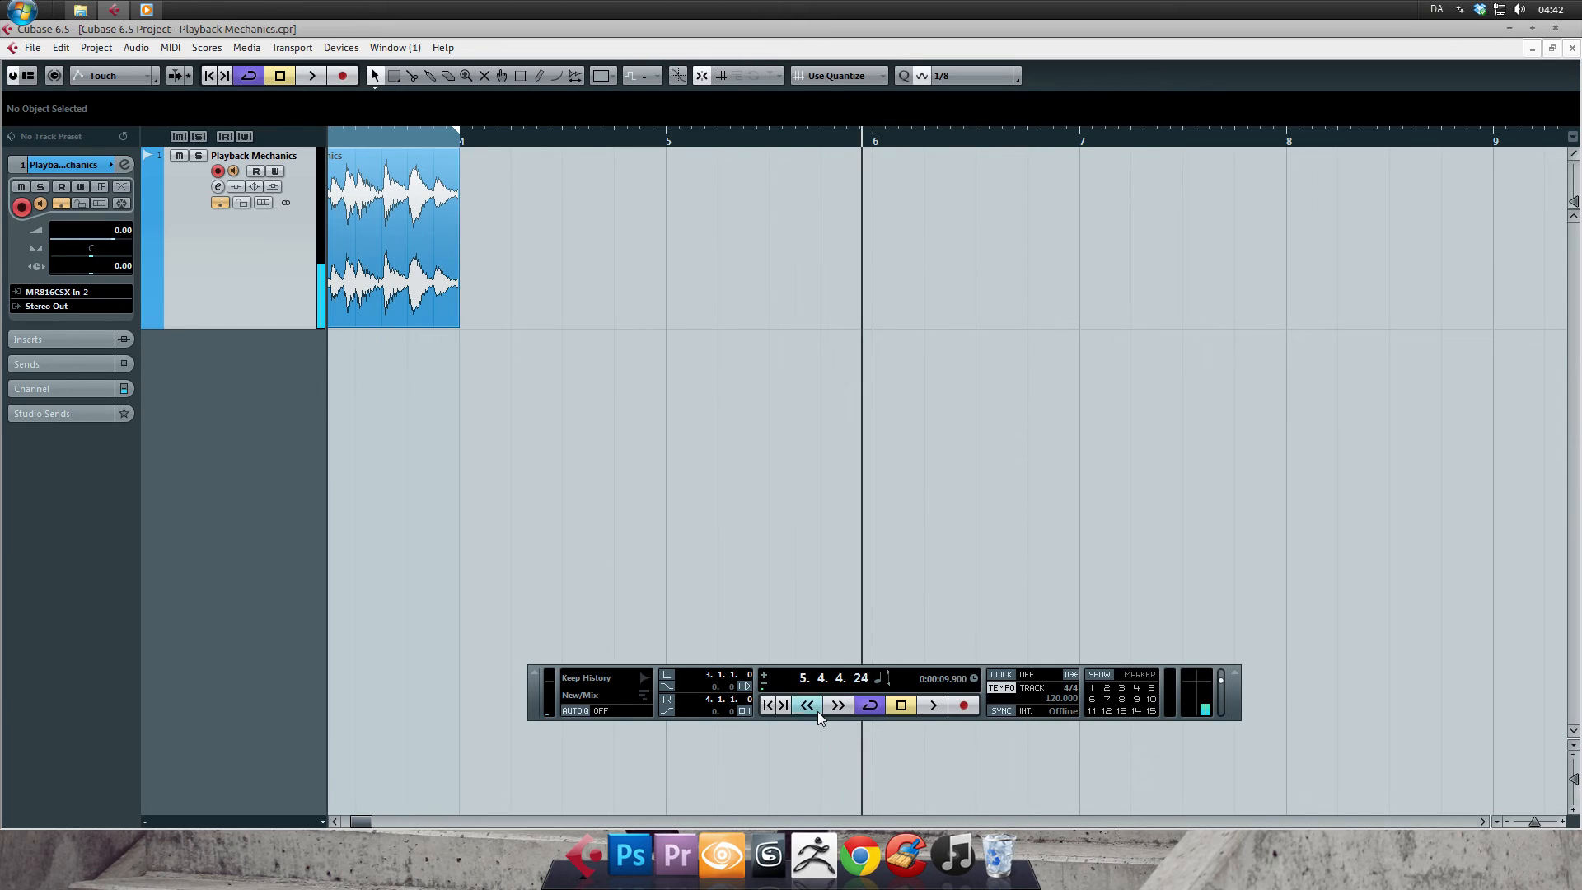
left_click(806, 705)
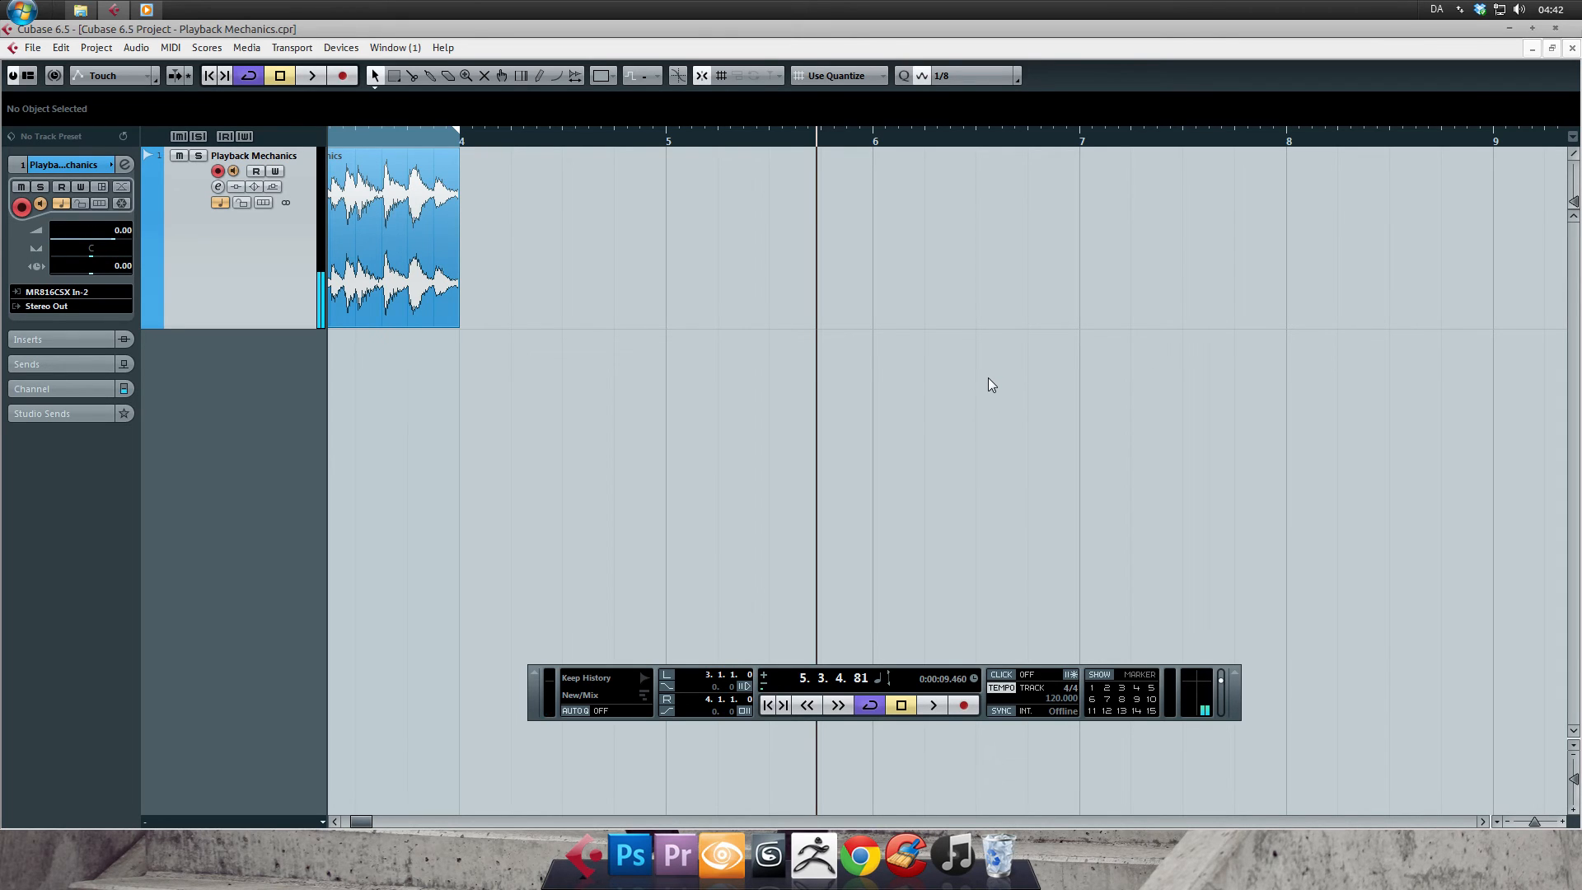
Toggle 'Locate when Clicked in Empty Space' off and back on in Transport preferences, then cancel without changes
left_click(33, 48)
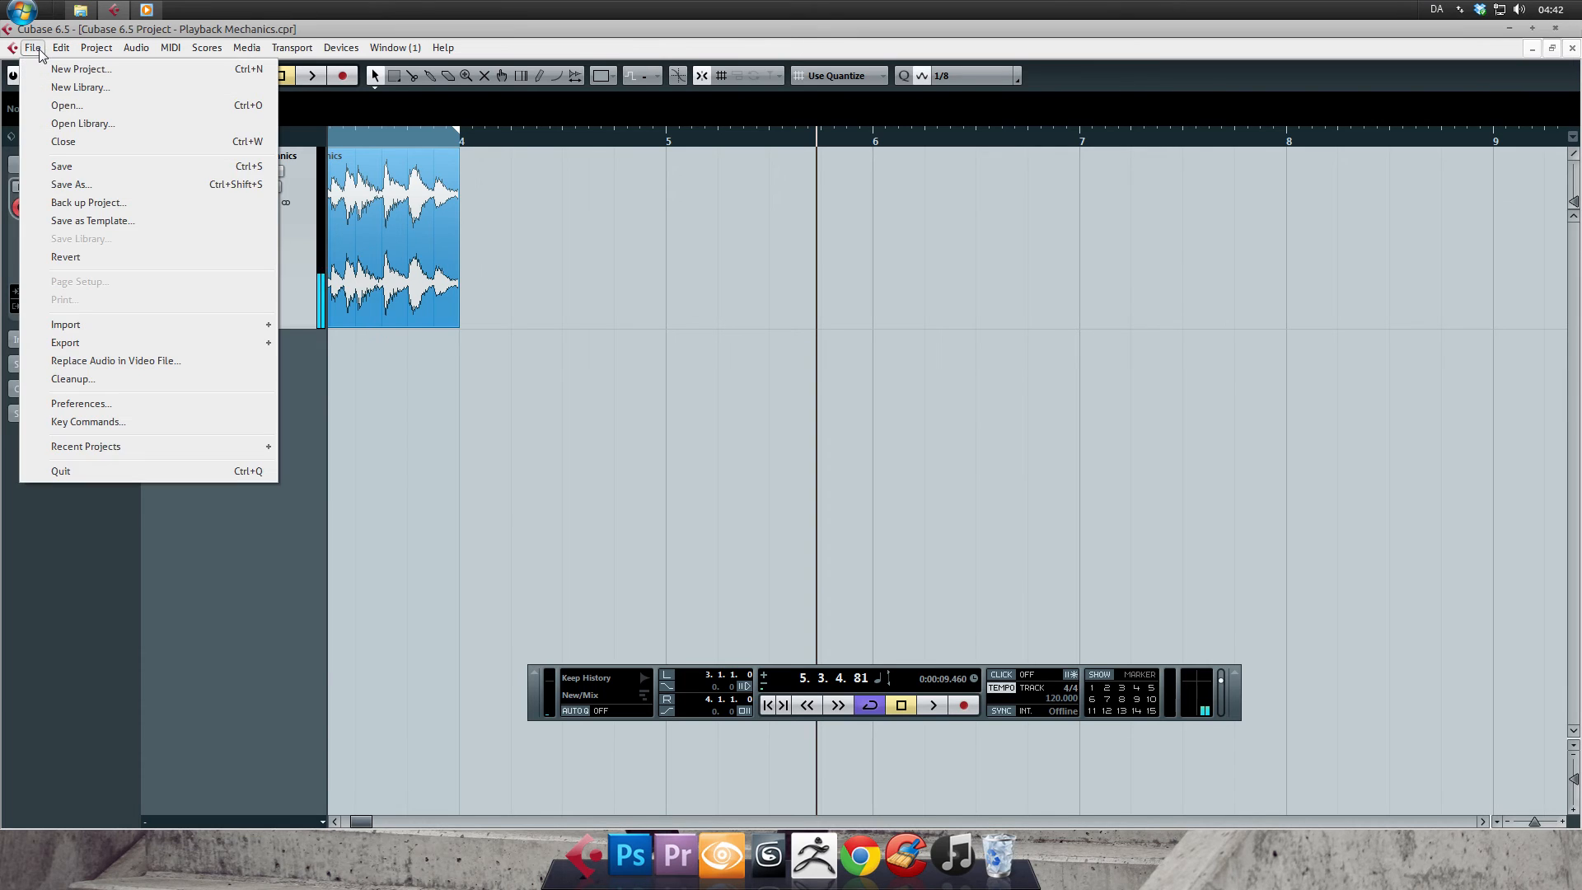
mouse_move(123, 411)
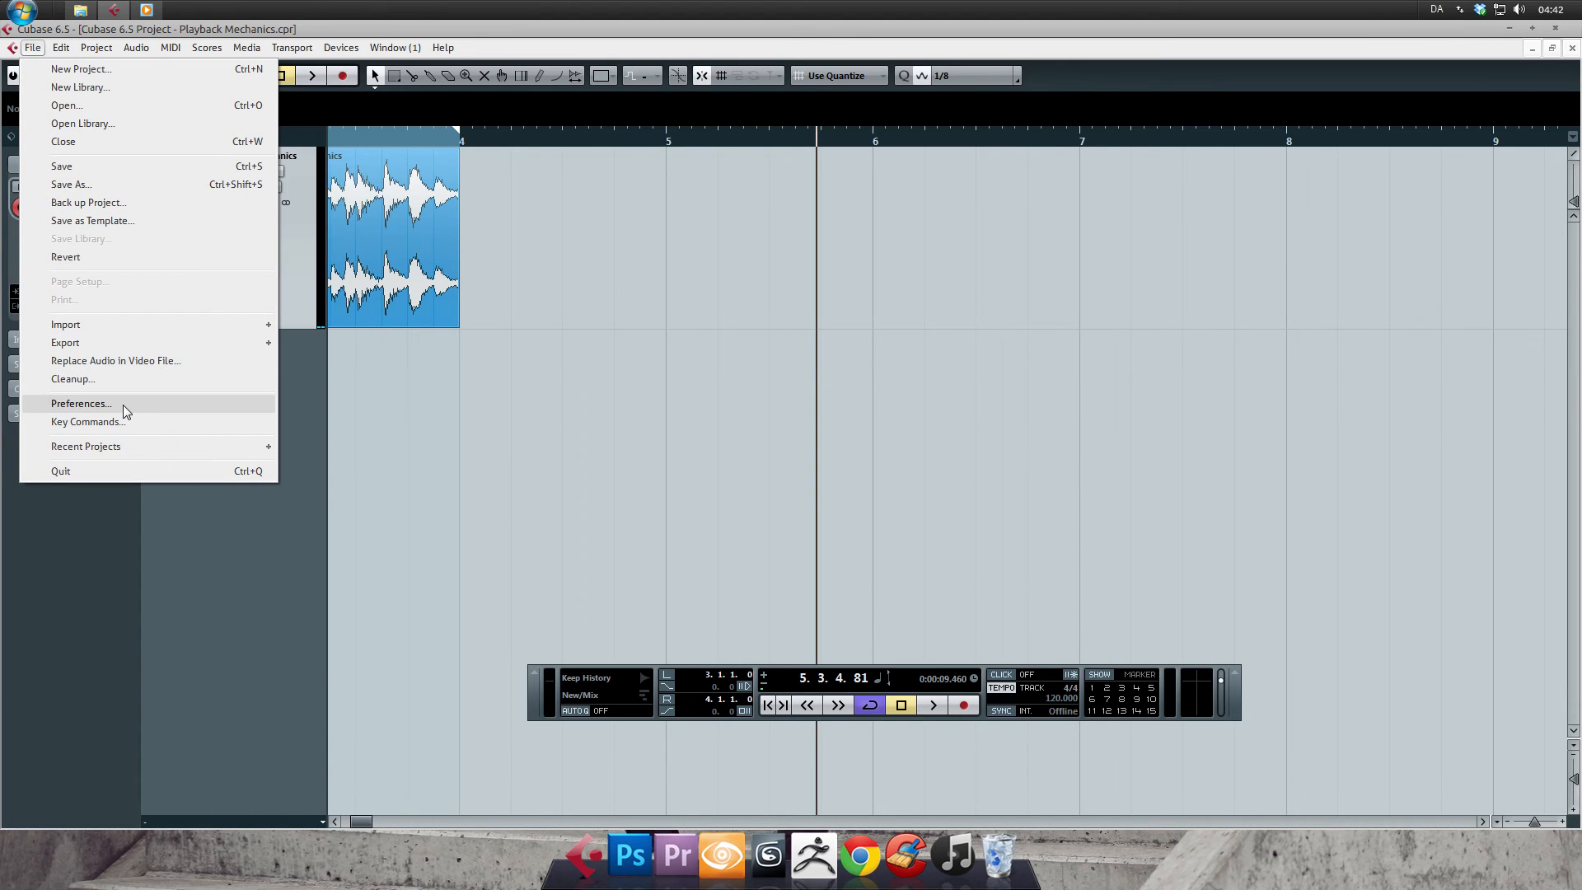
left_click(79, 402)
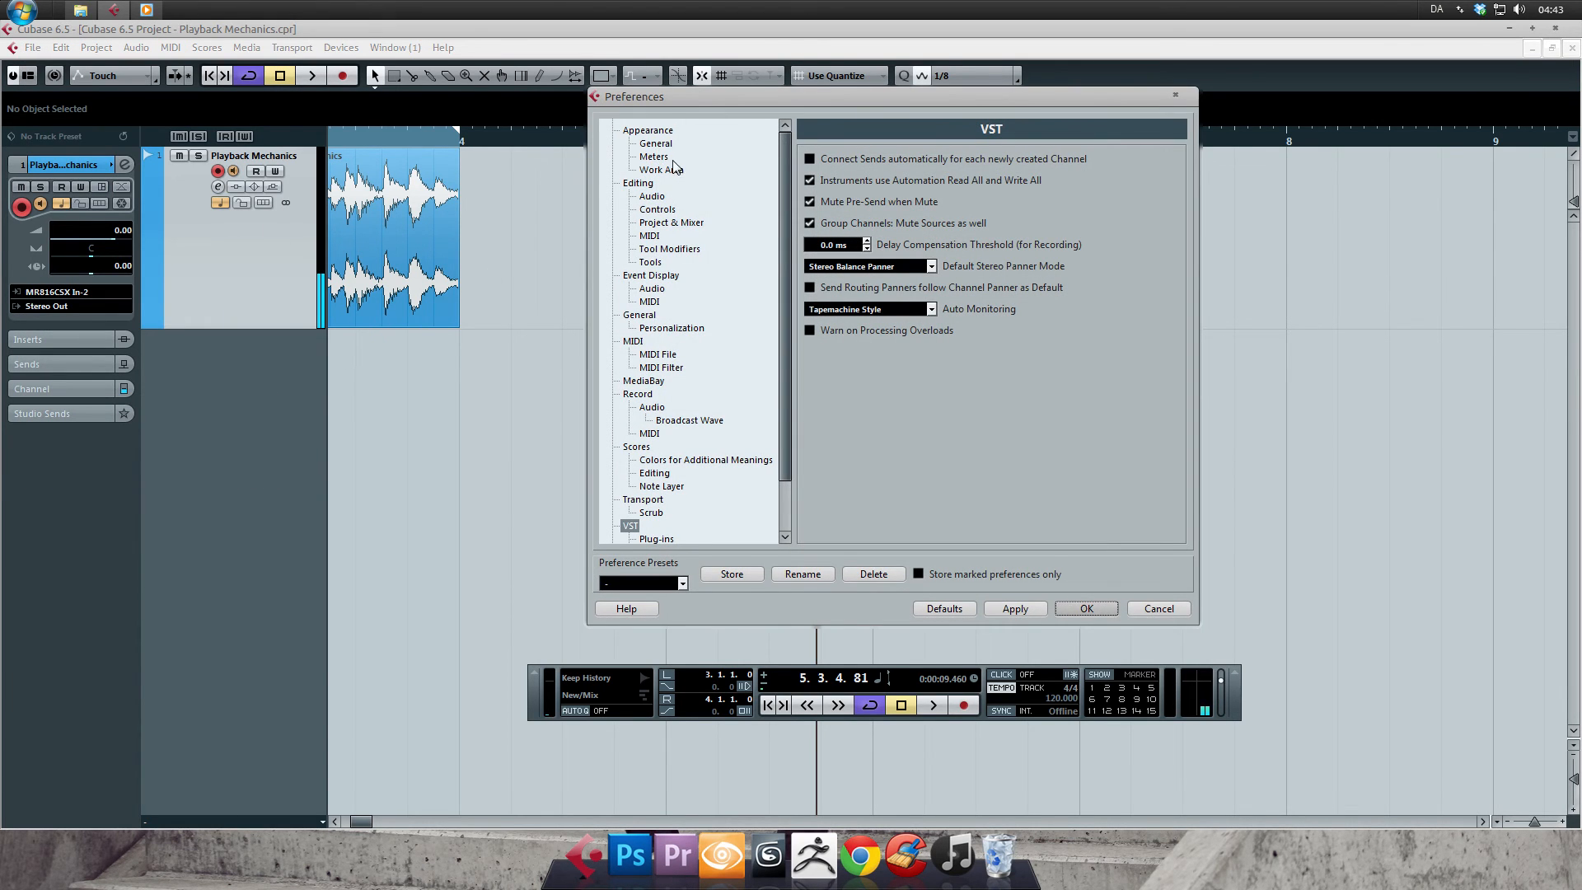
left_click(642, 499)
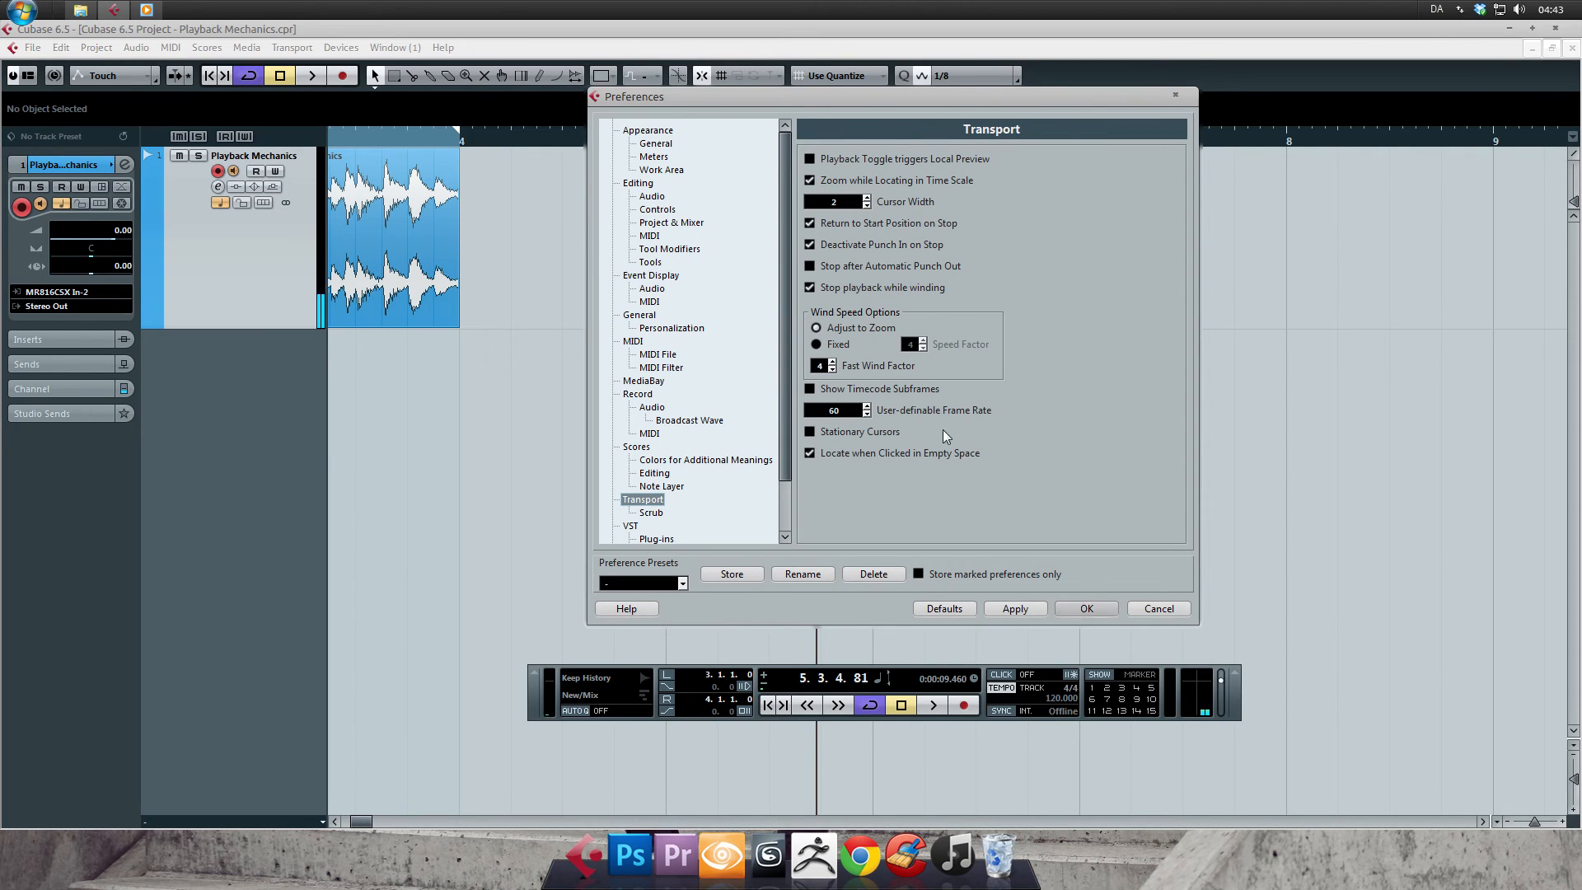
left_click(809, 451)
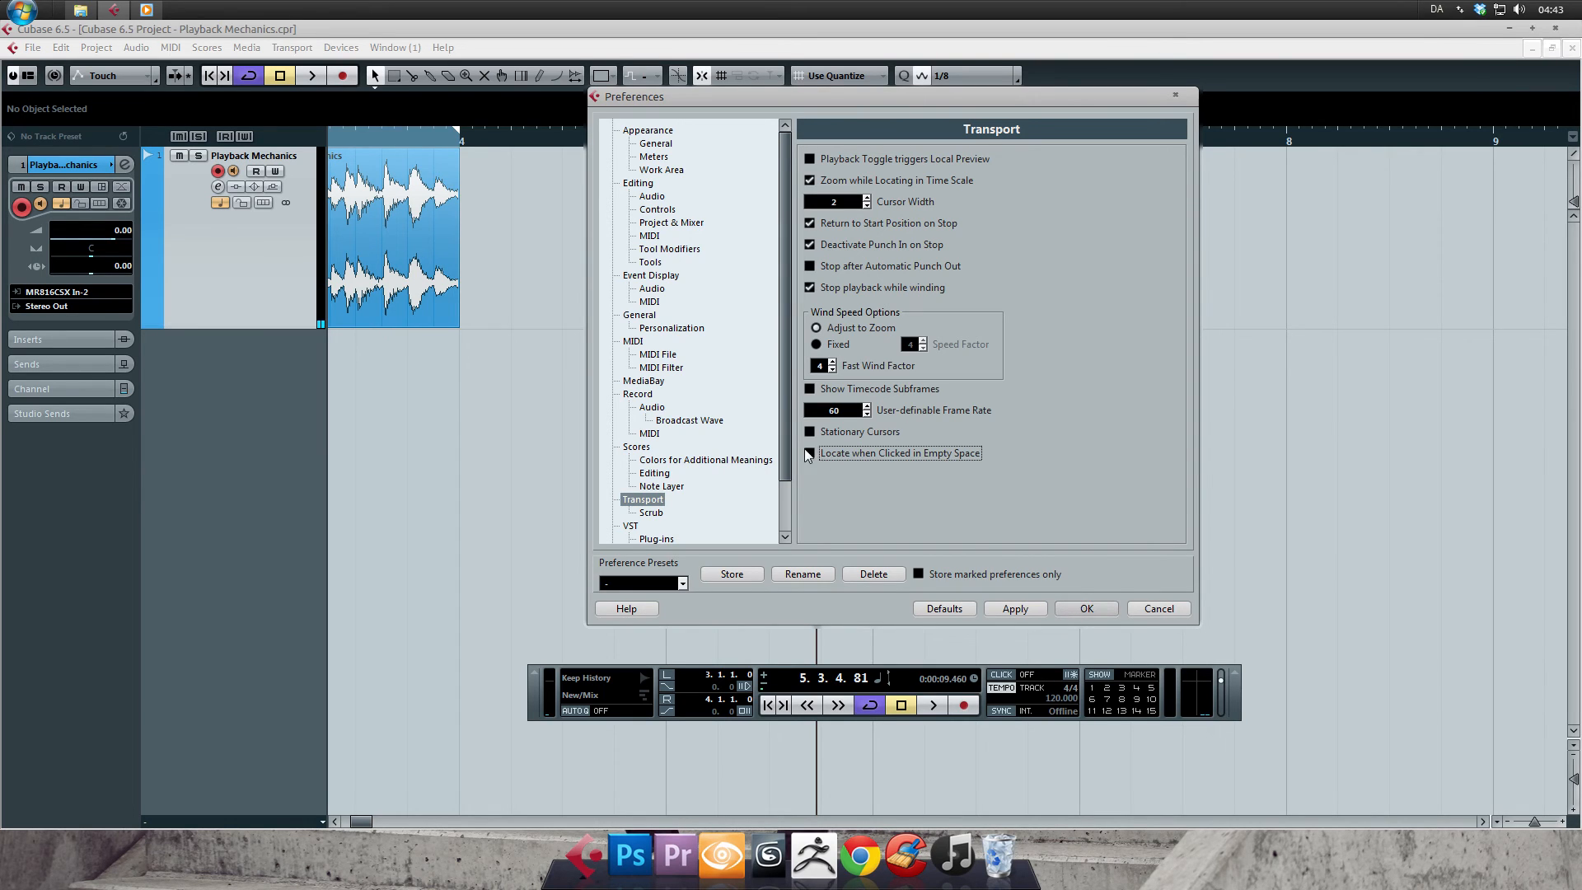
left_click(807, 451)
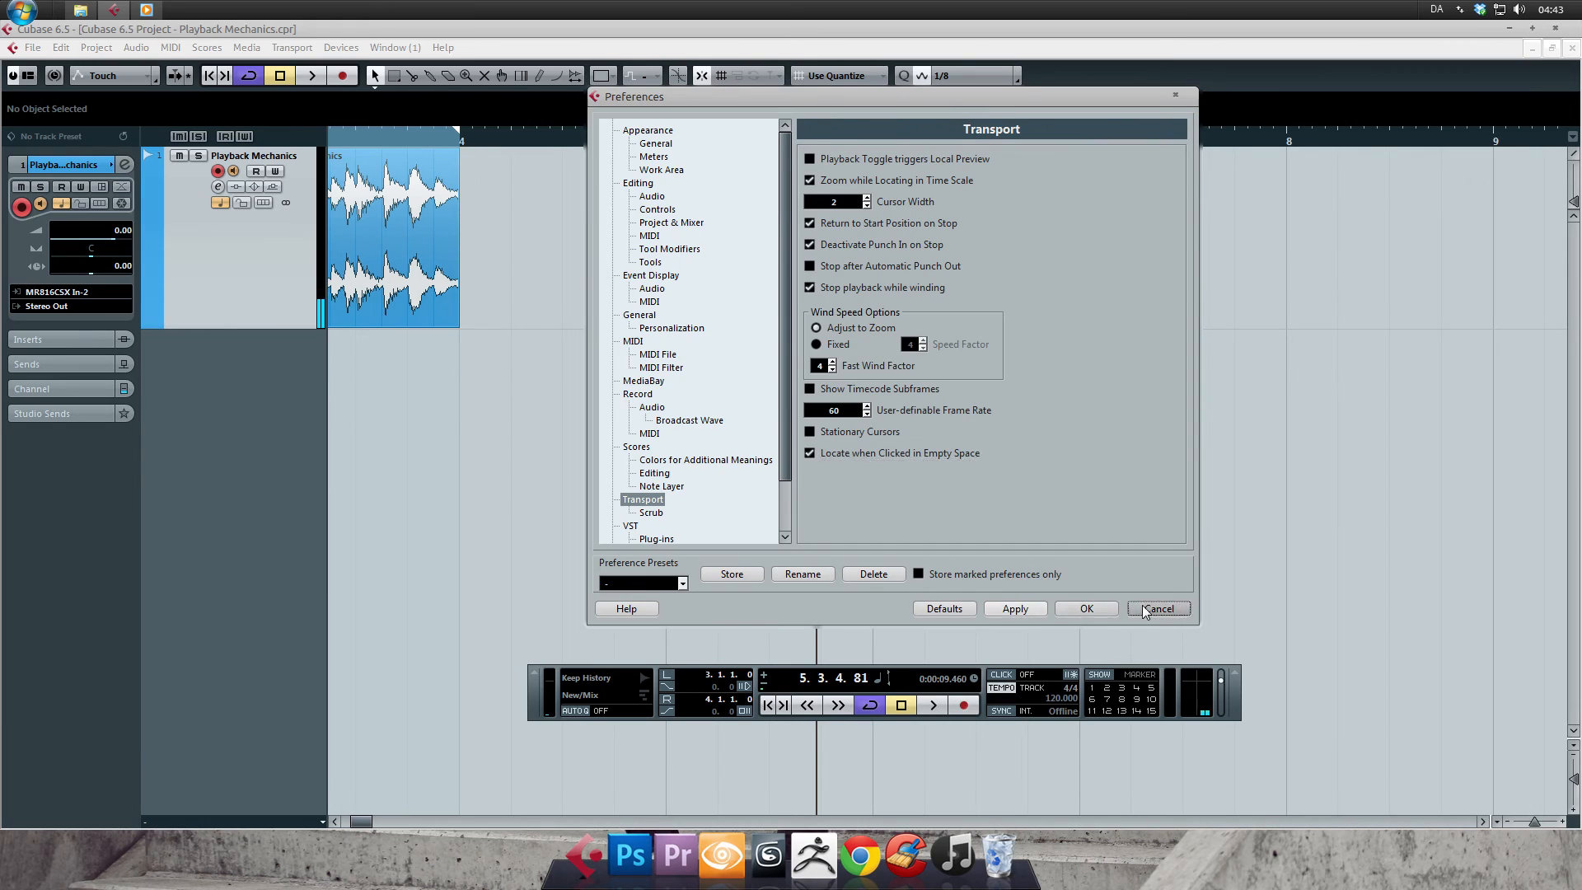
left_click(1157, 608)
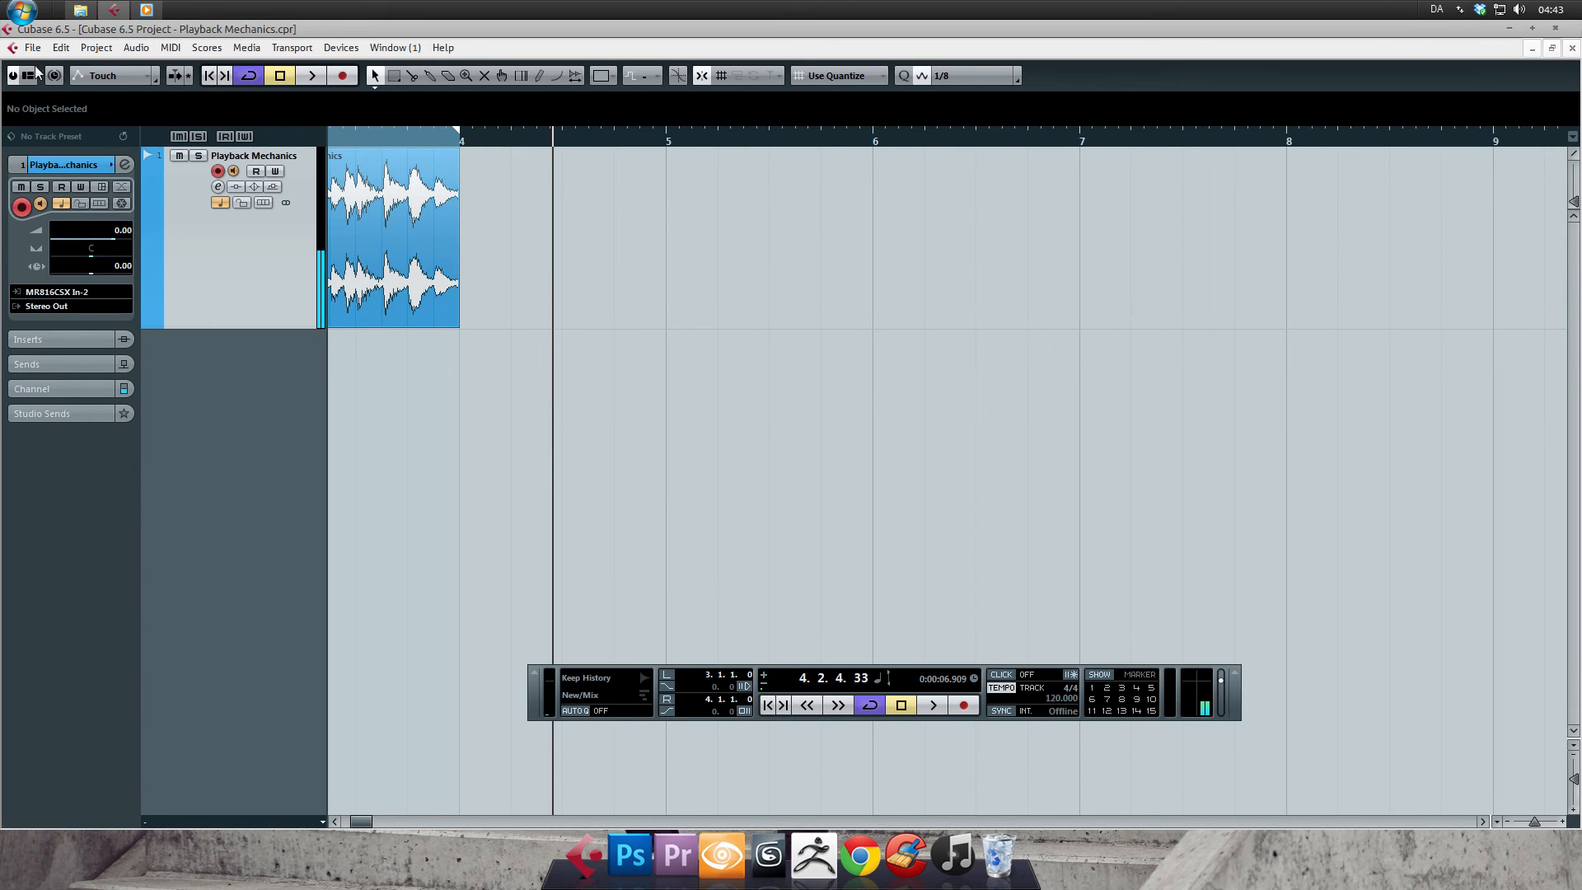
left_click(33, 48)
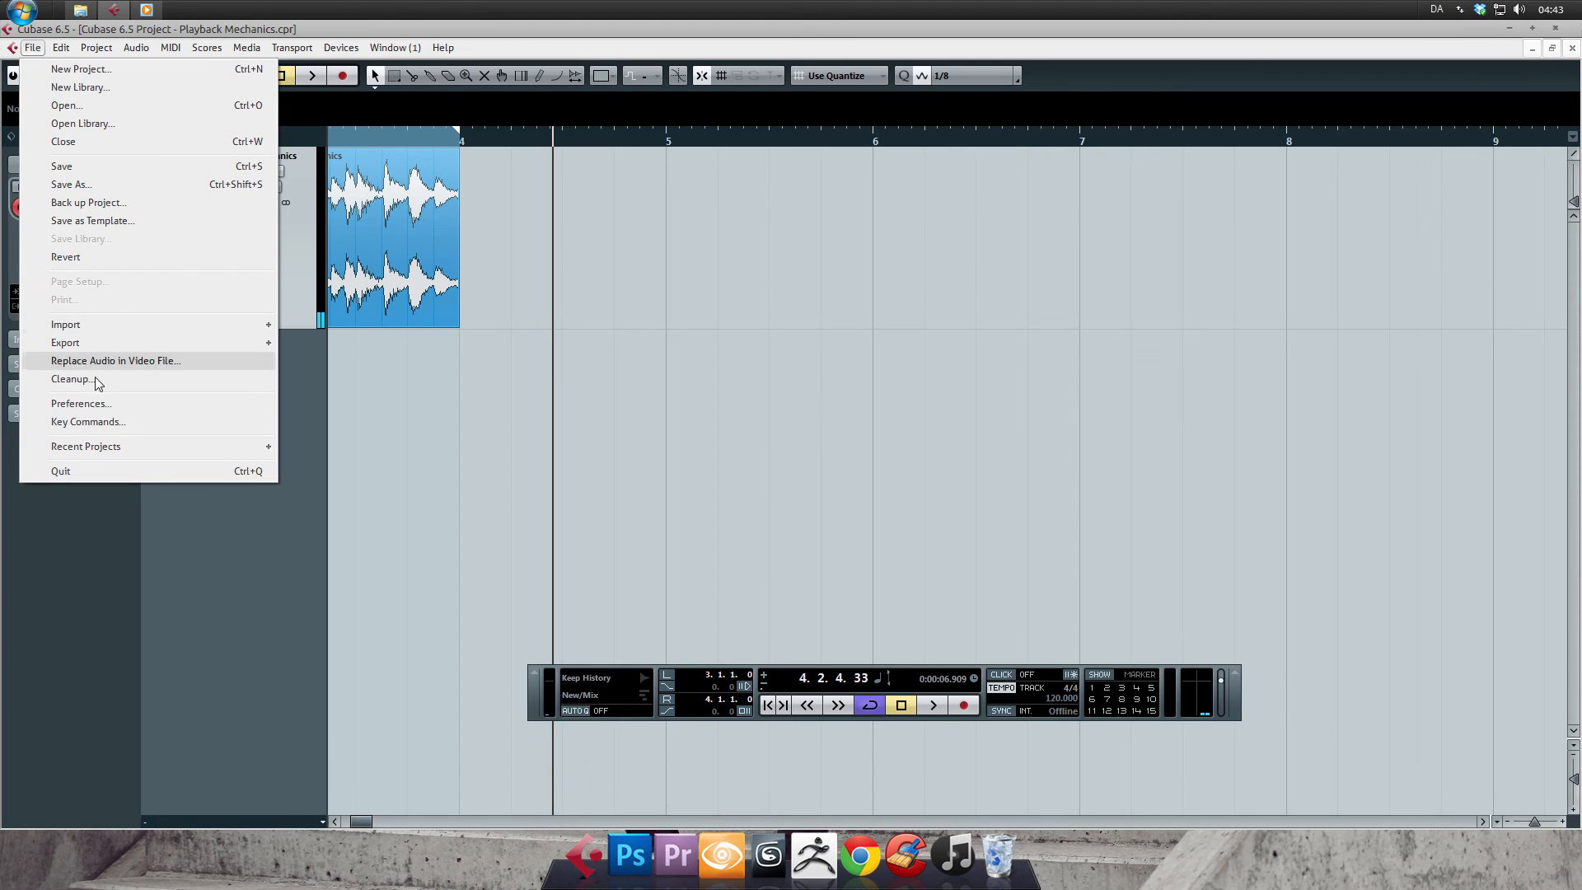
left_click(80, 402)
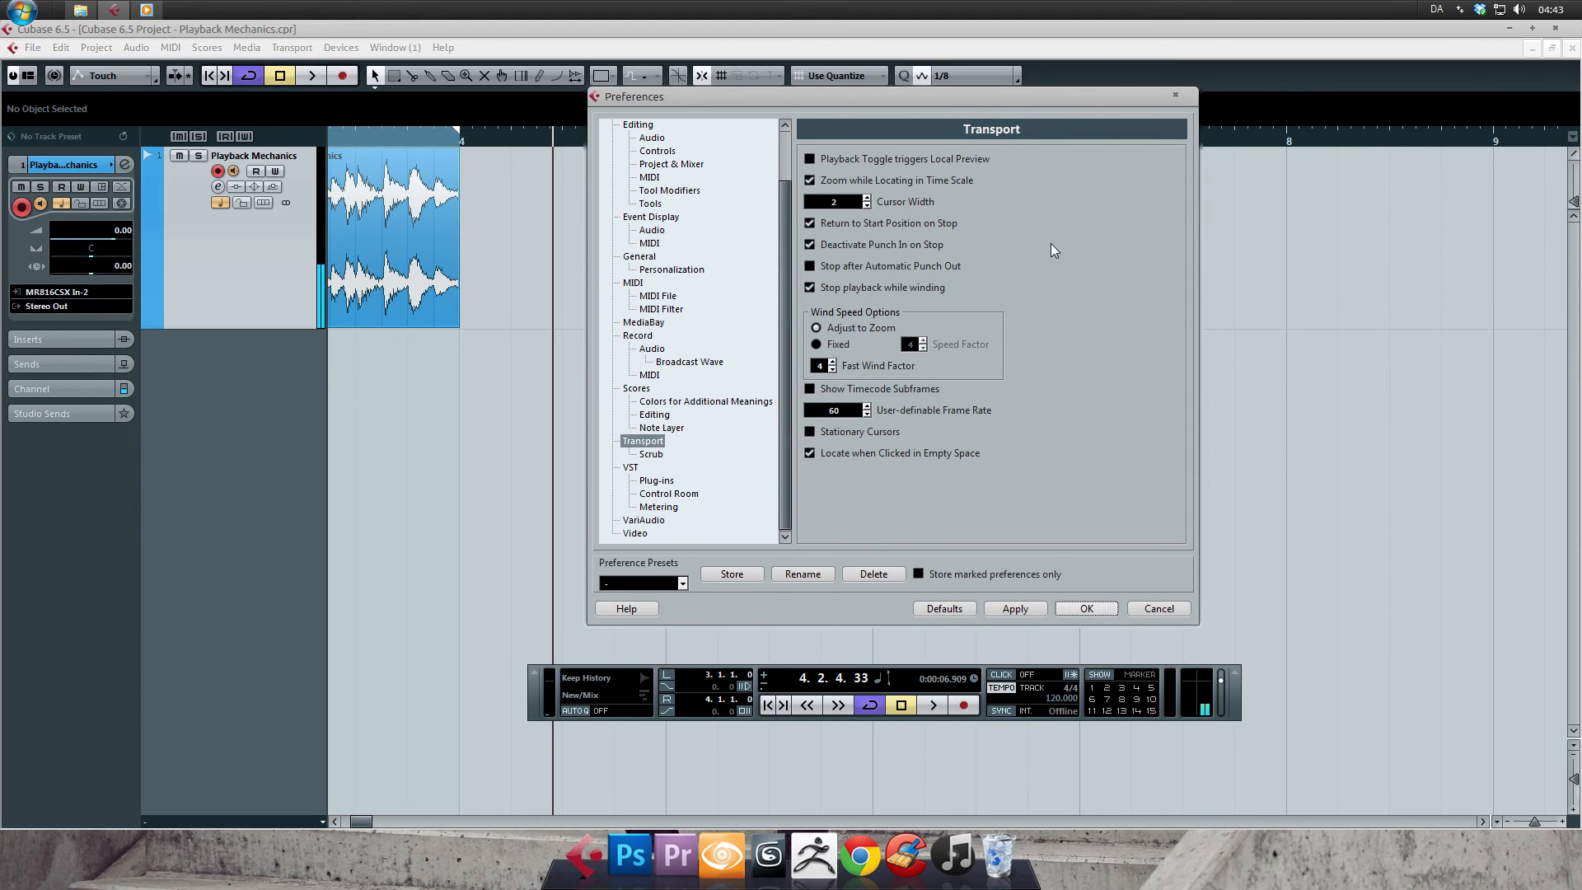
mouse_move(1030, 232)
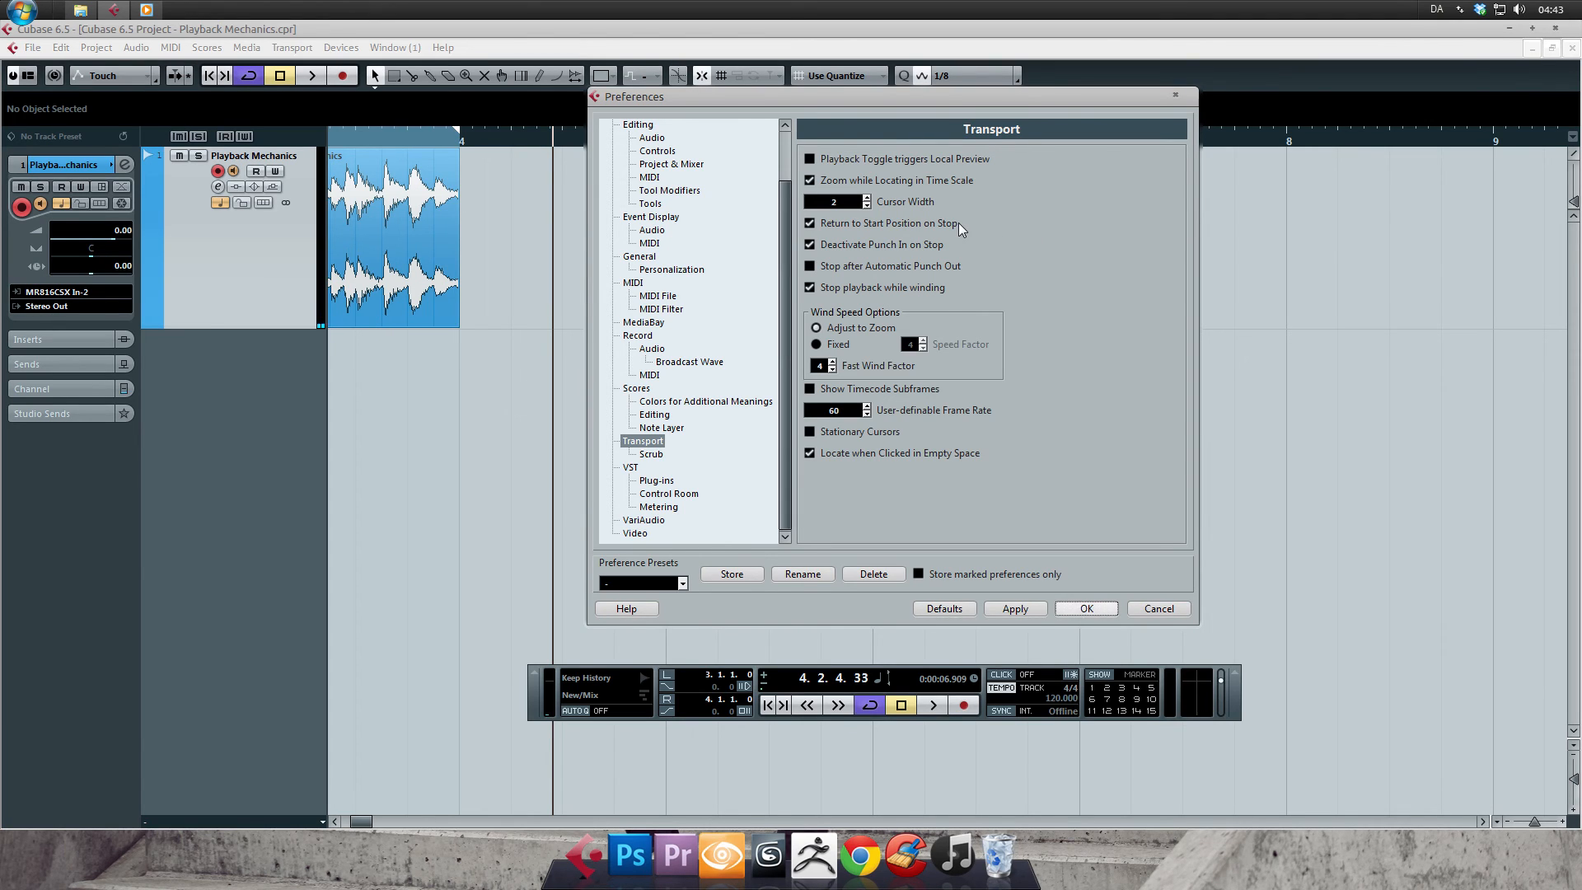
left_click(811, 222)
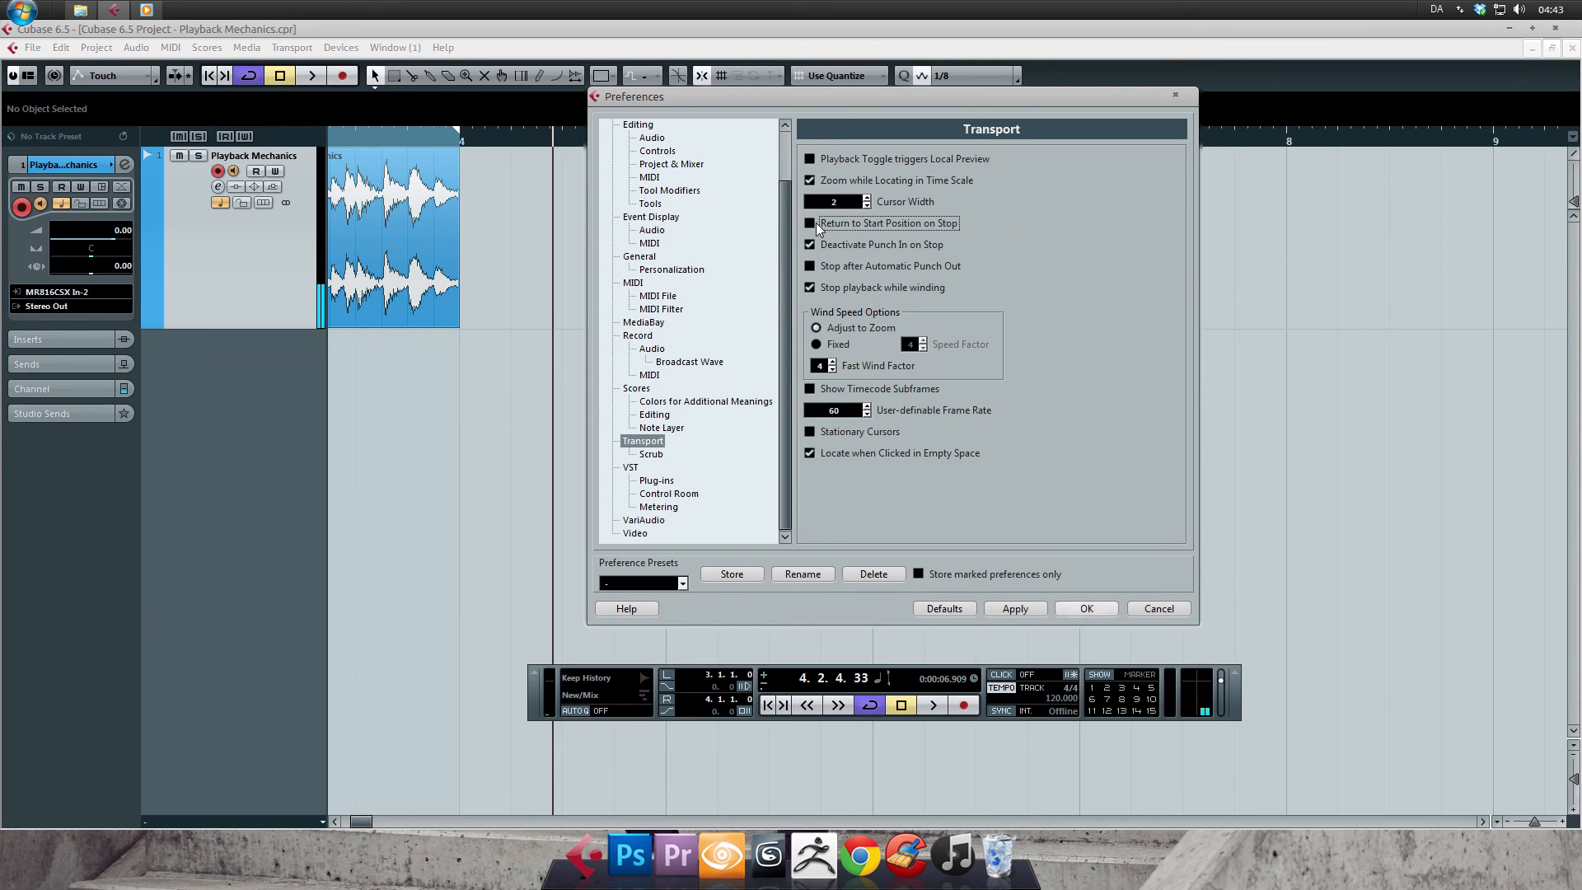
left_click(809, 223)
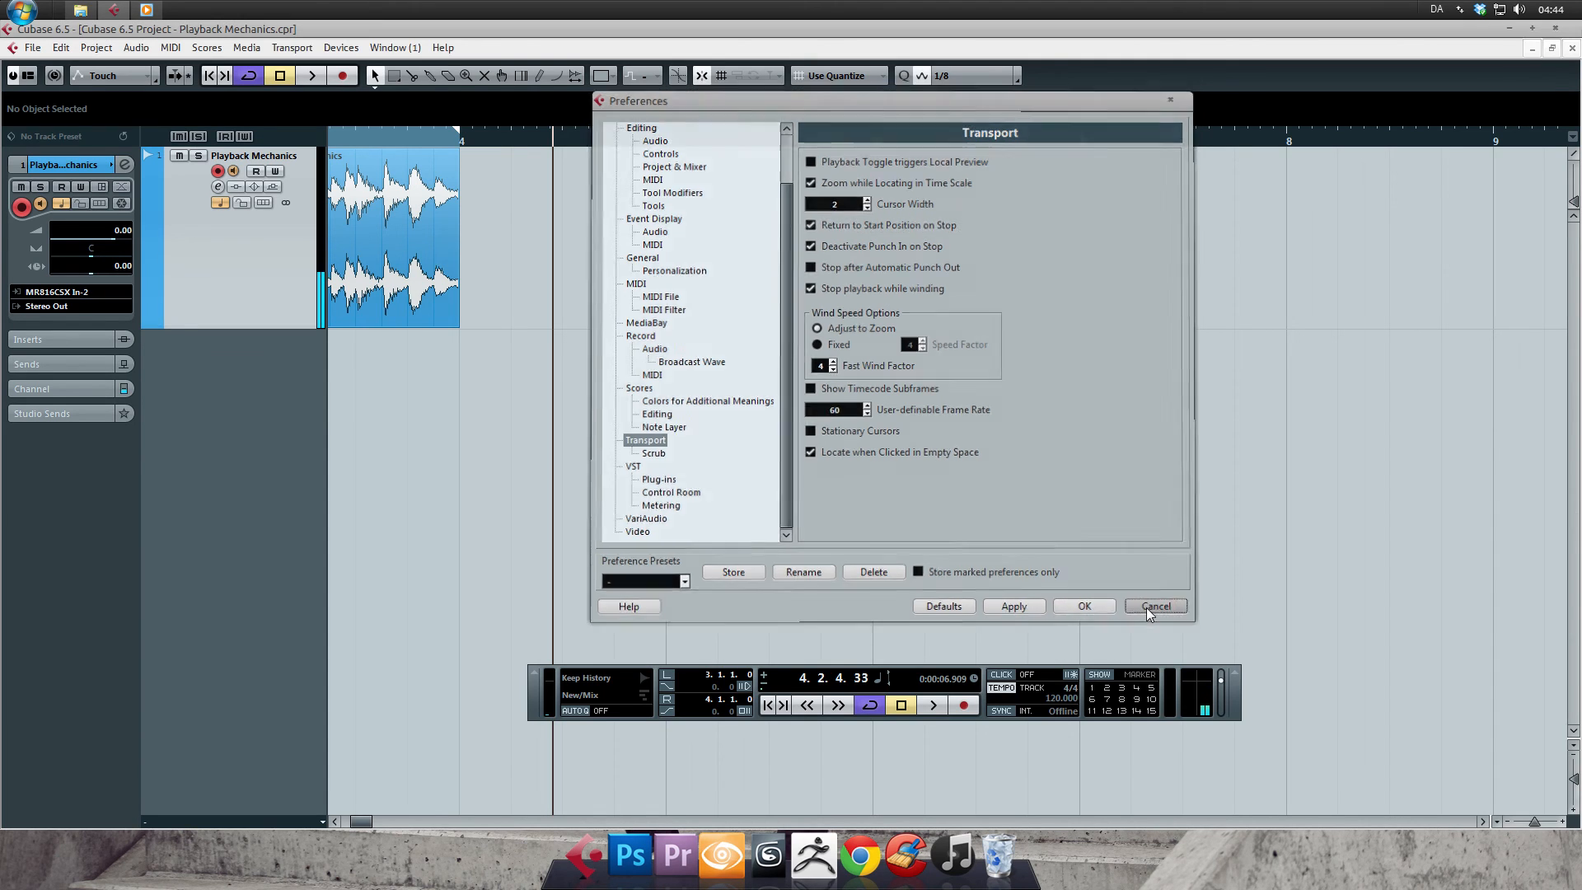
left_click(1154, 605)
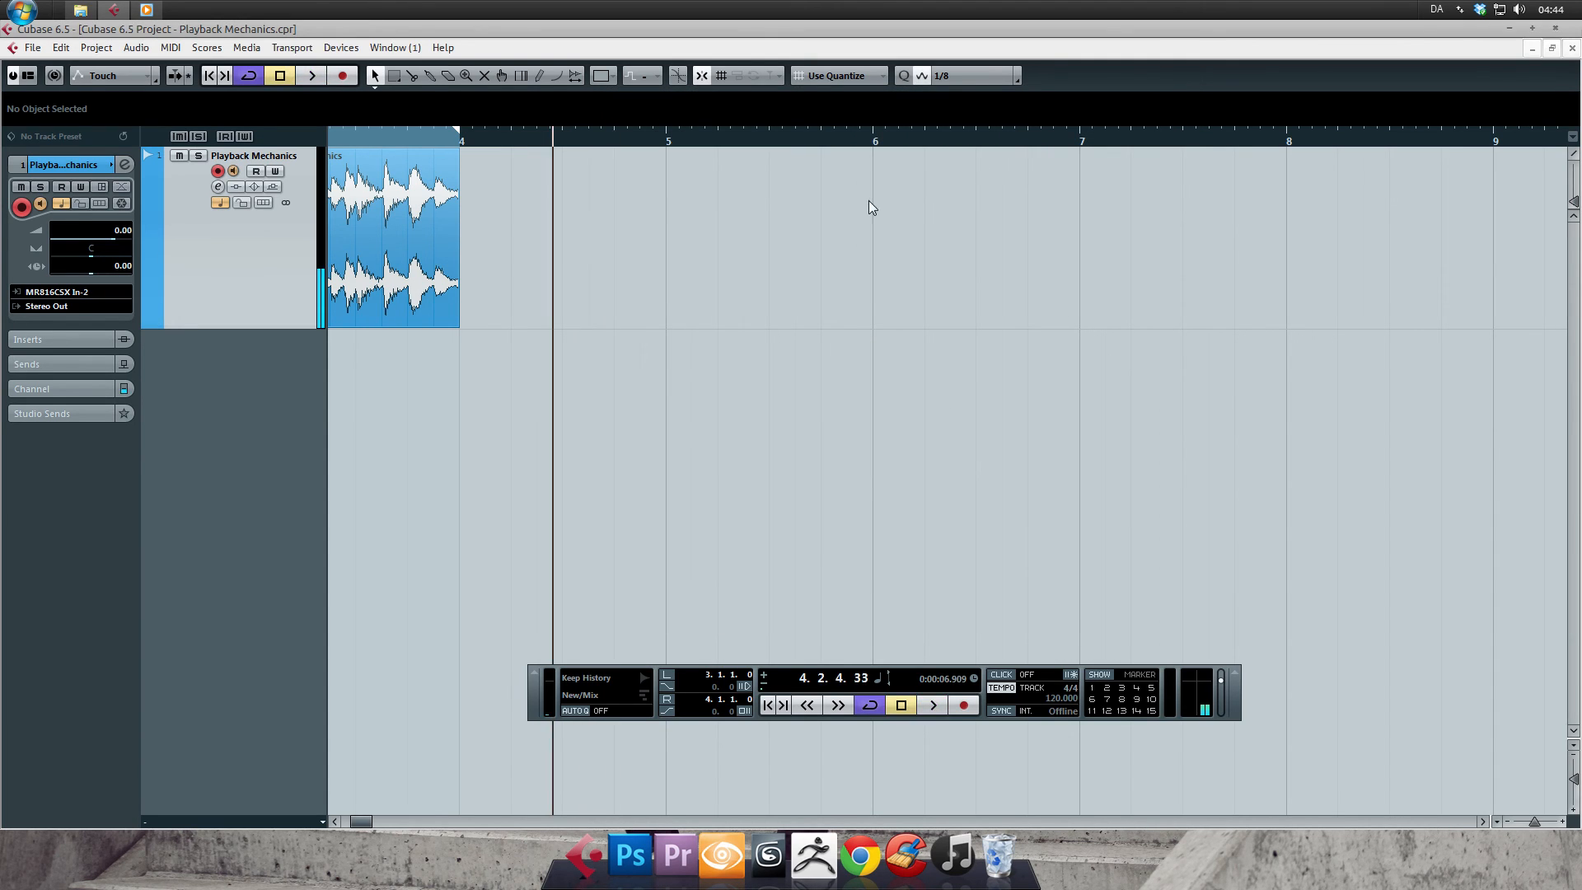
Activate Return to Start Position on Stop and bring up the File menu
left_click(311, 74)
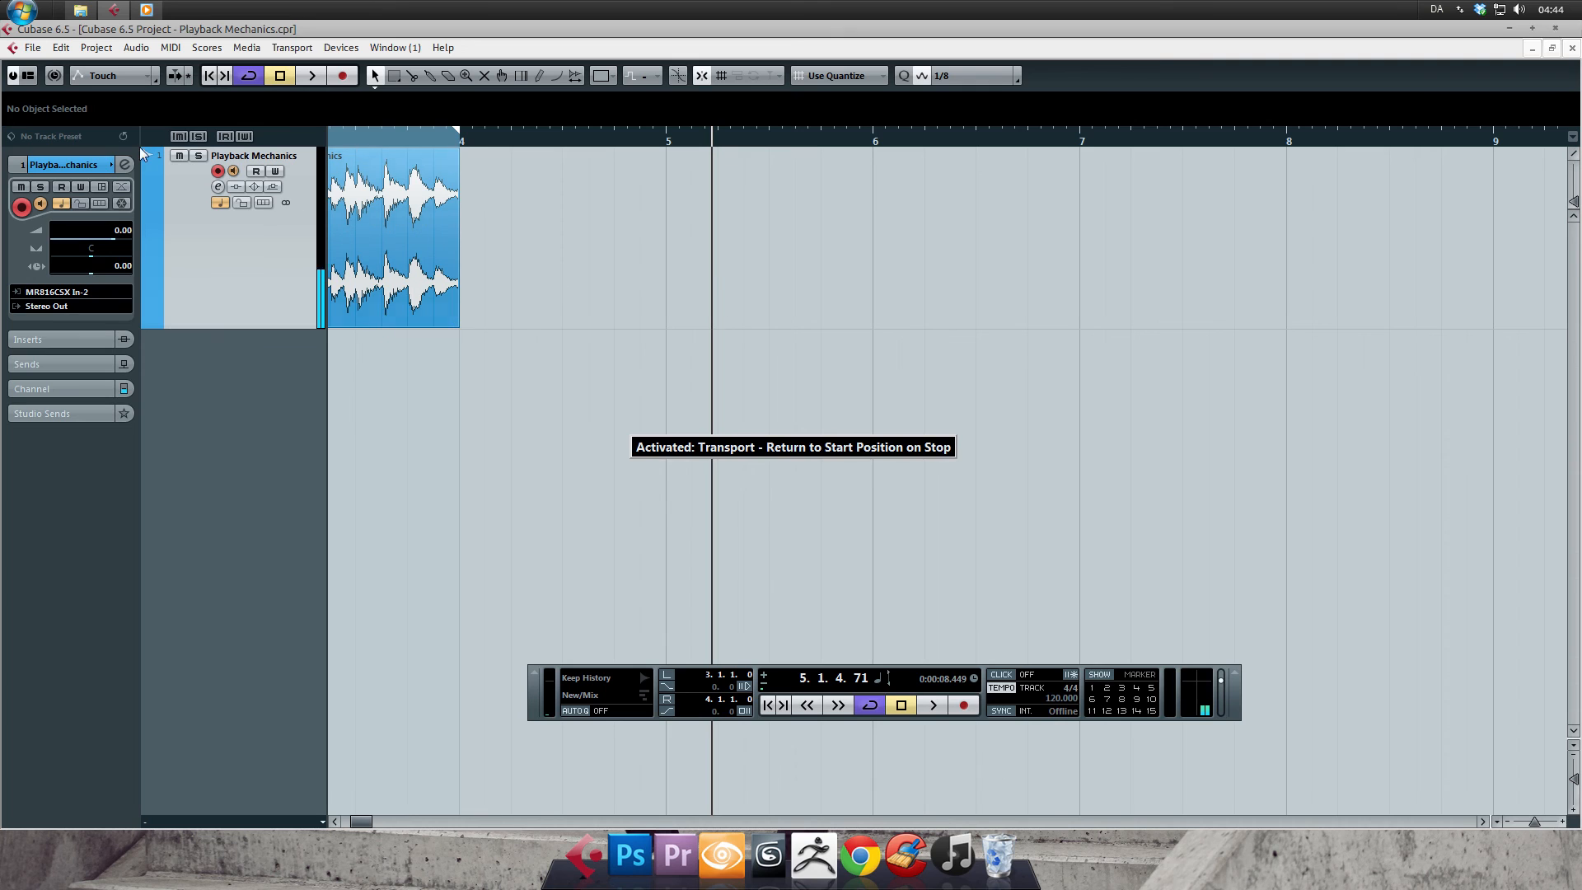
left_click(33, 48)
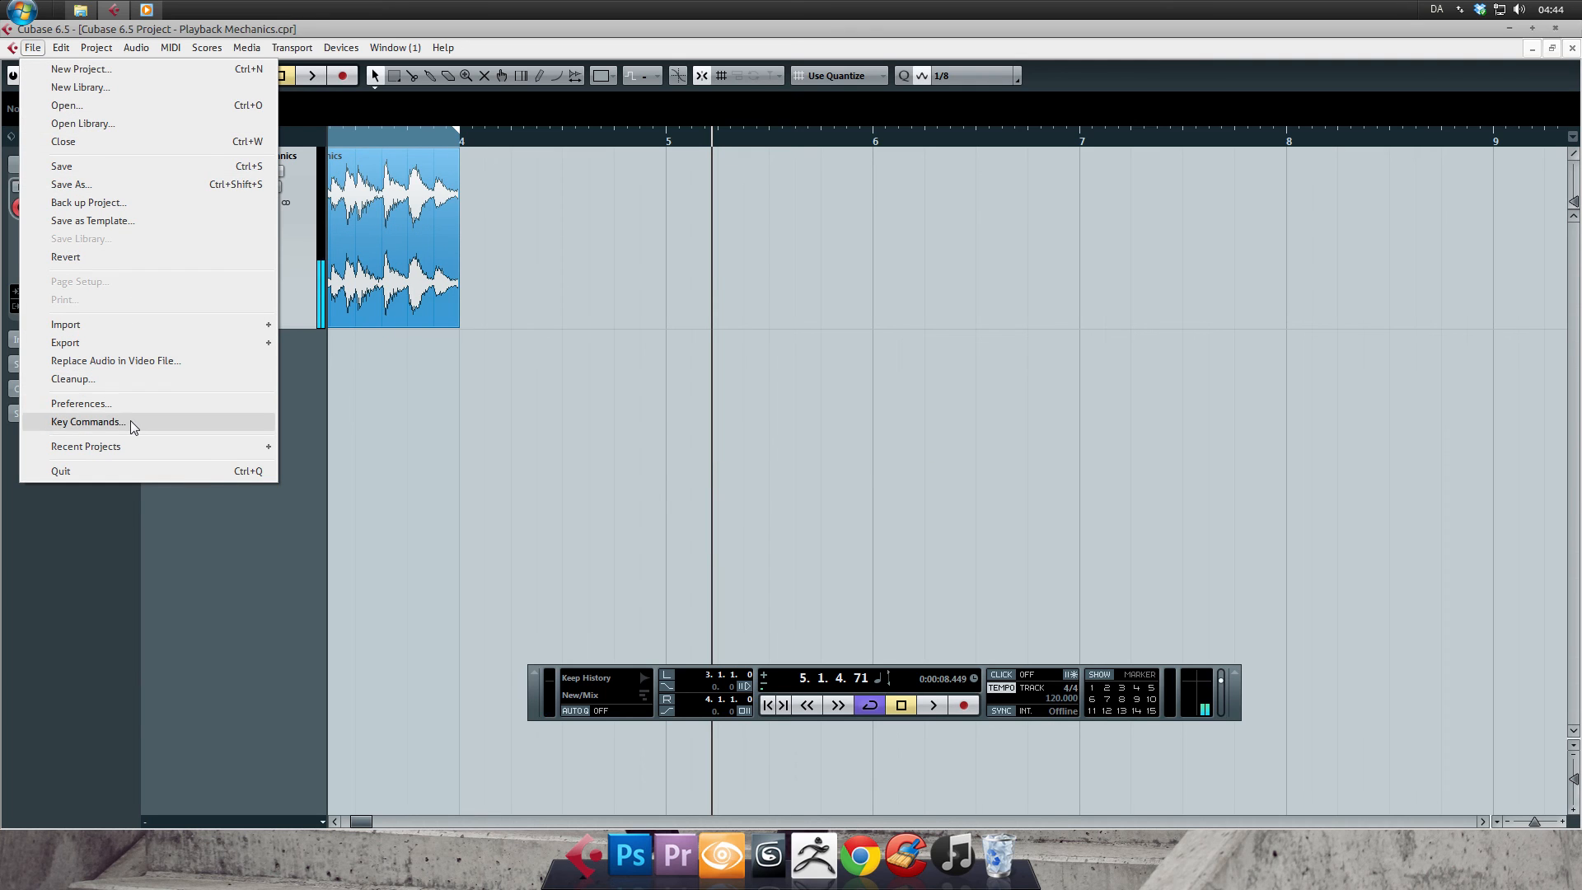
Search Key Commands for 'Trans' and view the key assigned to Return to Start Position on Stop
left_click(87, 422)
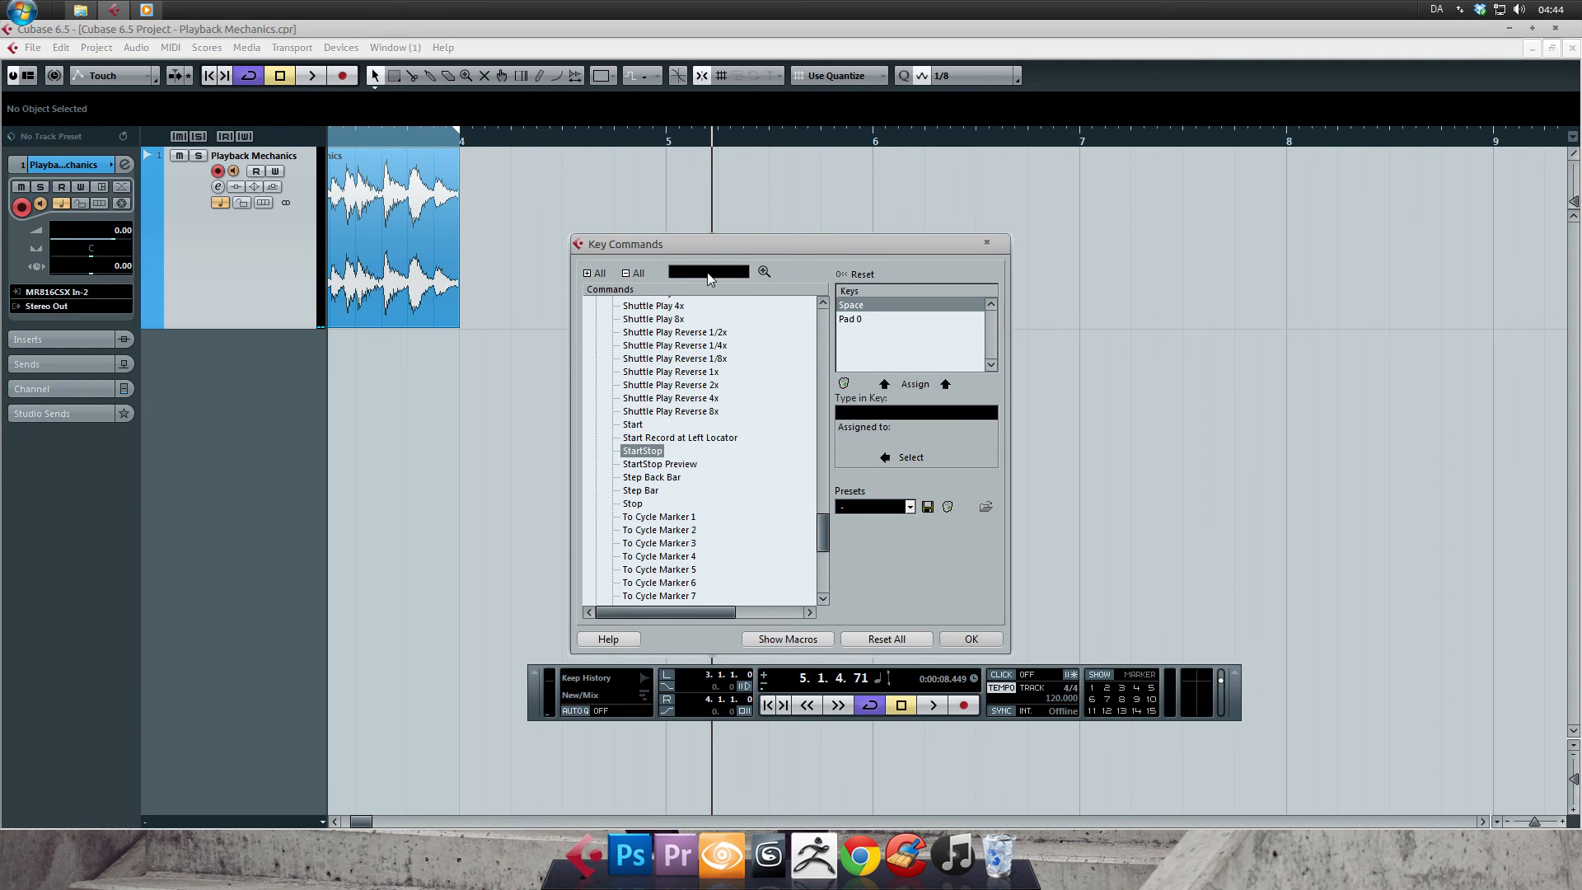
type("Transport - Ret")
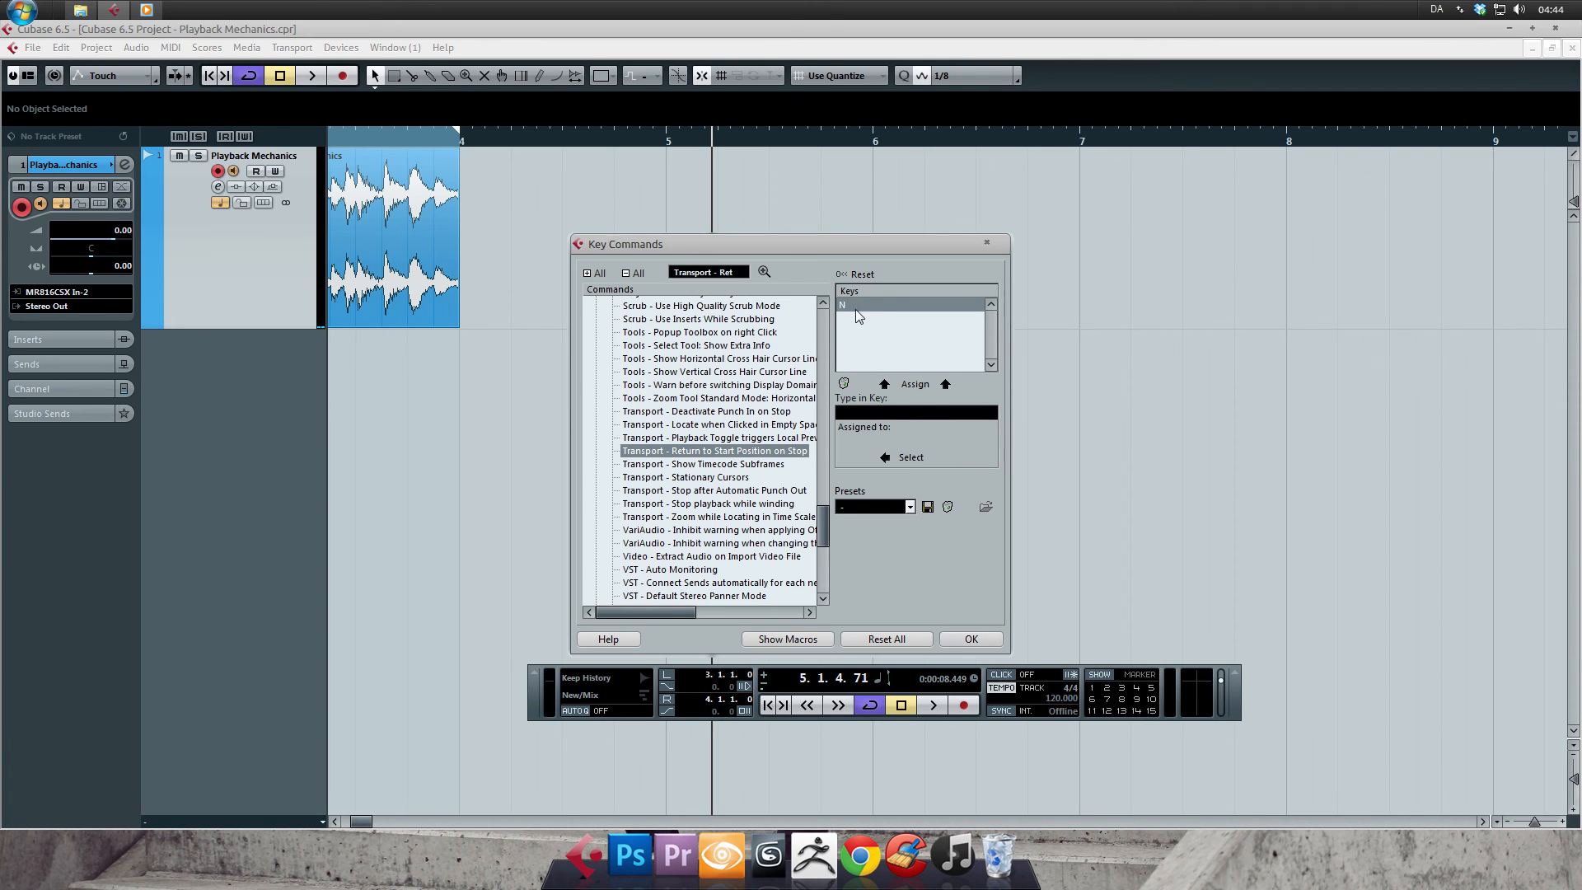
left_click(969, 639)
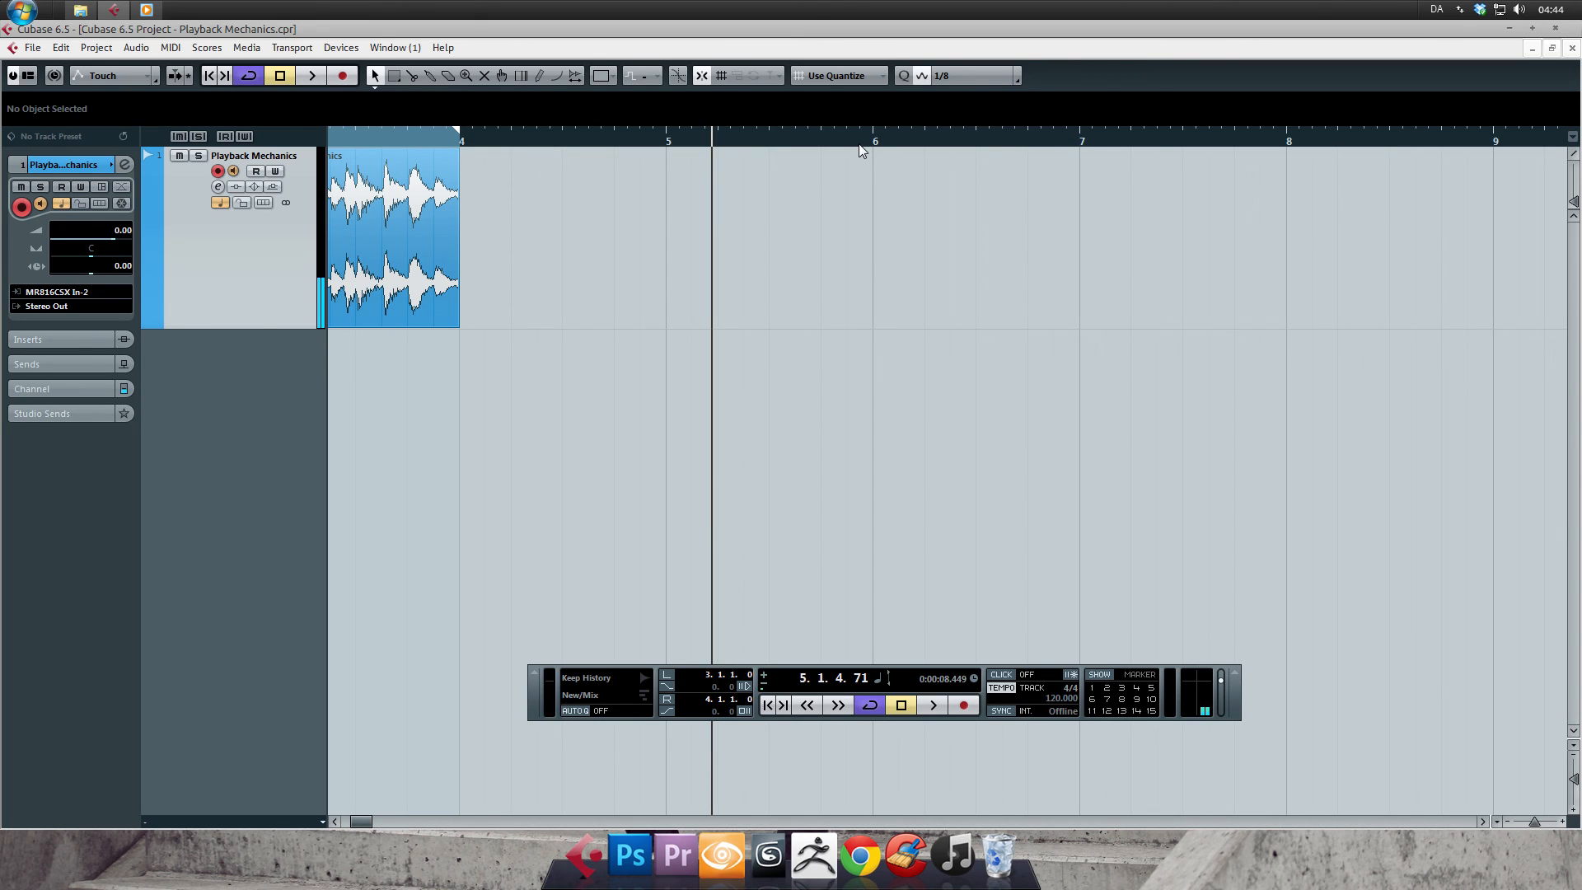
mouse_move(883, 148)
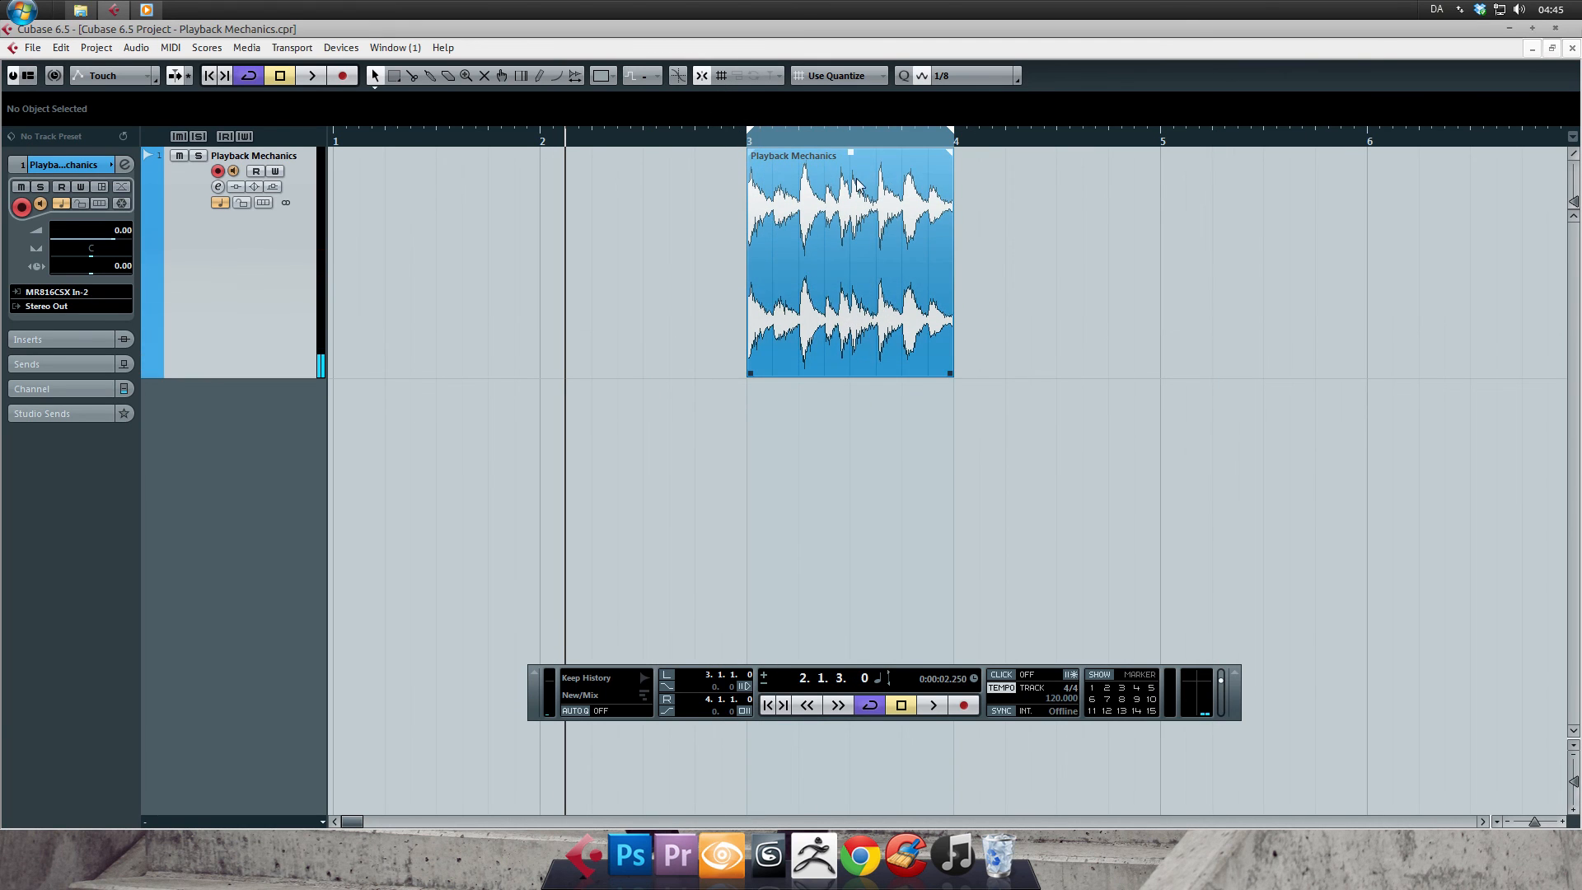
Set the playhead near bar 2, ahead of the Playback Mechanics event at bars 3–4
left_click(311, 76)
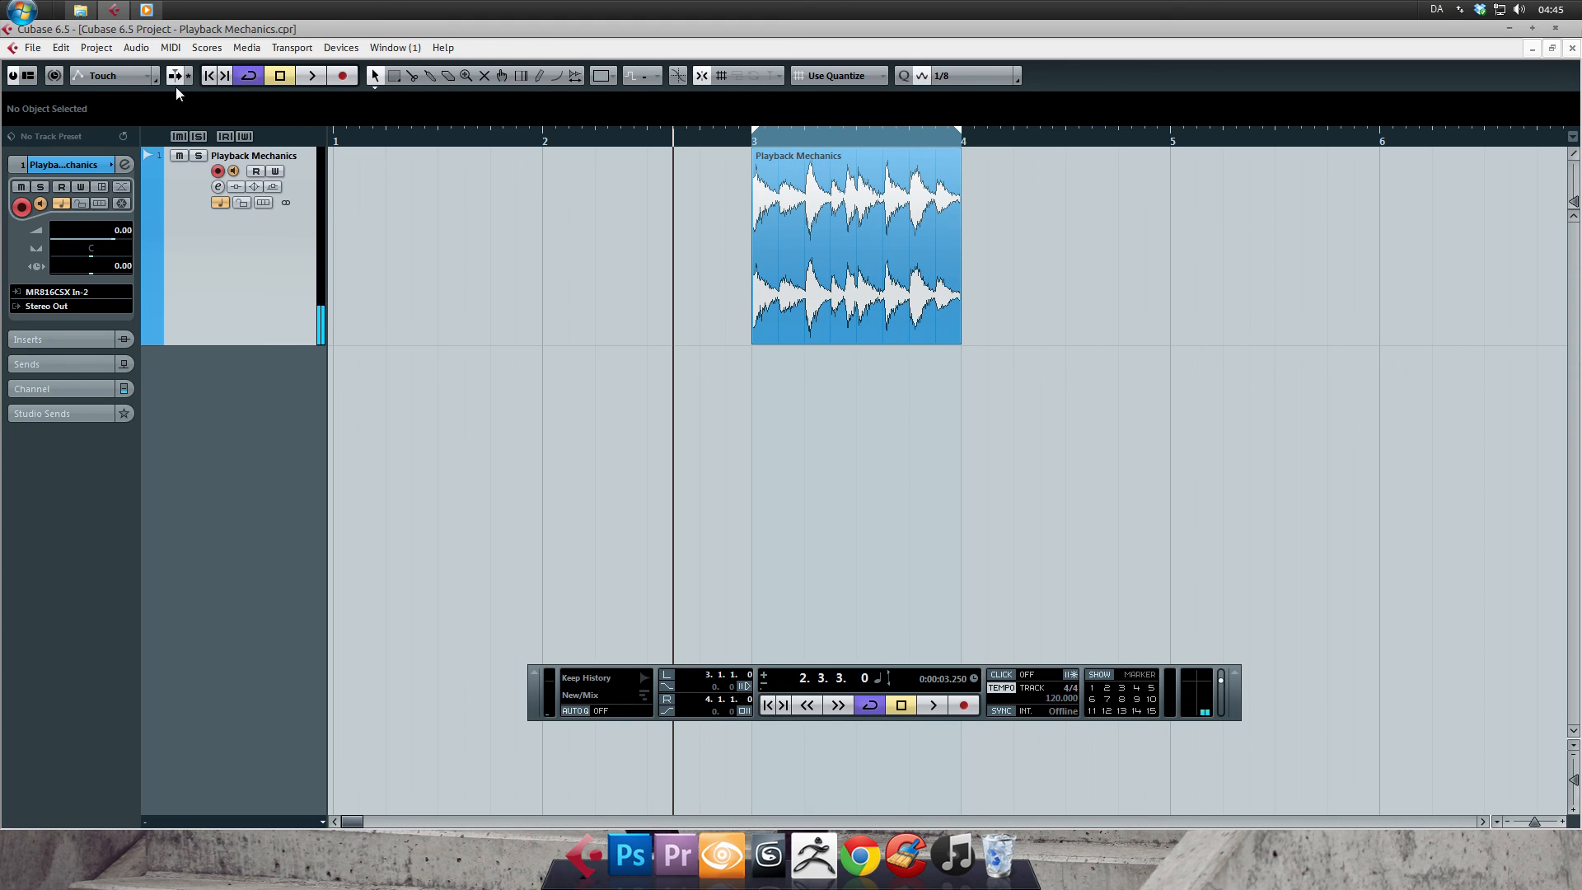
mouse_move(175, 75)
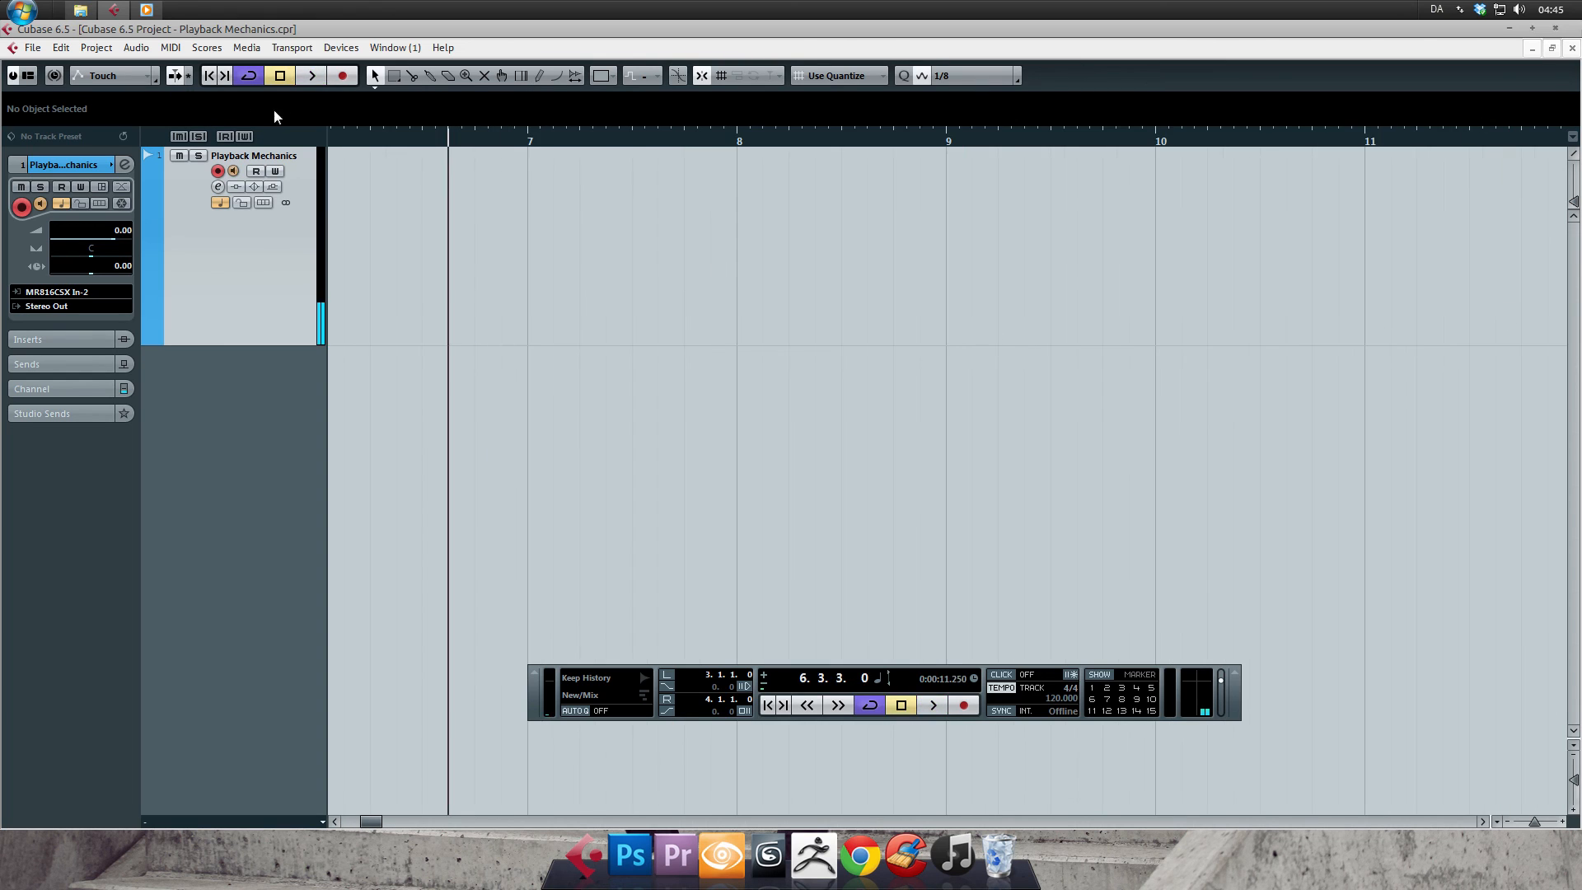
mouse_move(176, 76)
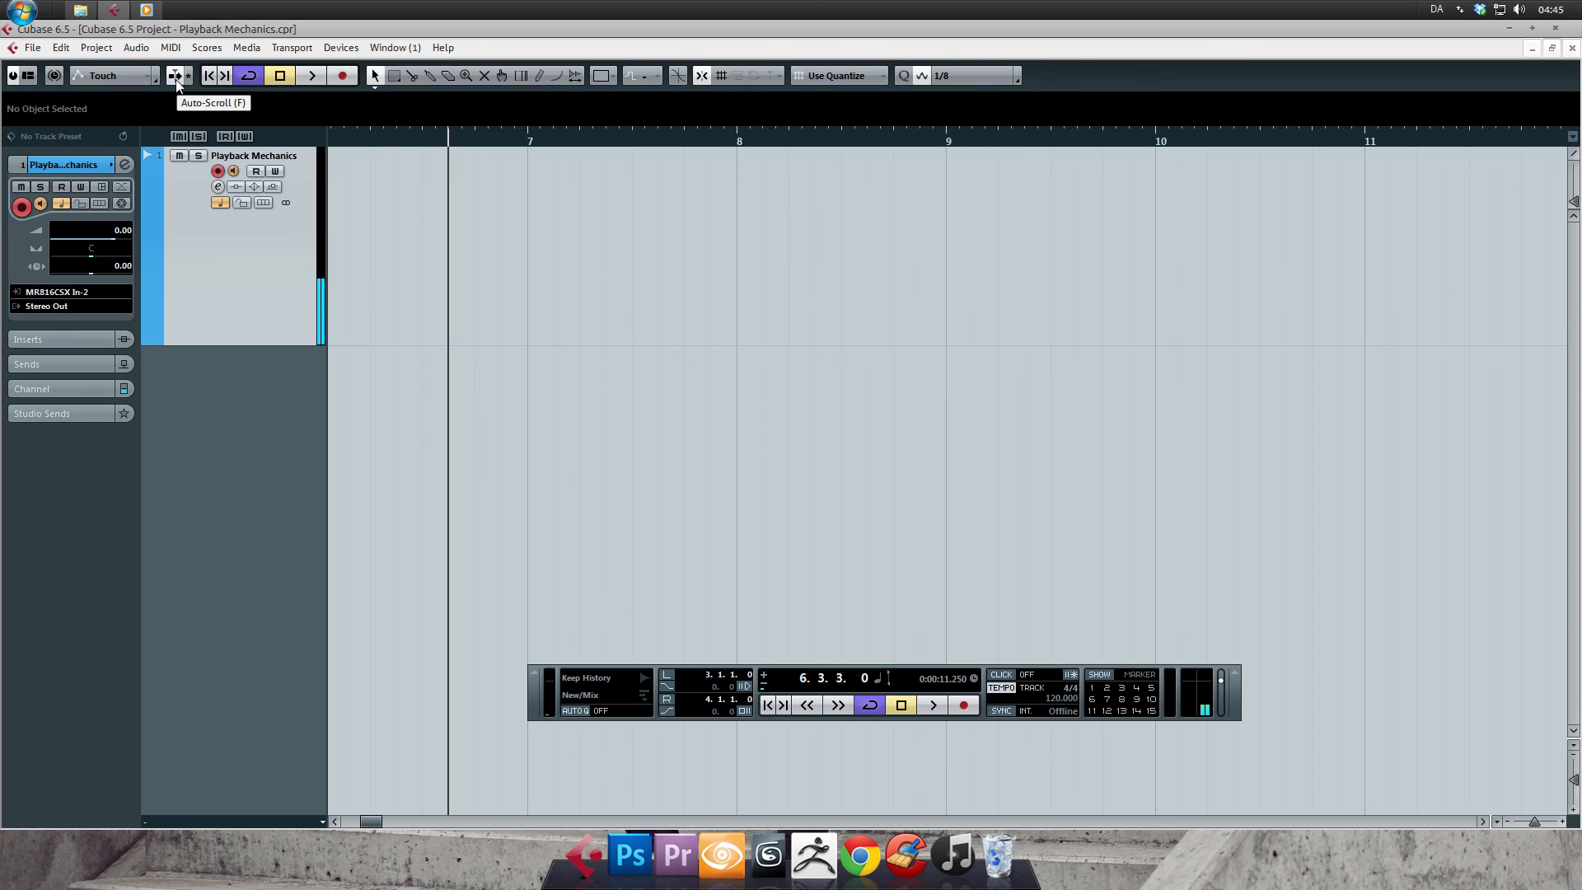